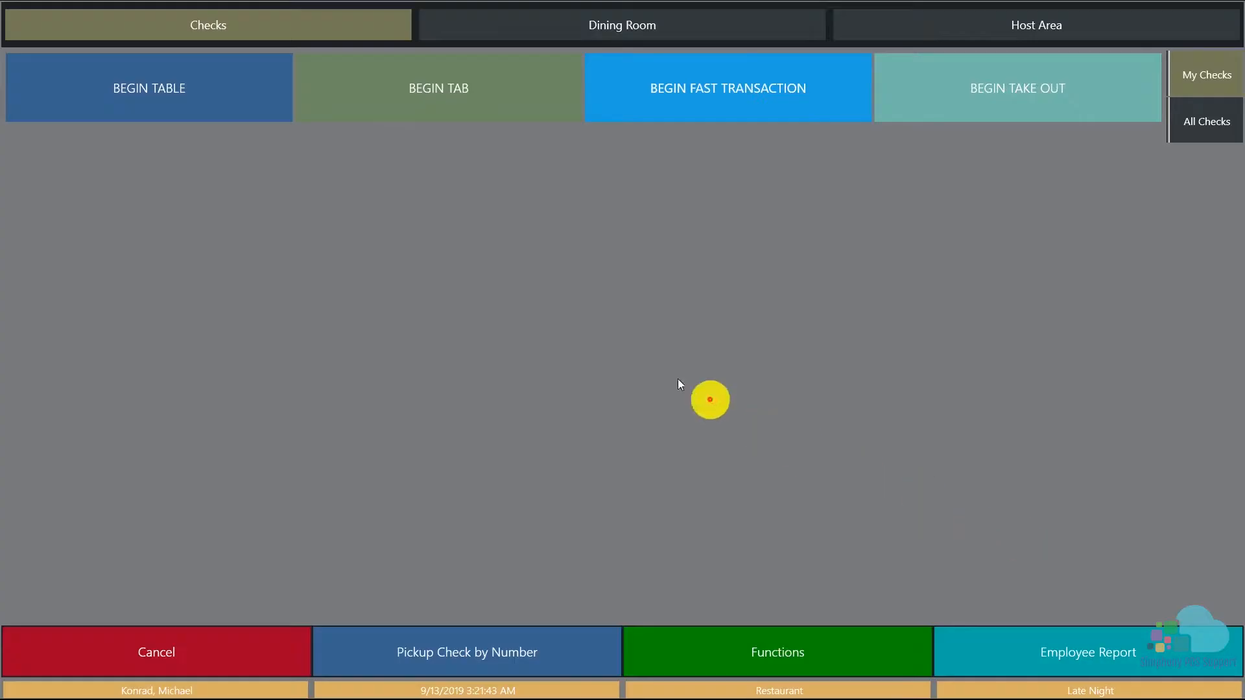
Begin check 10060 for table 11 with 2 guests.
click(148, 86)
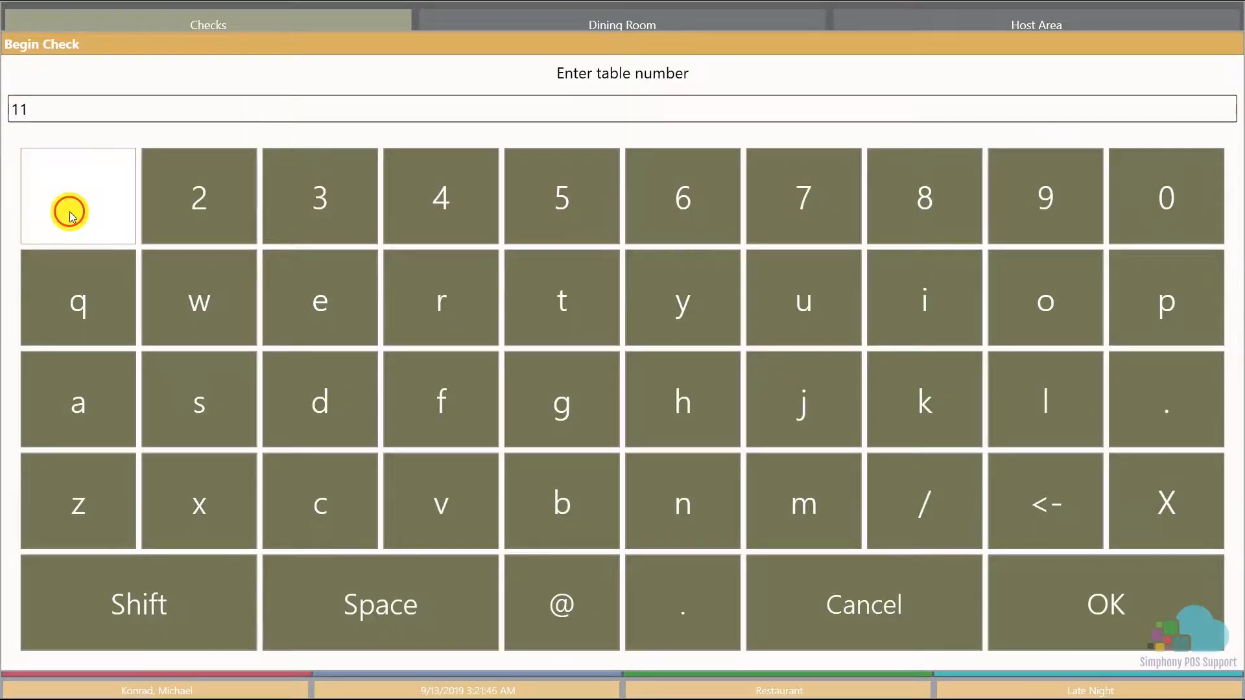
click(1104, 603)
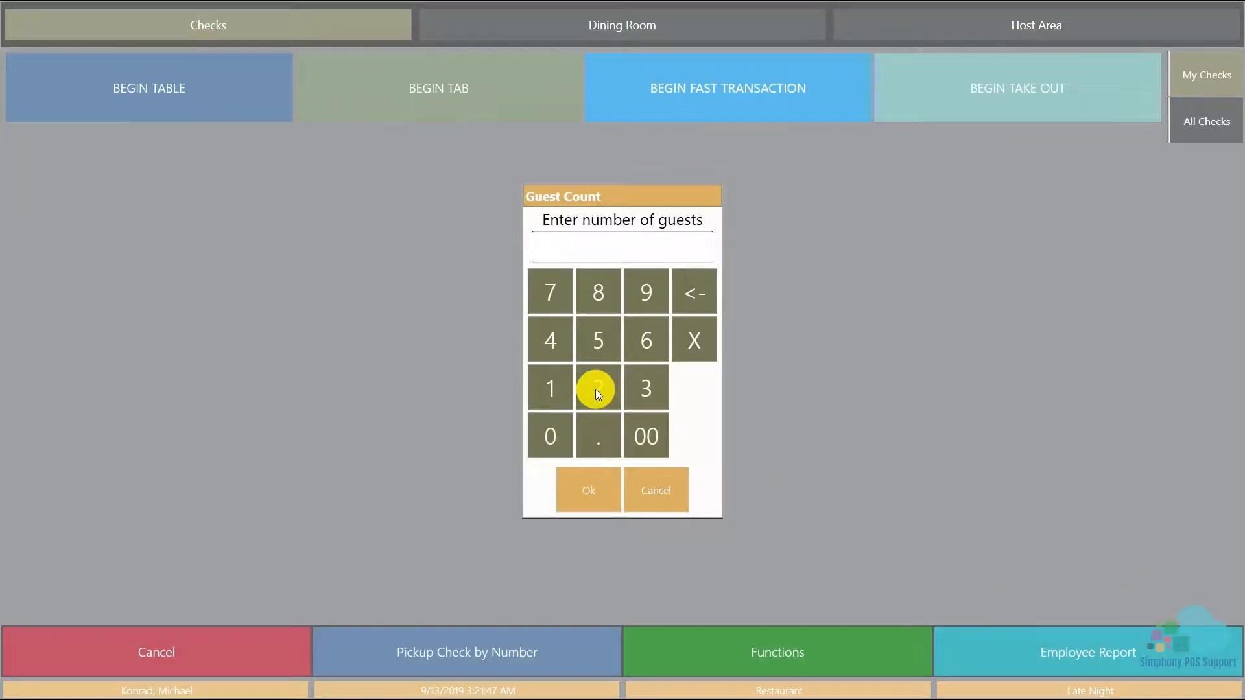
click(588, 490)
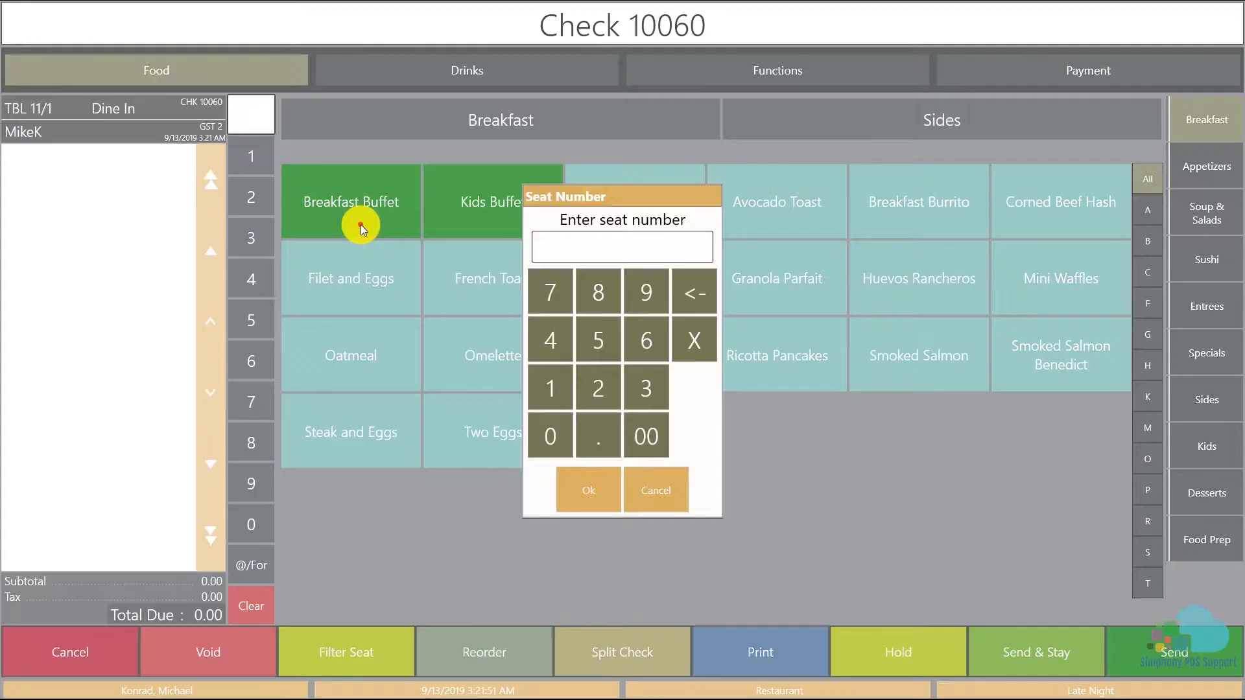
Add Breakfast Buffet and Over Easy Two Eggs with seats, then Send & Stay with 33.92 due.
click(588, 490)
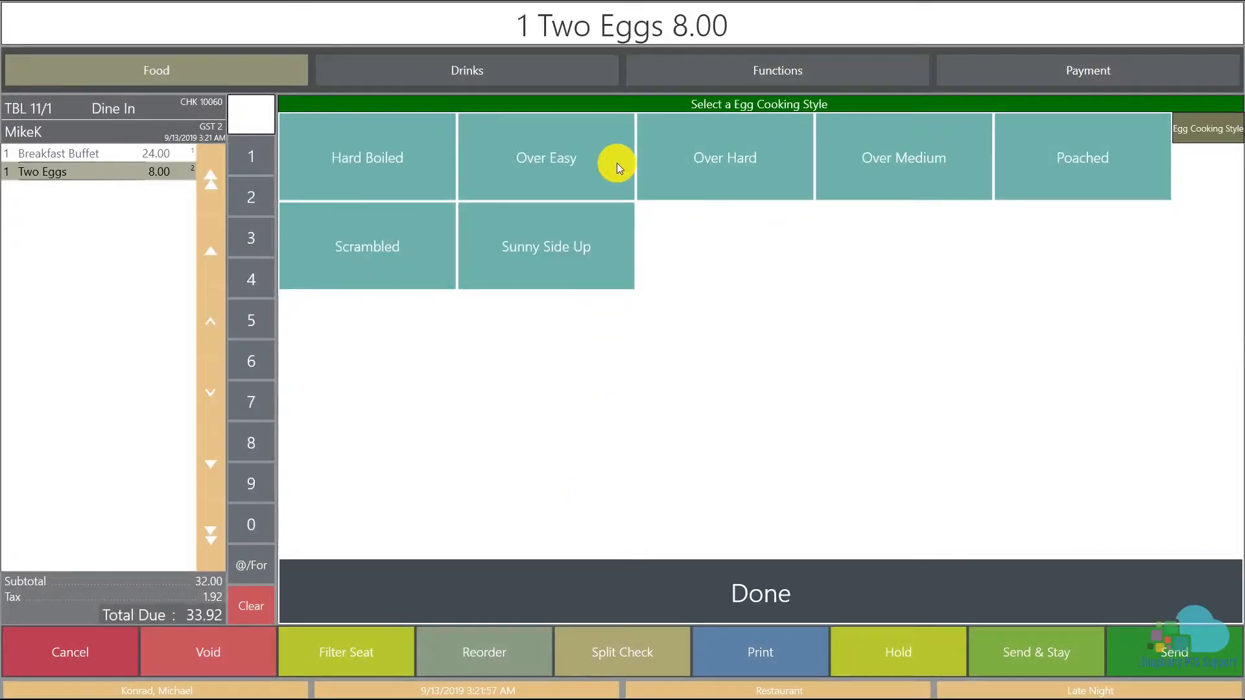
click(546, 157)
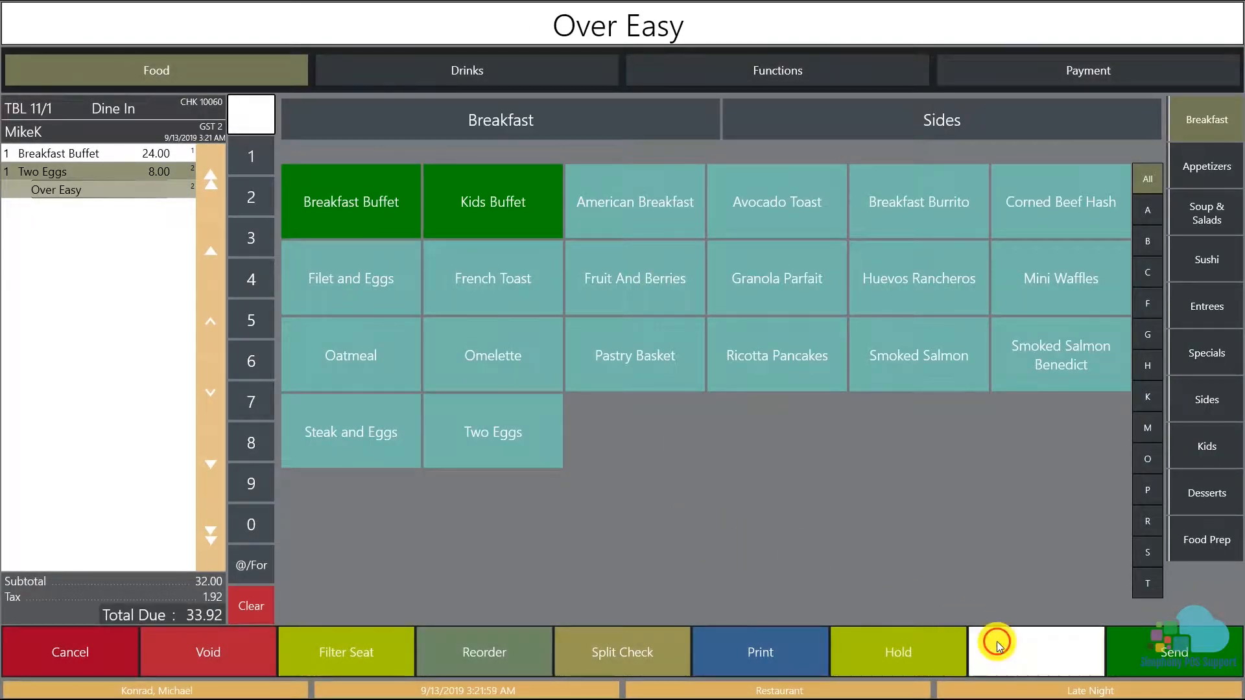
click(1035, 652)
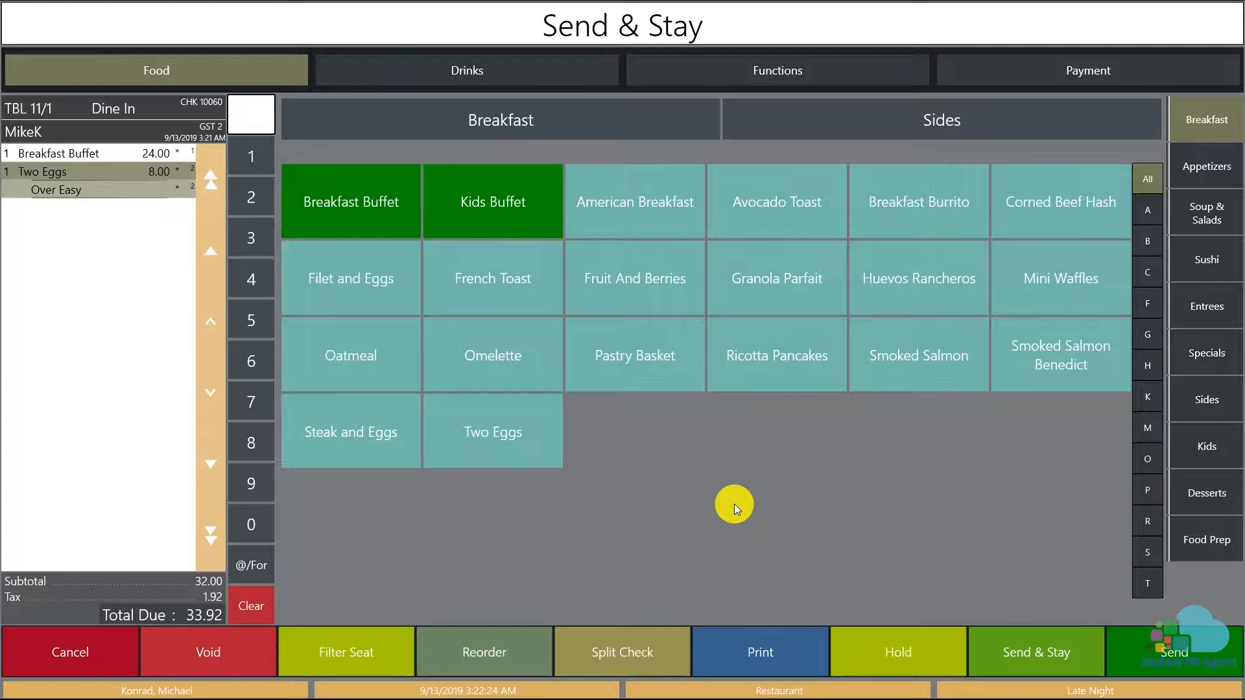
mouse_move(647, 645)
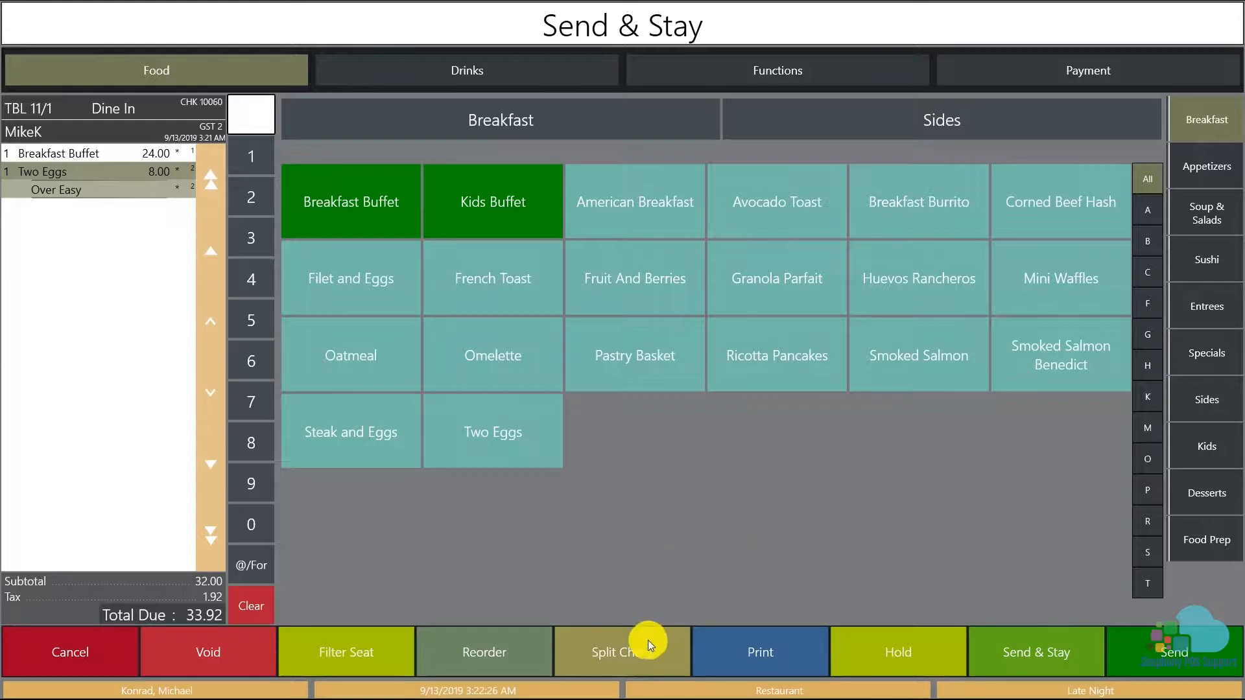
Split the Two Eggs onto check 10061 (8.48), leaving Breakfast Buffet on 10060 (25.44), save and exit.
click(621, 651)
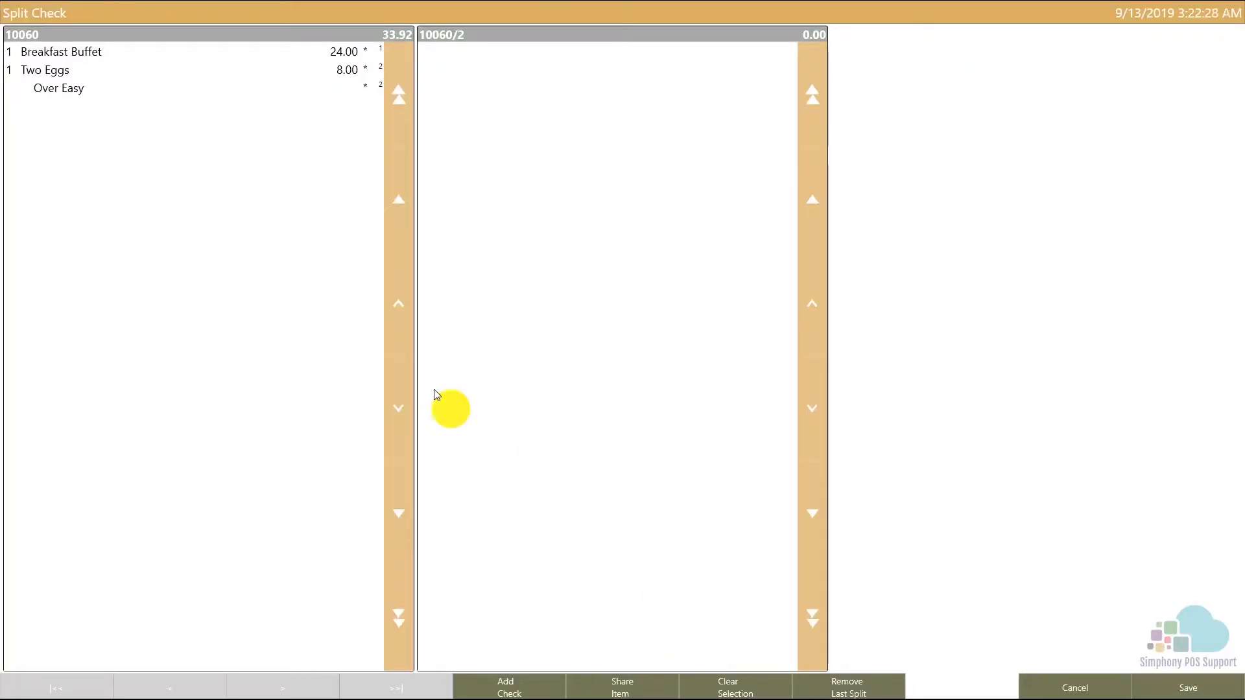
click(45, 70)
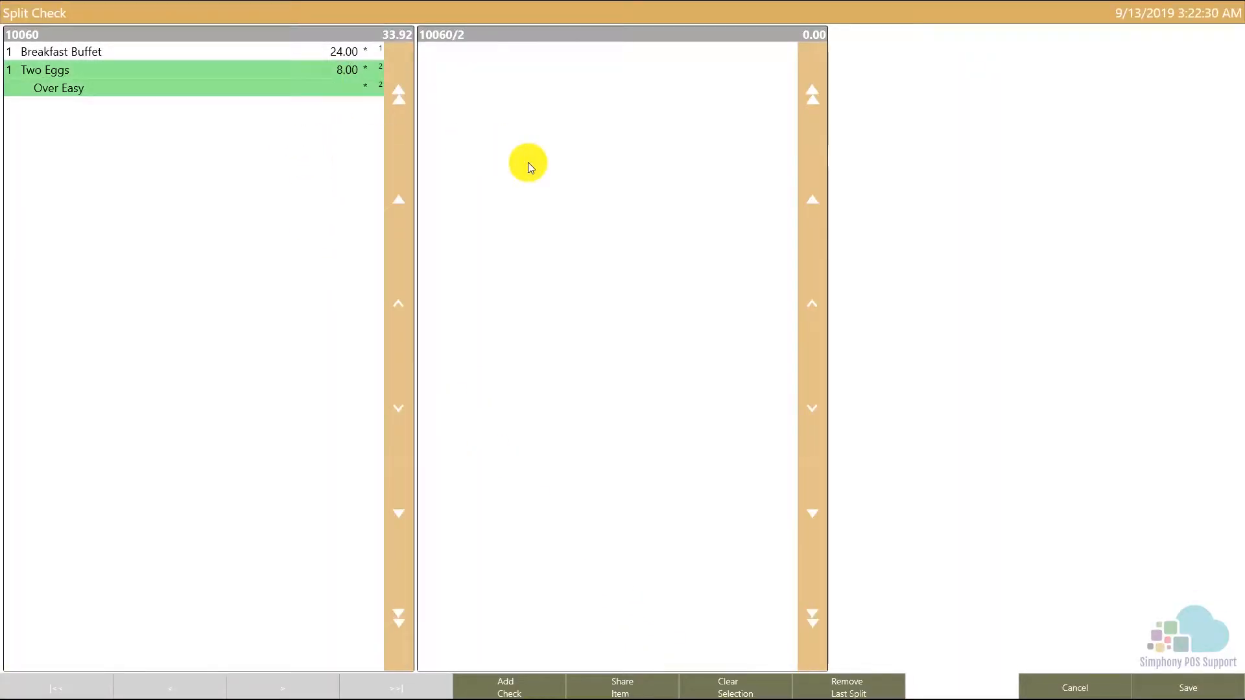
click(621, 688)
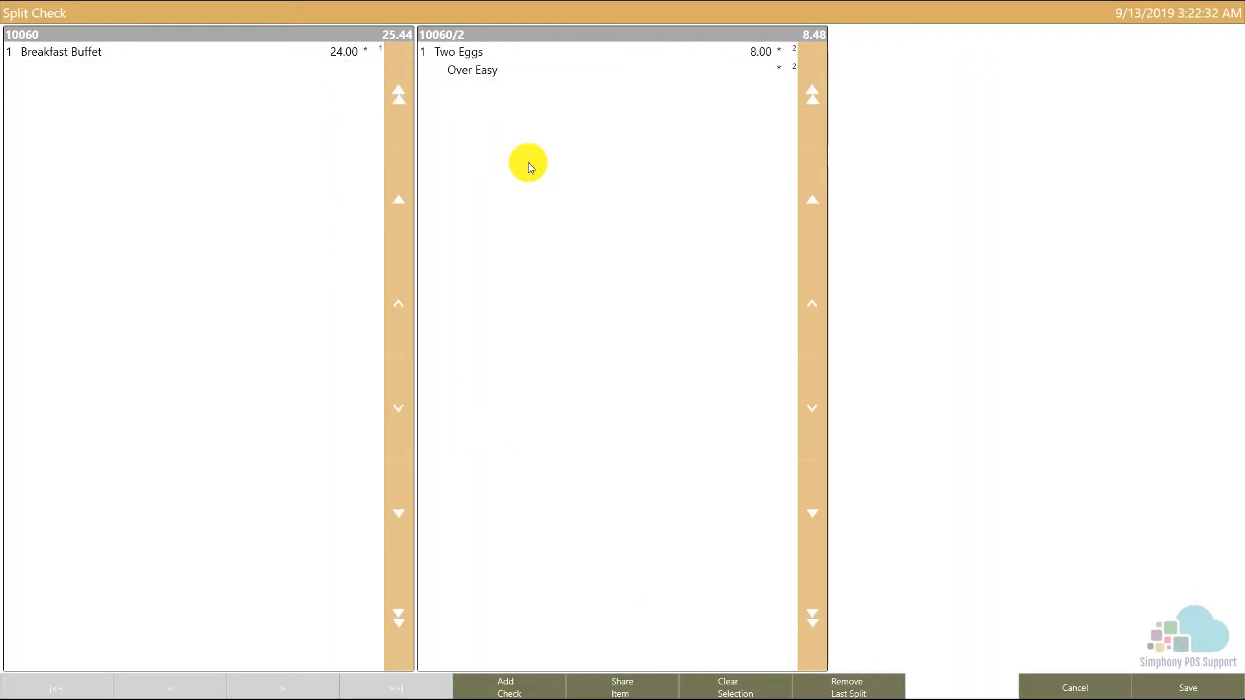
click(1189, 687)
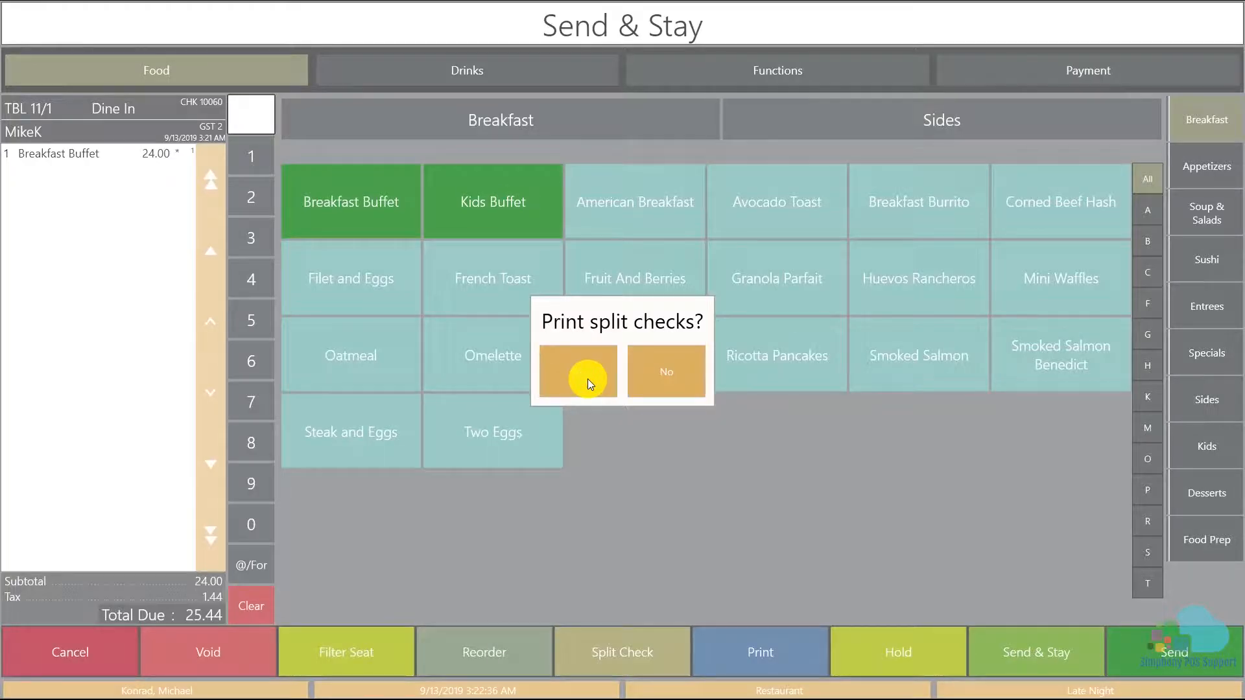
click(577, 372)
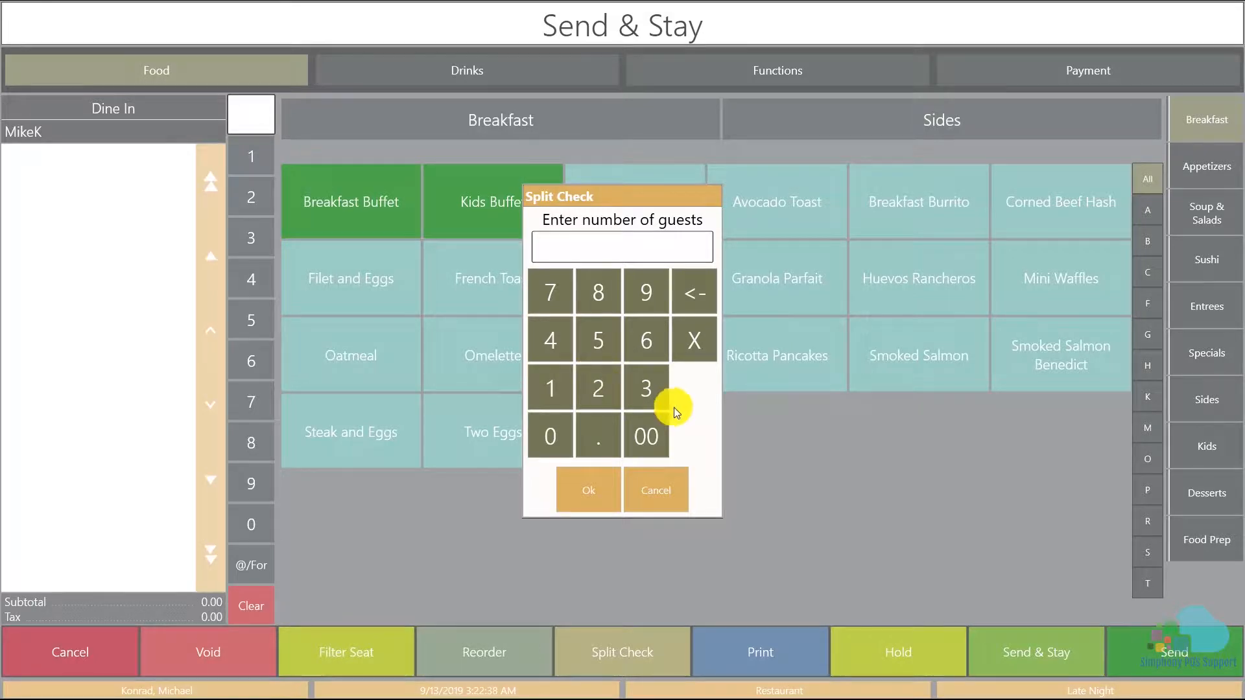
mouse_move(701, 419)
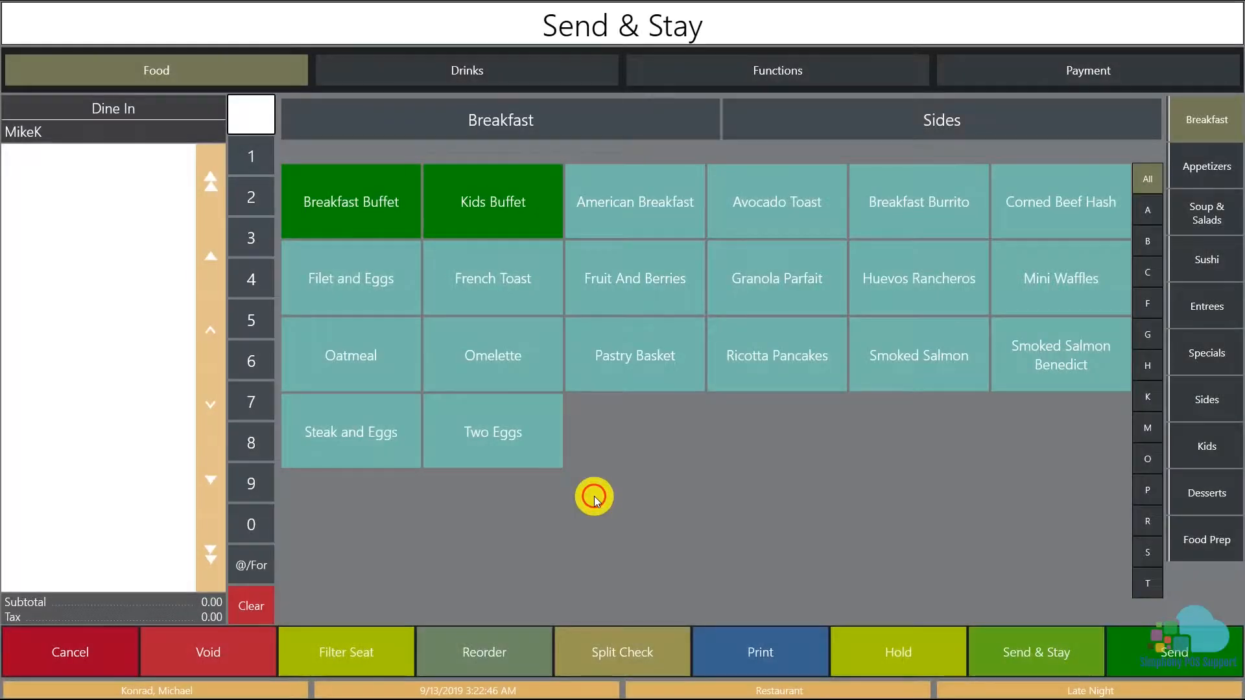
click(1034, 651)
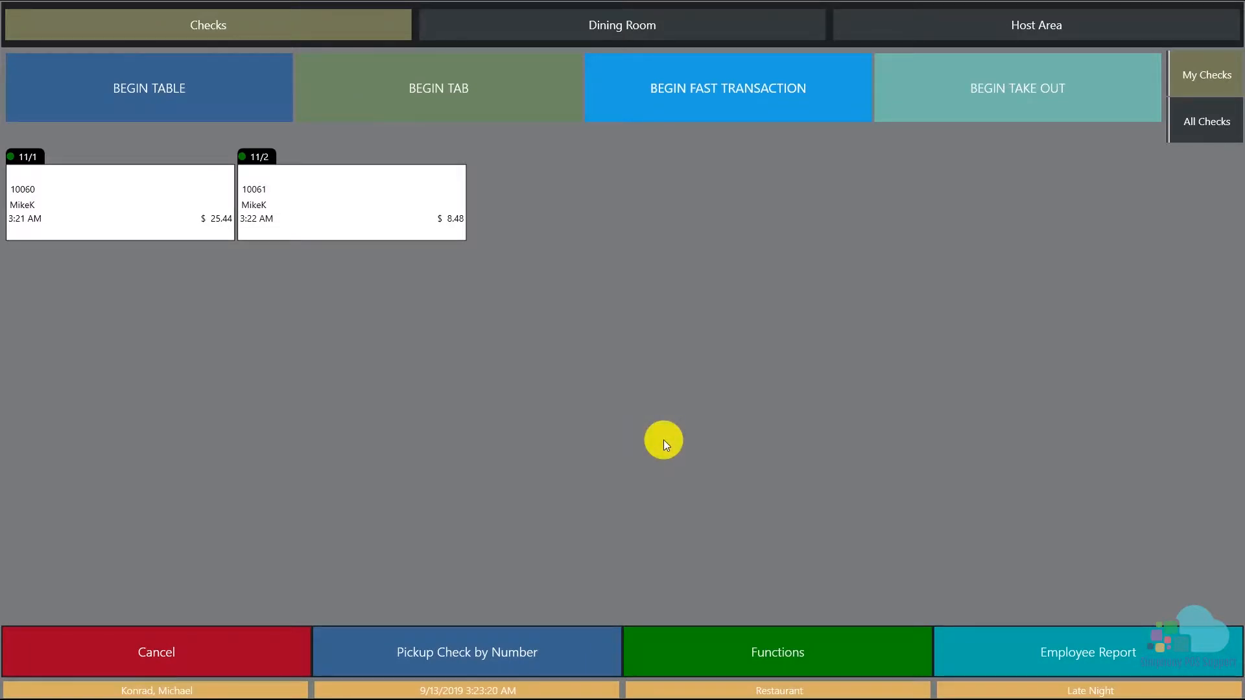
Open check 10060 for table 11/1, send it, then reopen it showing only Breakfast Buffet at 25.44.
click(143, 206)
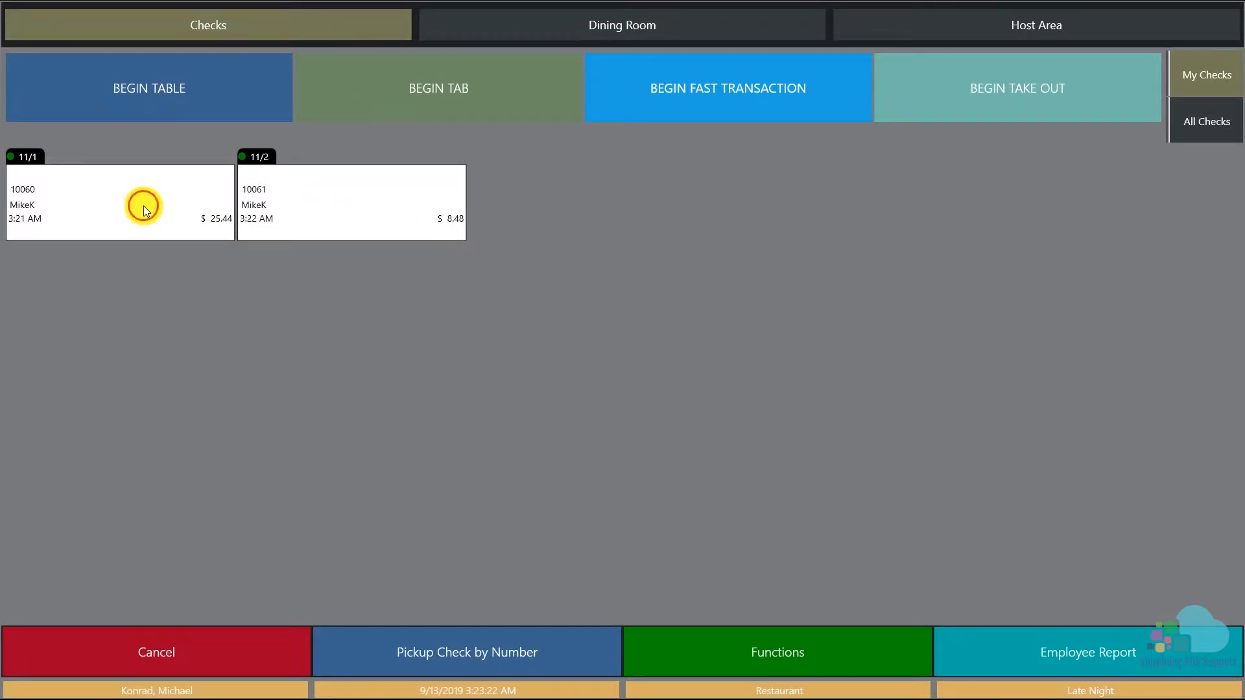
click(119, 202)
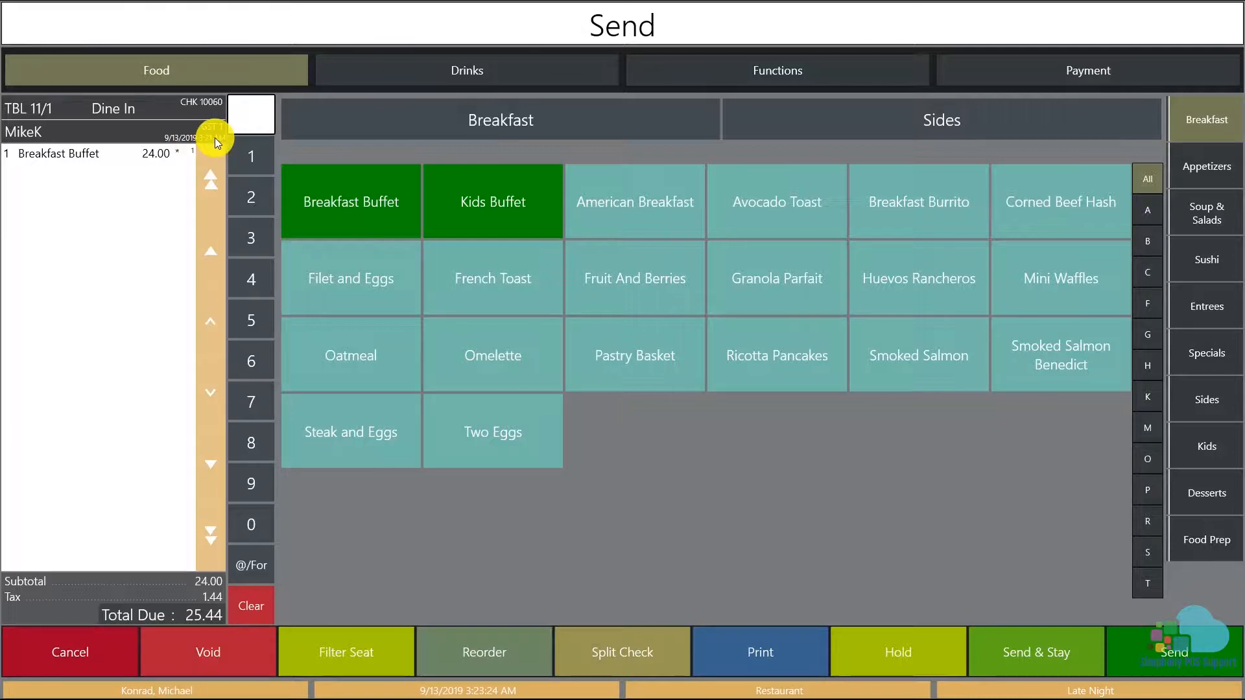
mouse_move(718, 498)
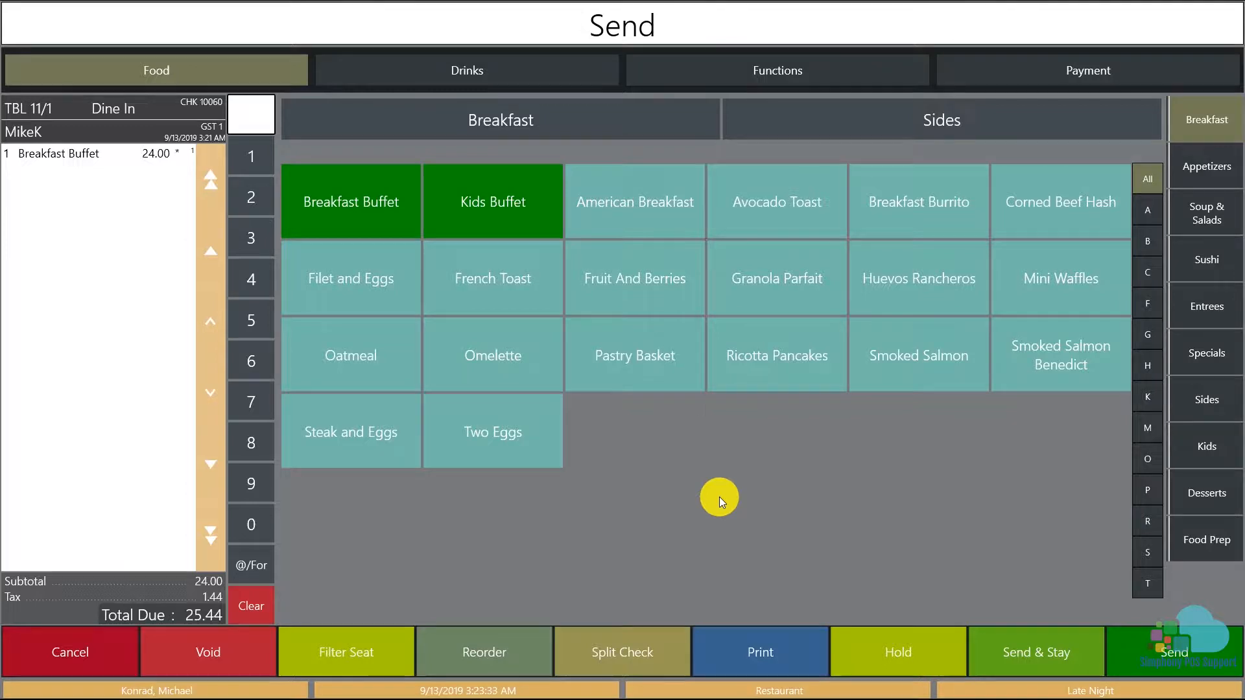
click(1173, 651)
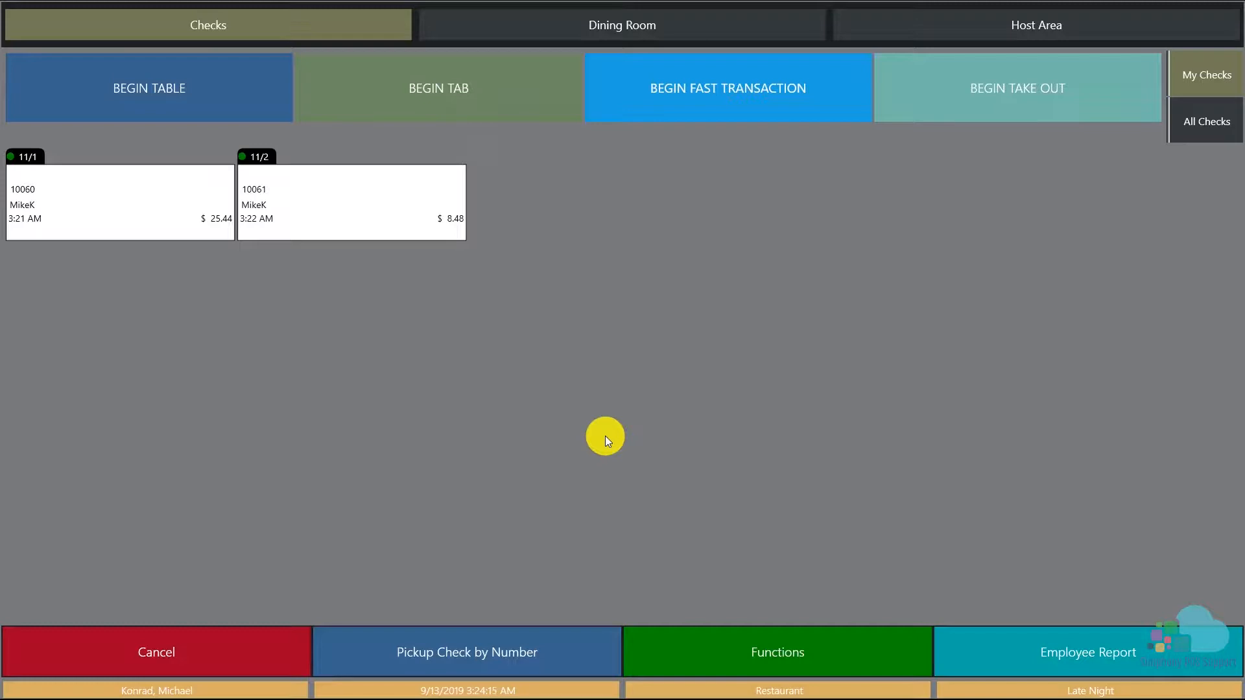
mouse_move(335, 330)
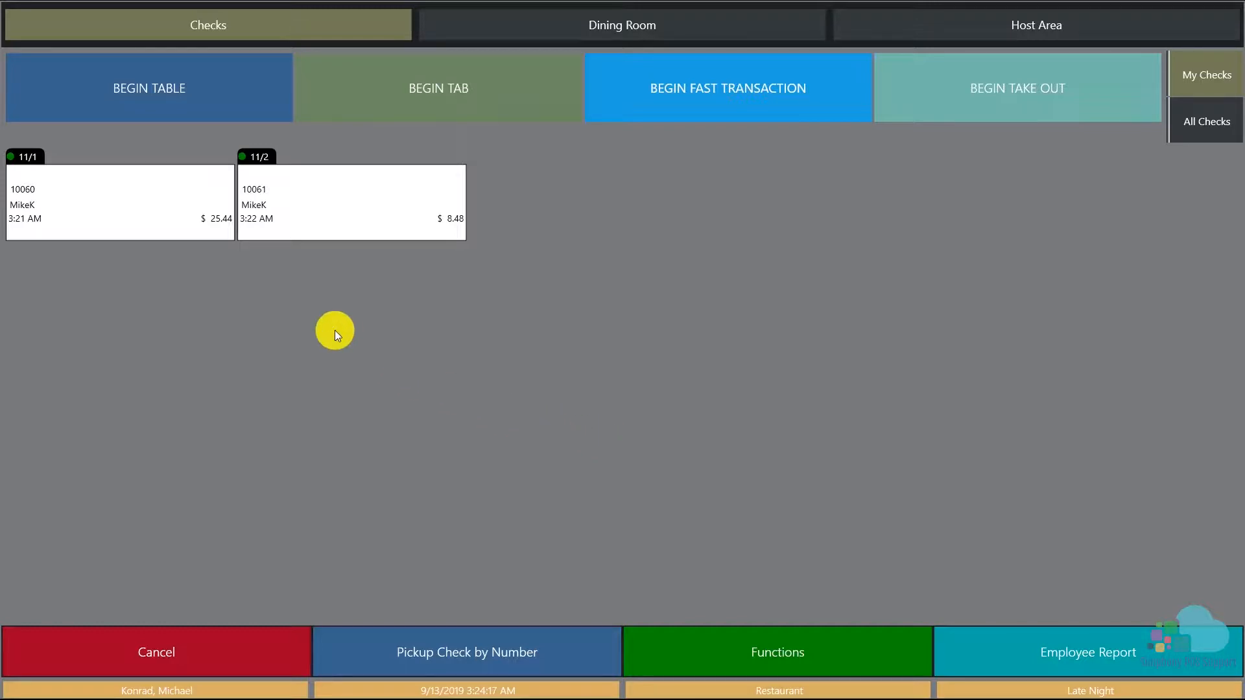
click(119, 202)
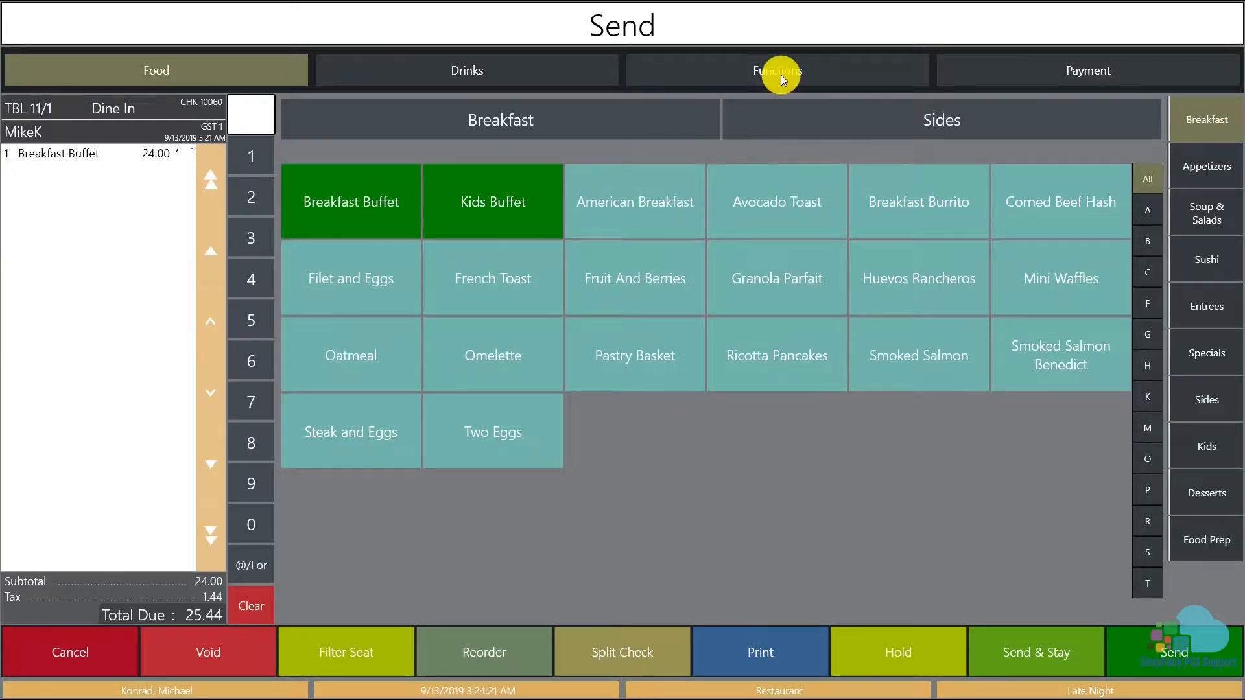
Merge check 10061 into check 10060 via Functions > Merge Checks, giving one check at 33.92.
click(776, 70)
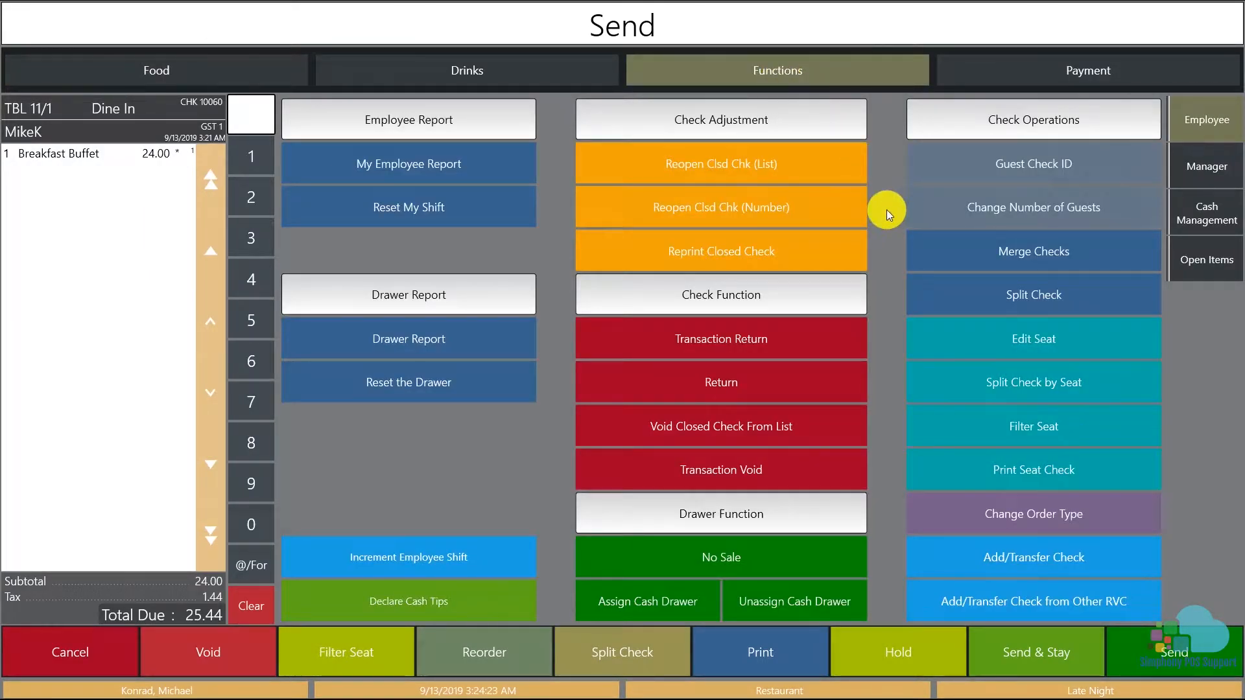
mouse_move(1085, 252)
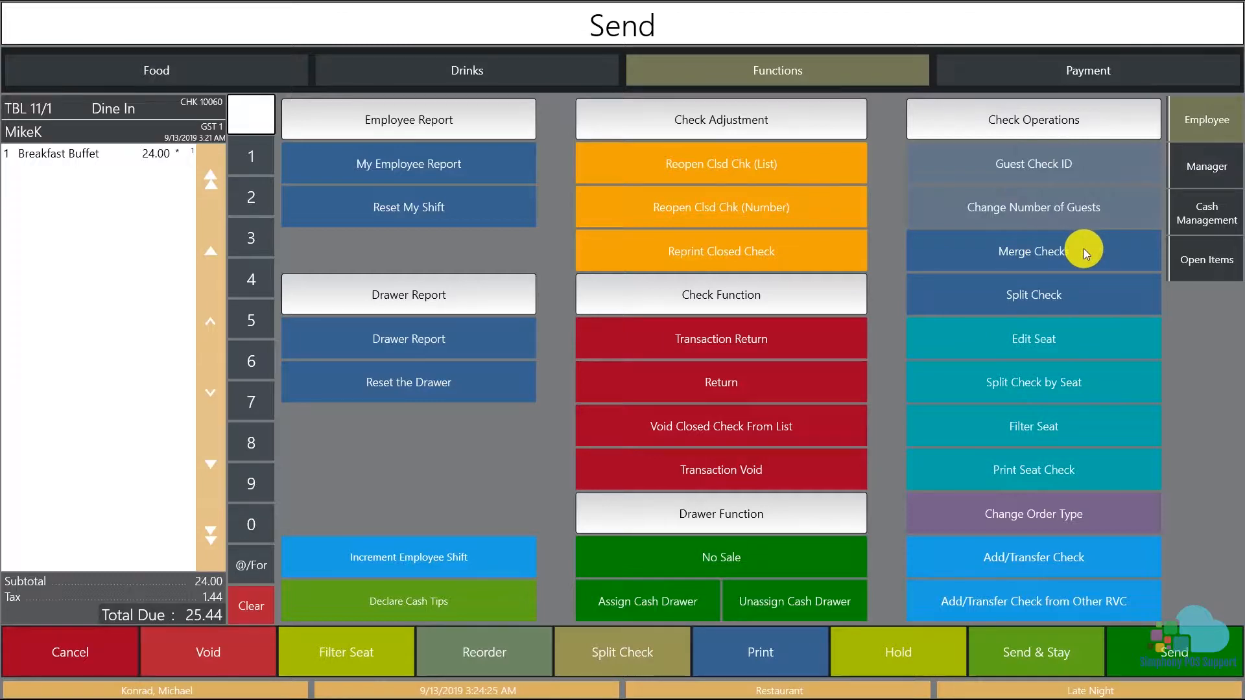
click(1034, 556)
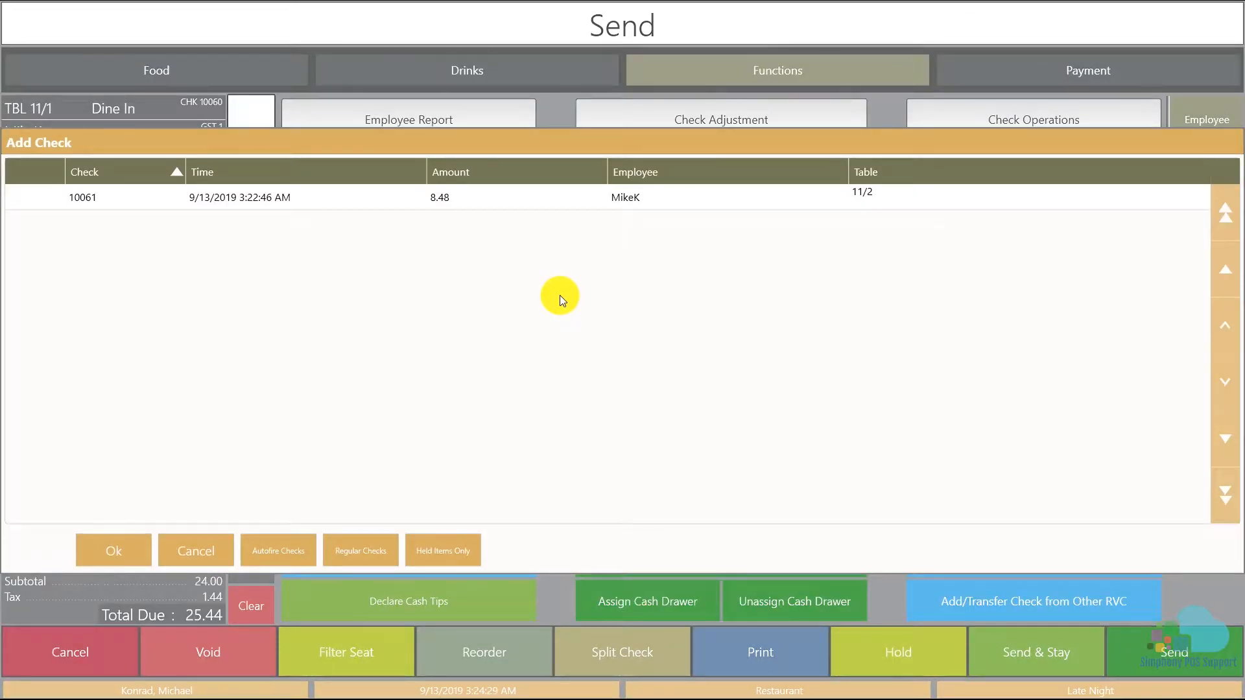
click(324, 197)
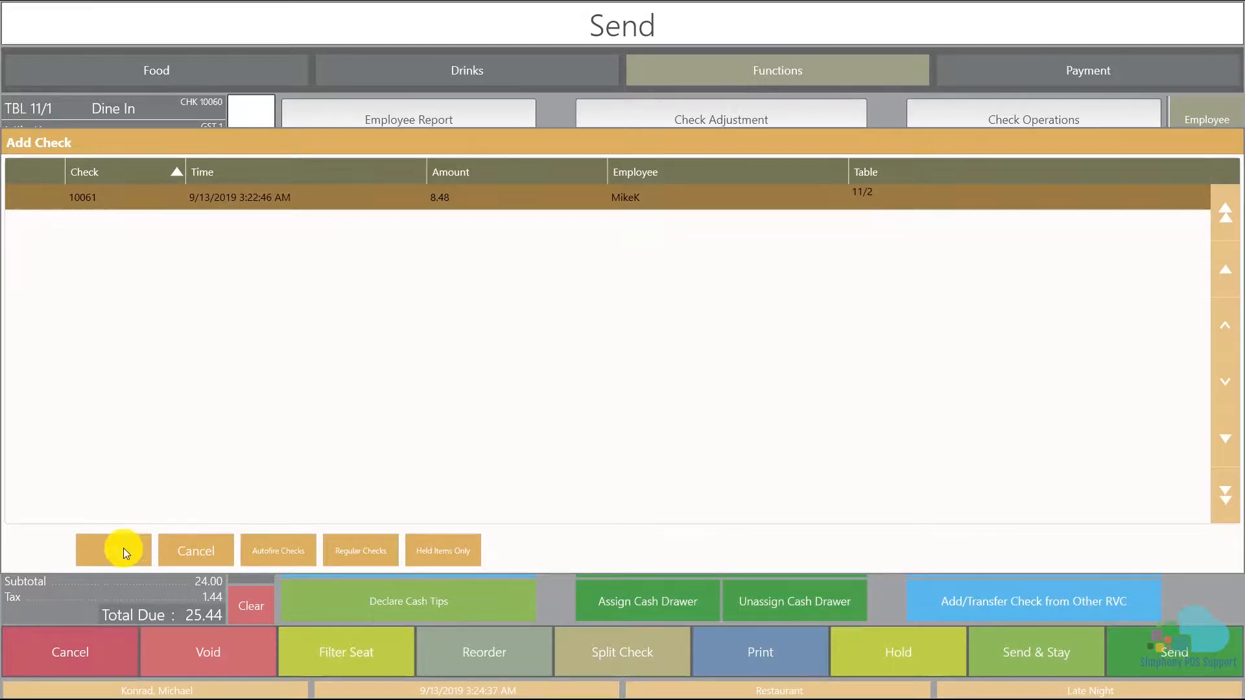
click(113, 550)
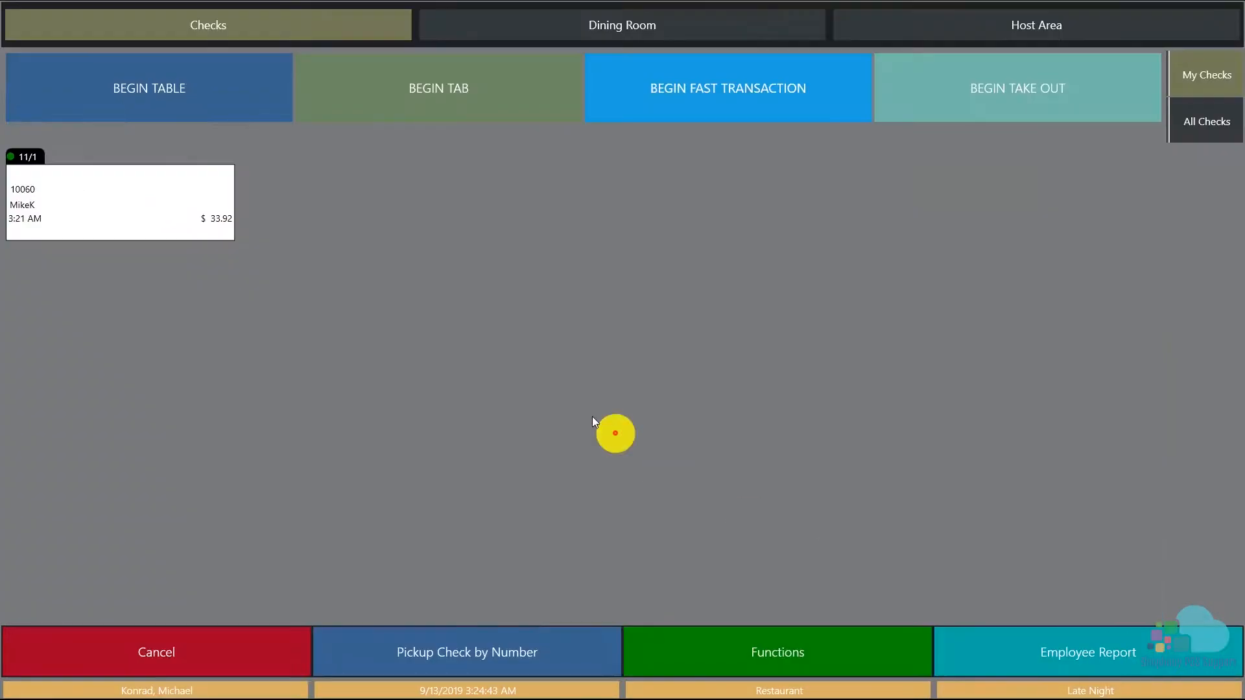
mouse_move(204, 265)
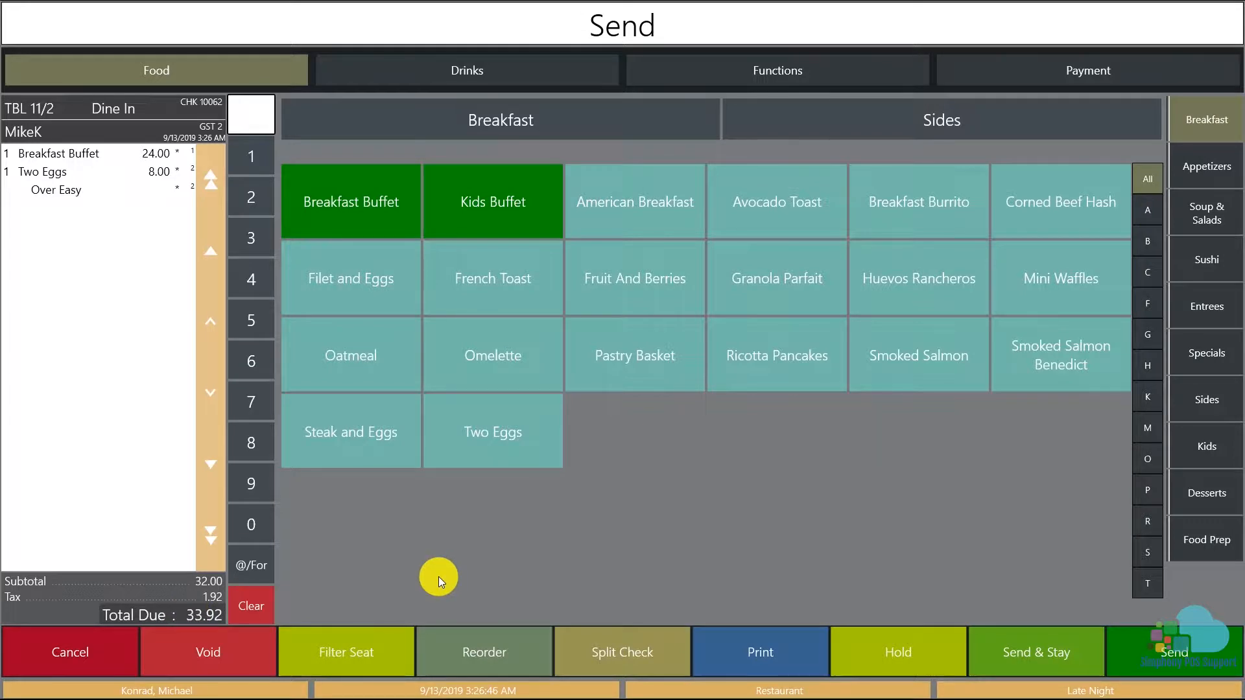
Pay check 10062 for table 11/2 with two 16.96 cash payments and dismiss the zero change due.
click(1087, 70)
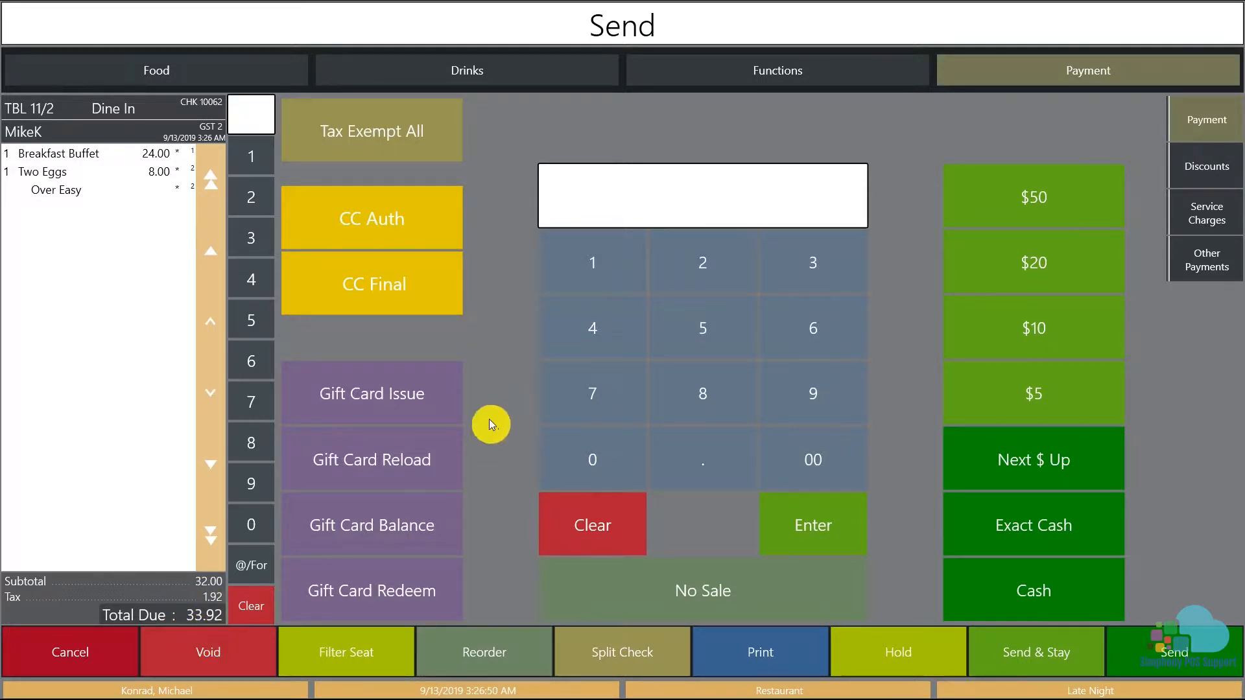
mouse_move(498, 355)
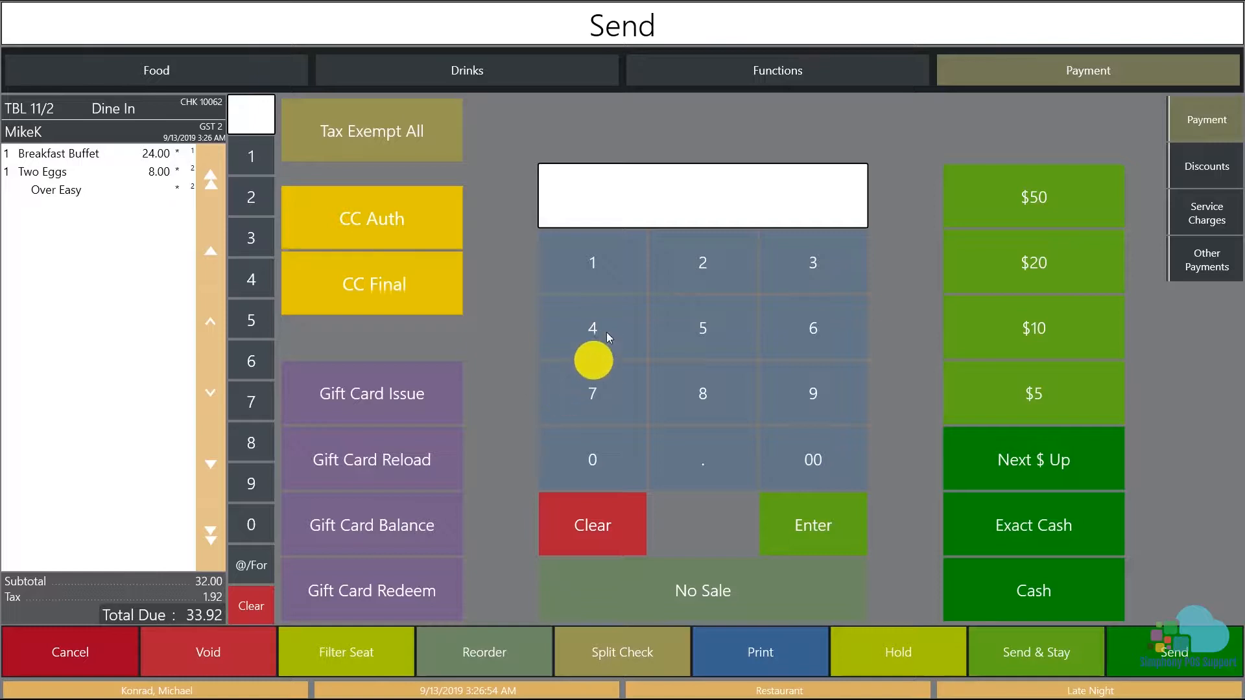
click(812, 393)
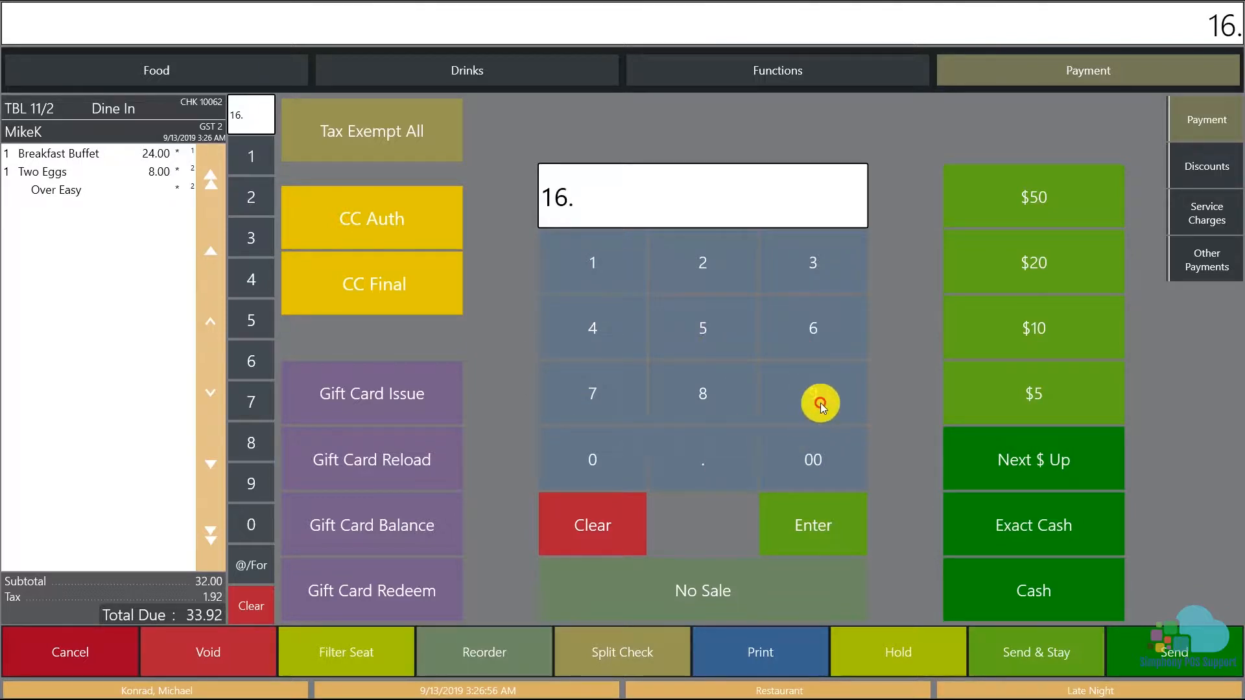
click(812, 395)
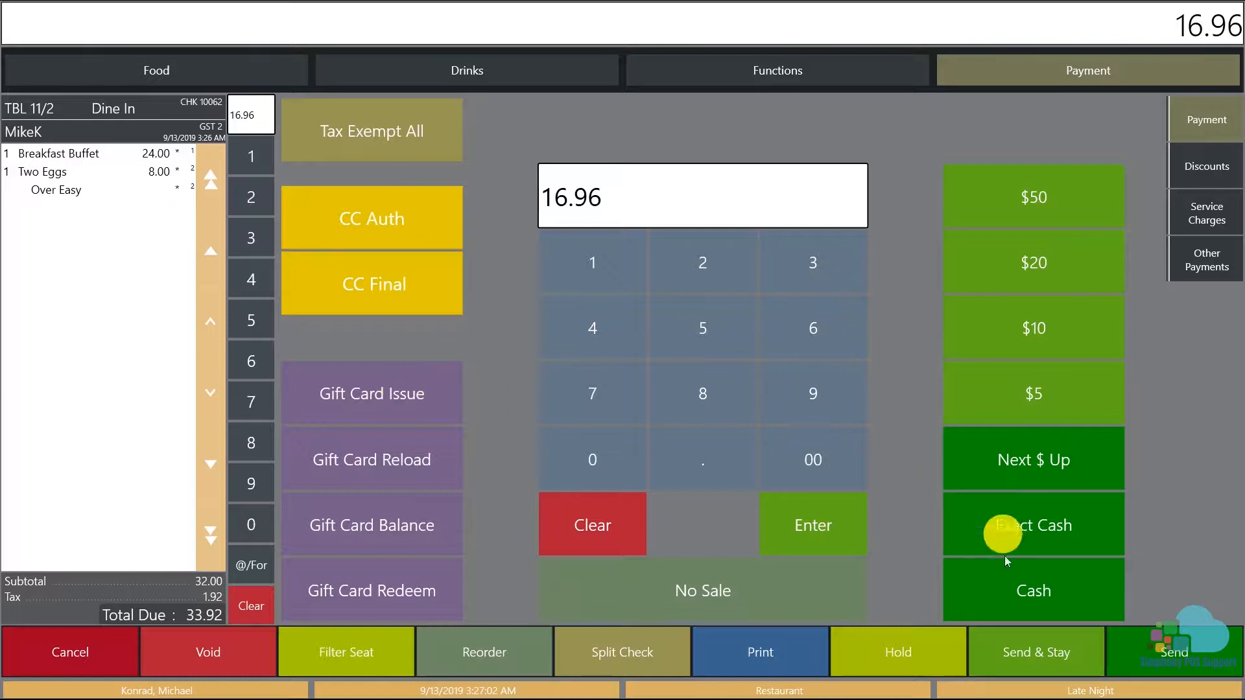
click(1034, 526)
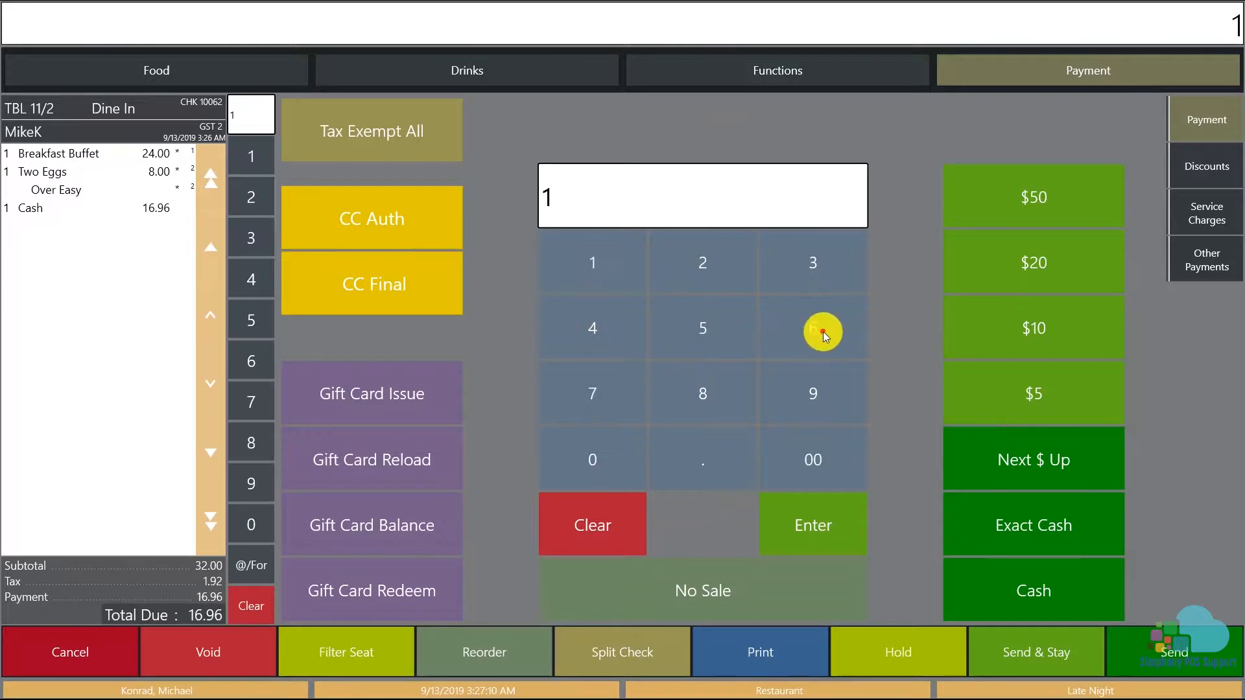
click(812, 328)
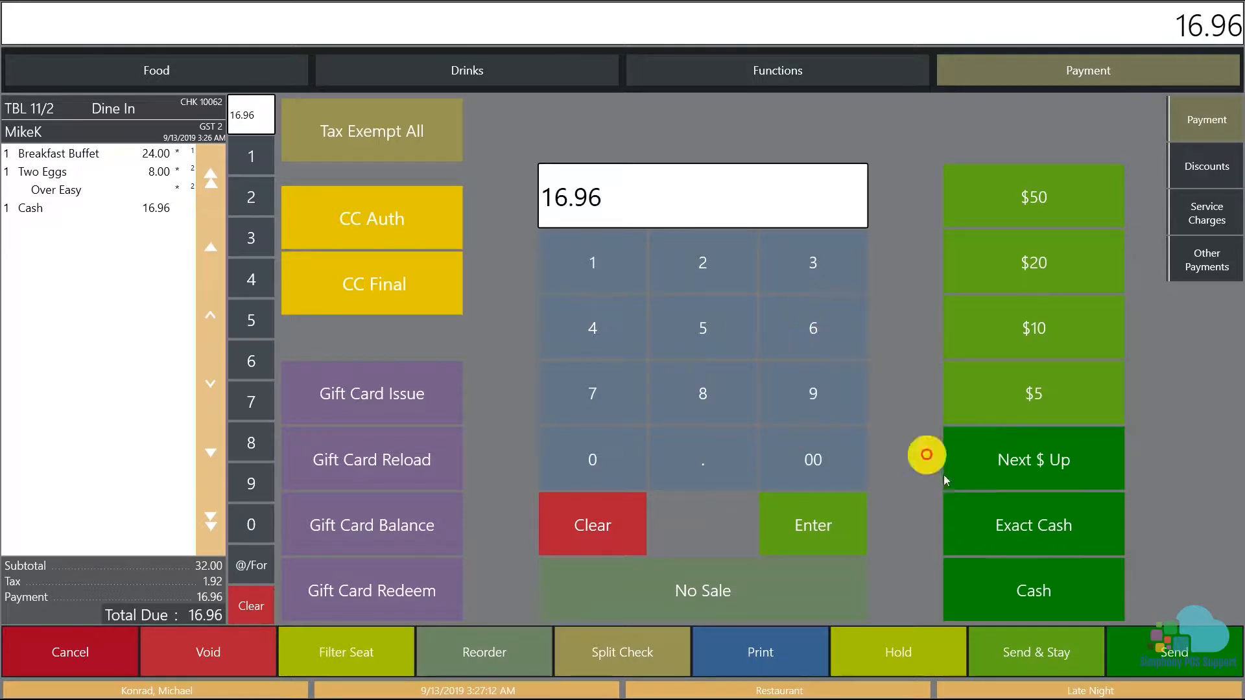
click(1034, 460)
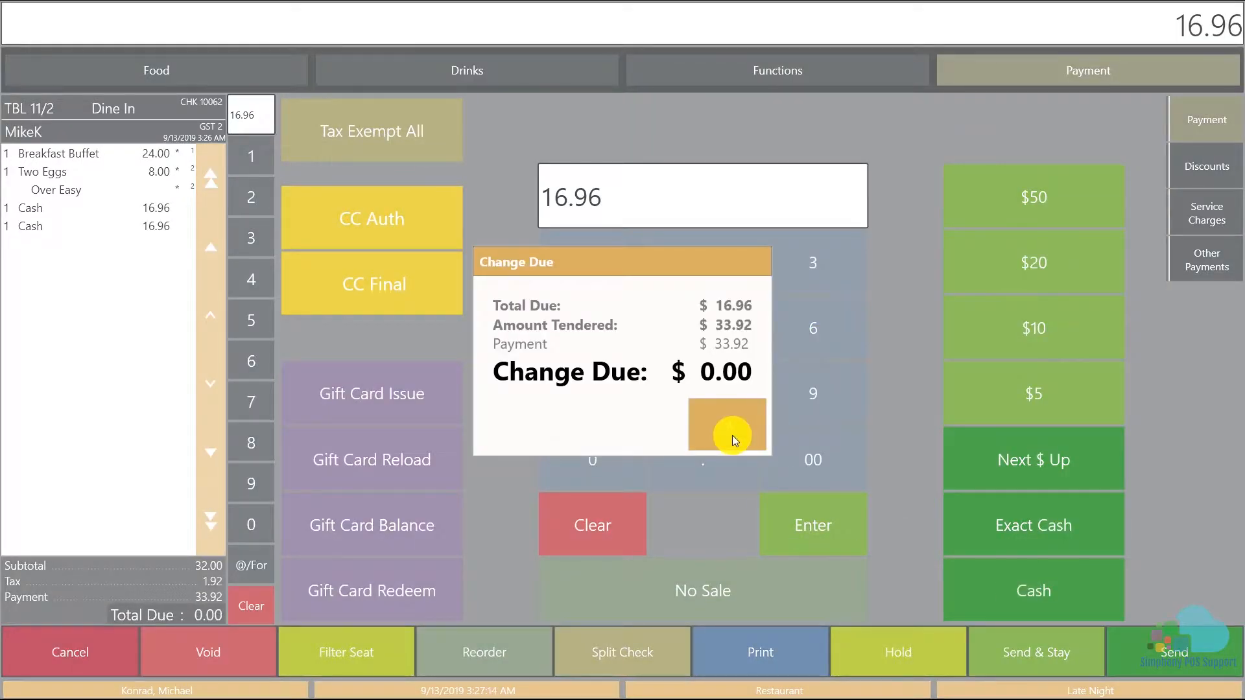
click(727, 425)
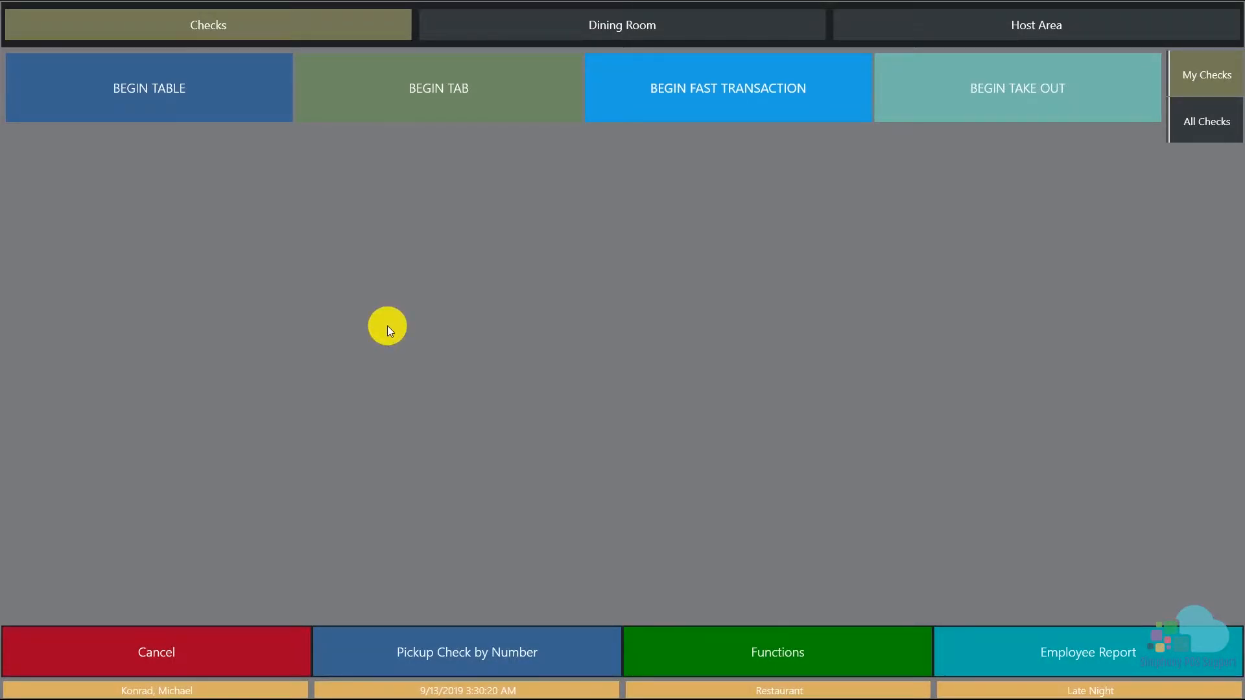
Begin check 10065 for table 11 with 3 guests.
click(148, 87)
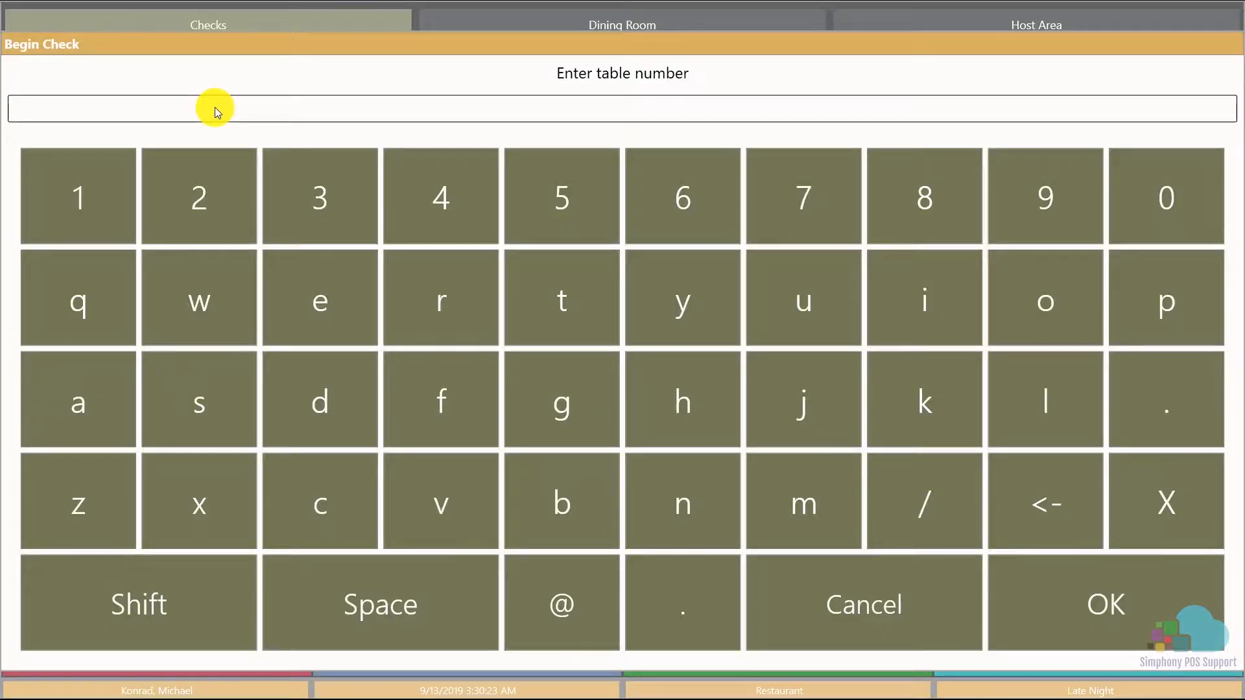
click(78, 196)
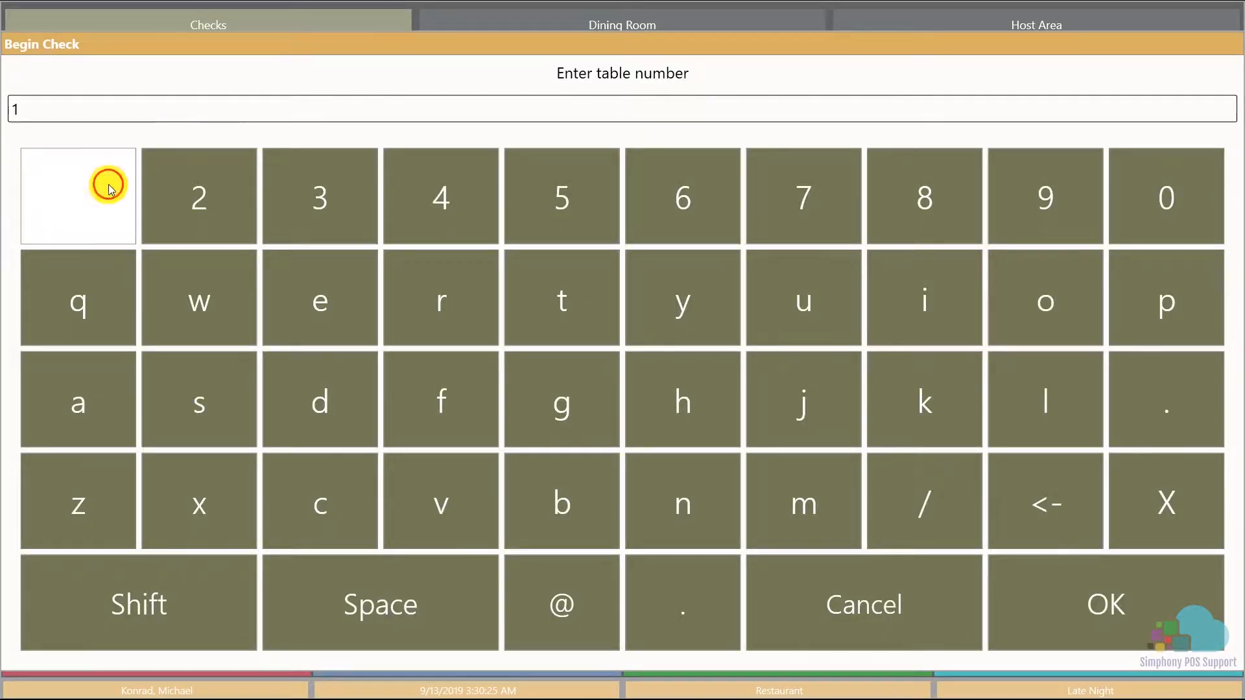
click(1104, 603)
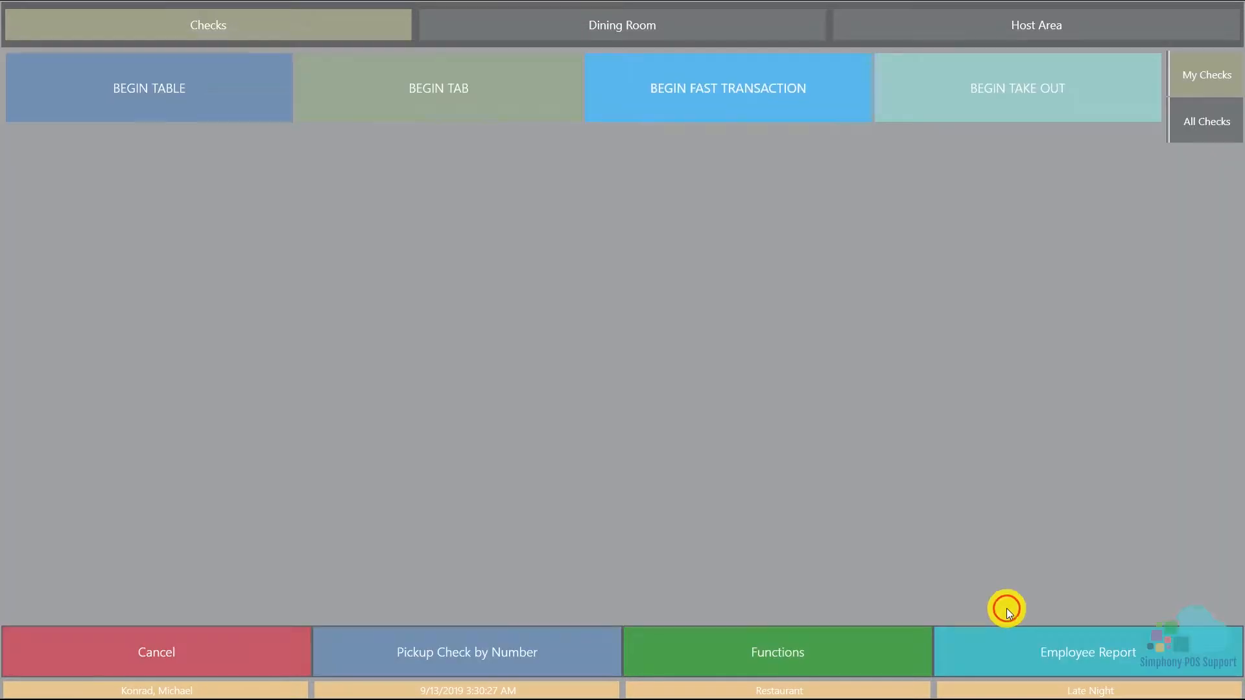
click(148, 87)
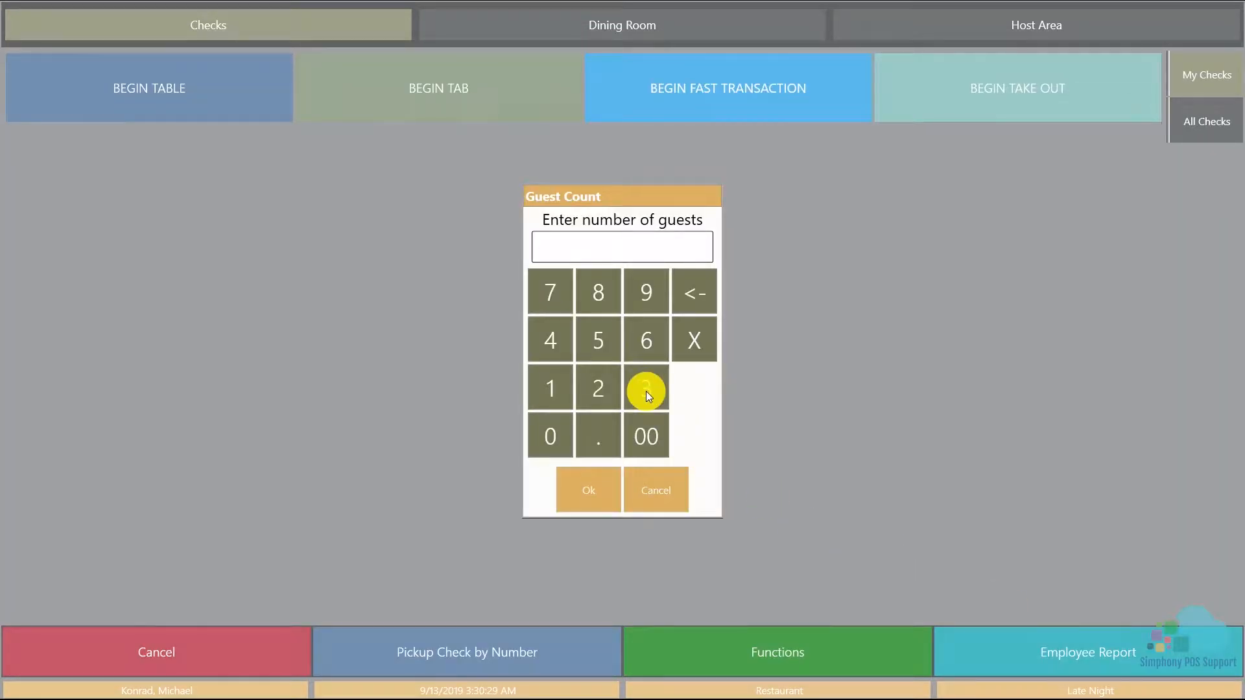
click(645, 388)
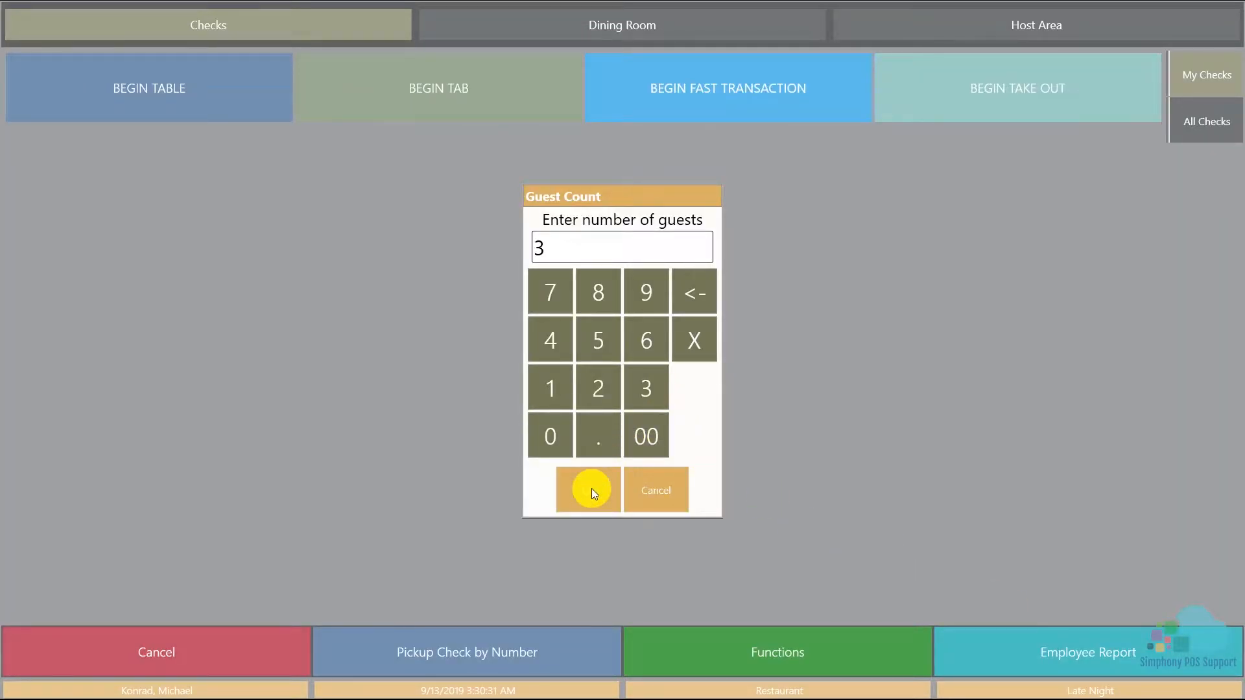
click(587, 490)
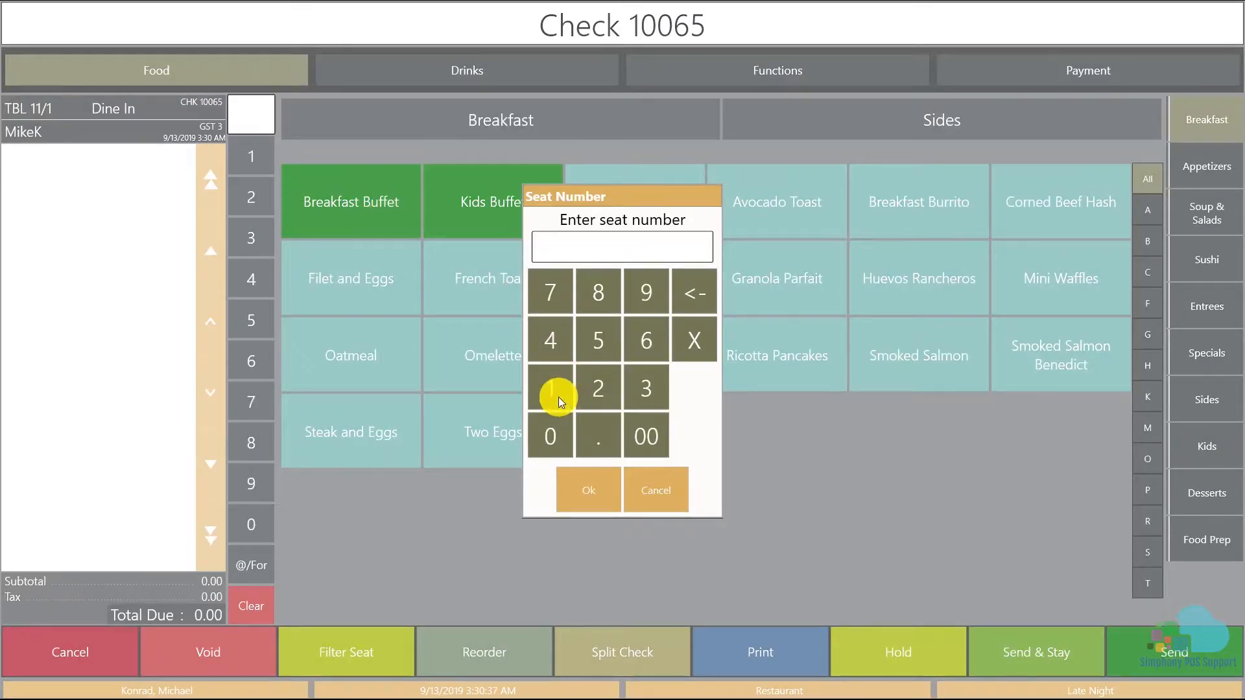
Add Breakfast Buffet, American Breakfast and Avocado Toast on seats 1, 2, 3 and Send & Stay.
click(550, 388)
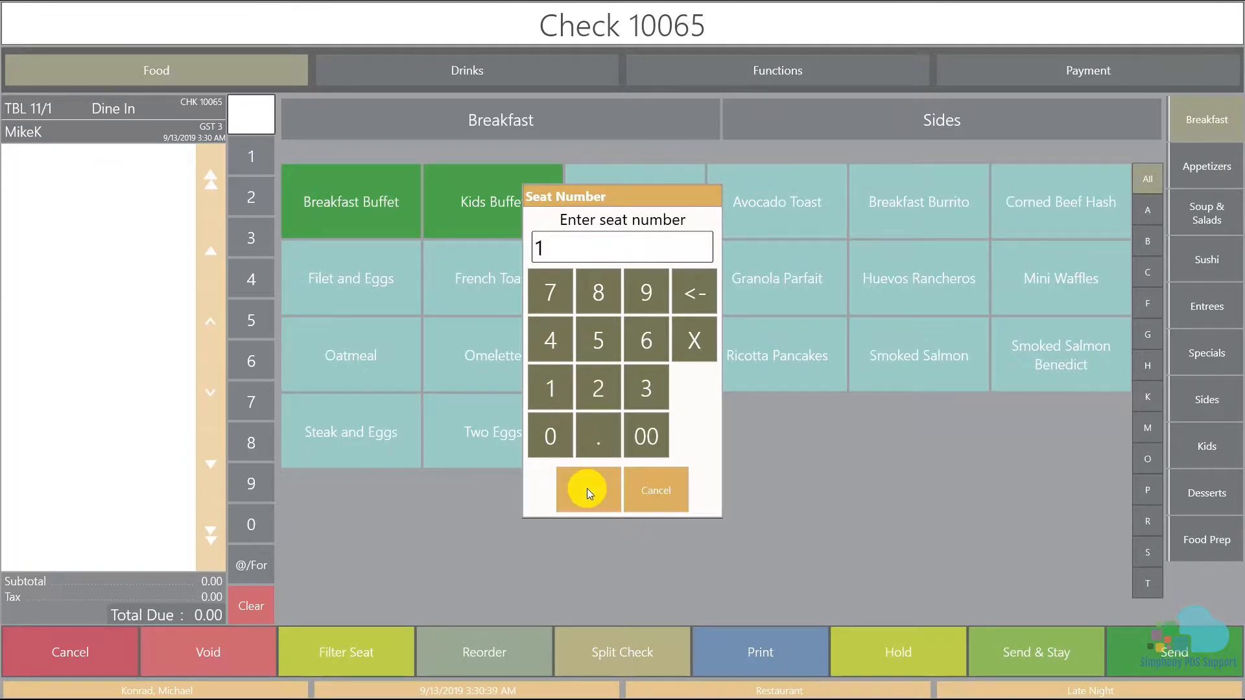
click(586, 490)
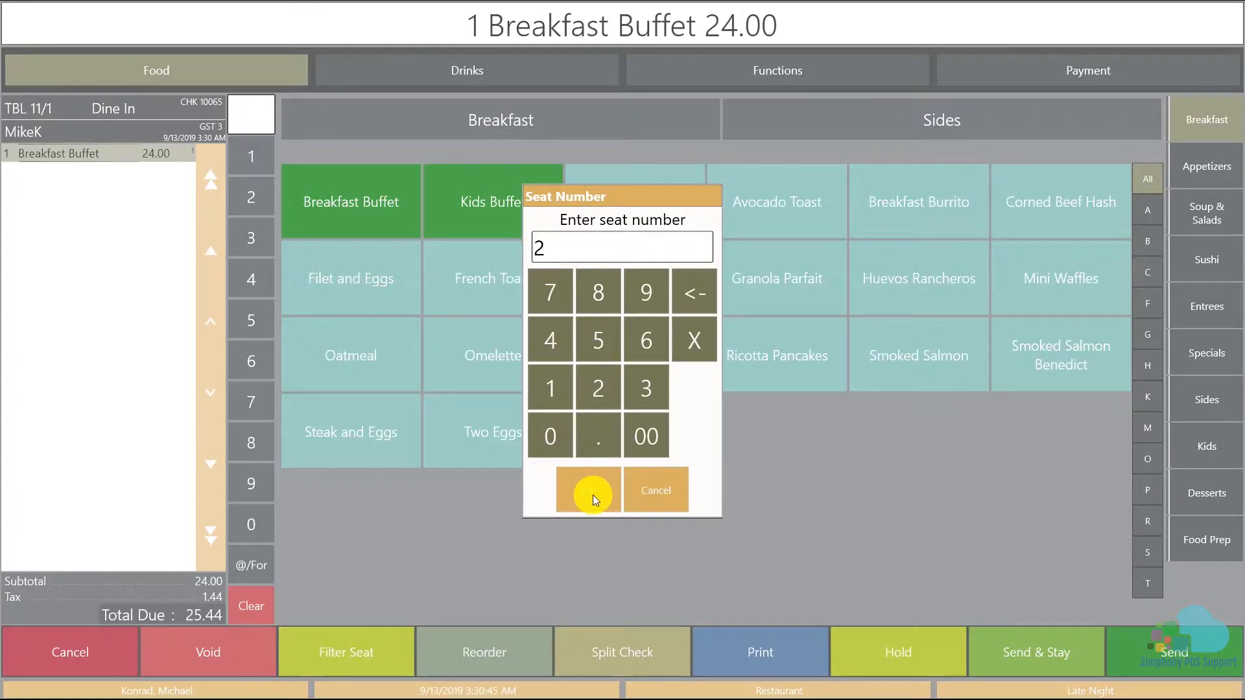
click(587, 490)
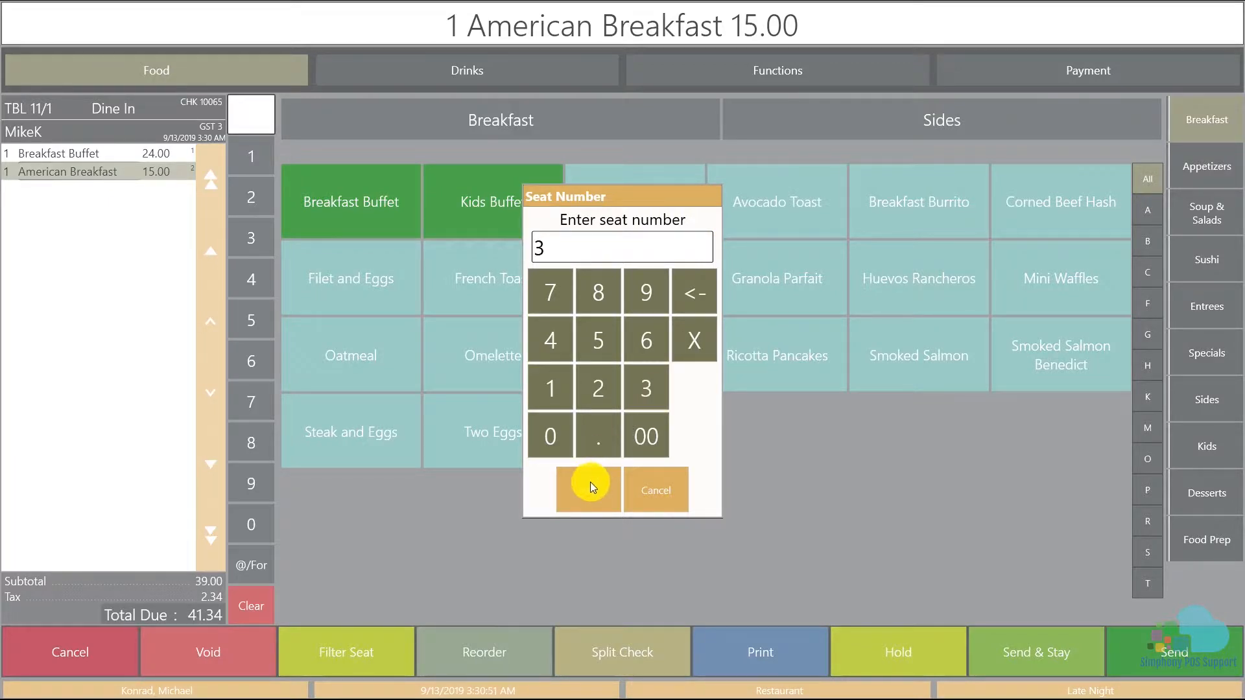
click(588, 491)
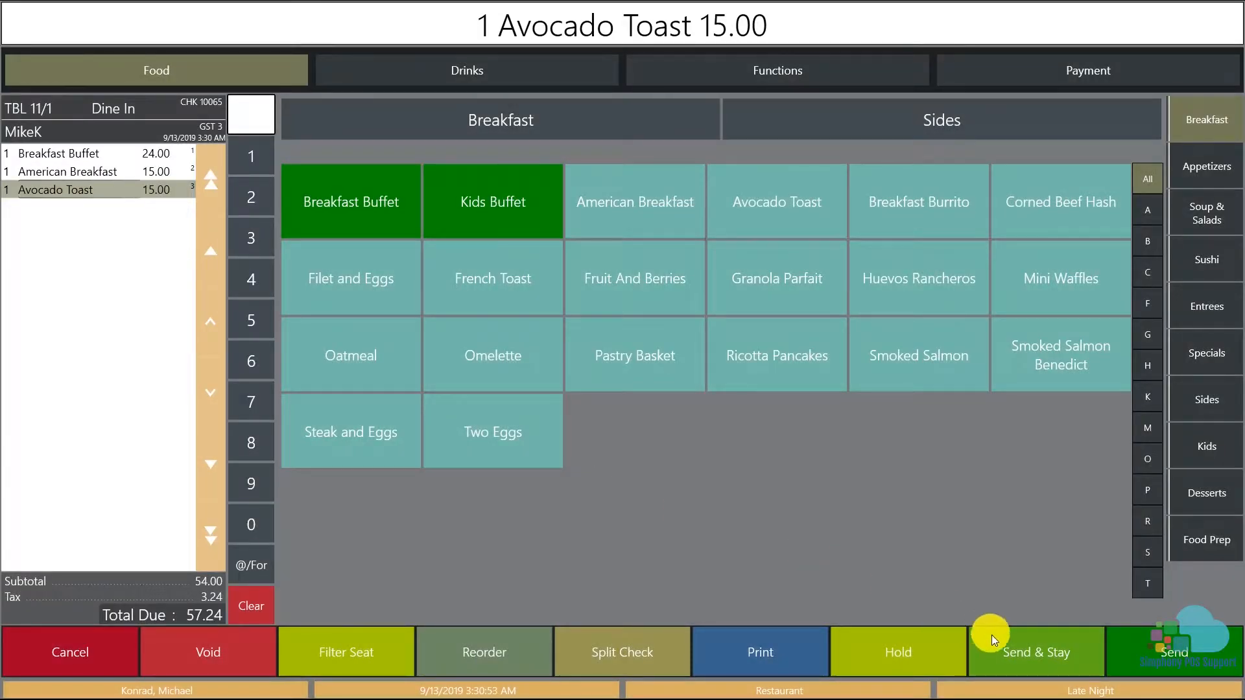
click(1035, 652)
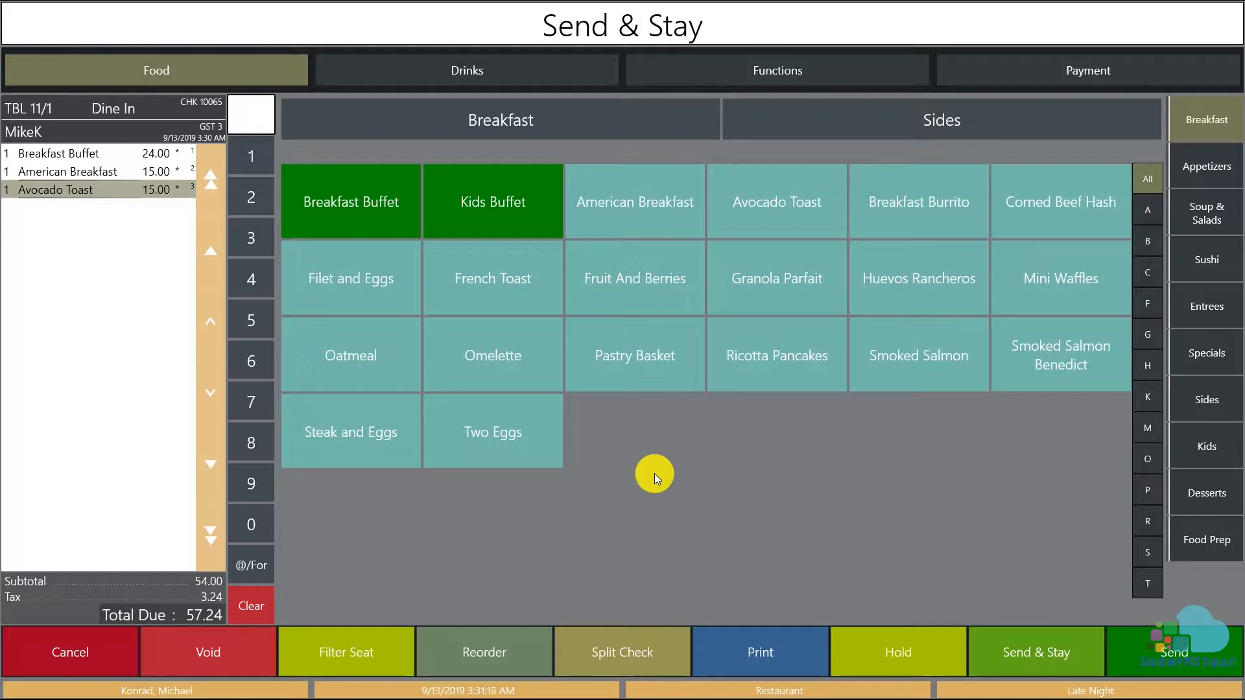
mouse_move(528, 530)
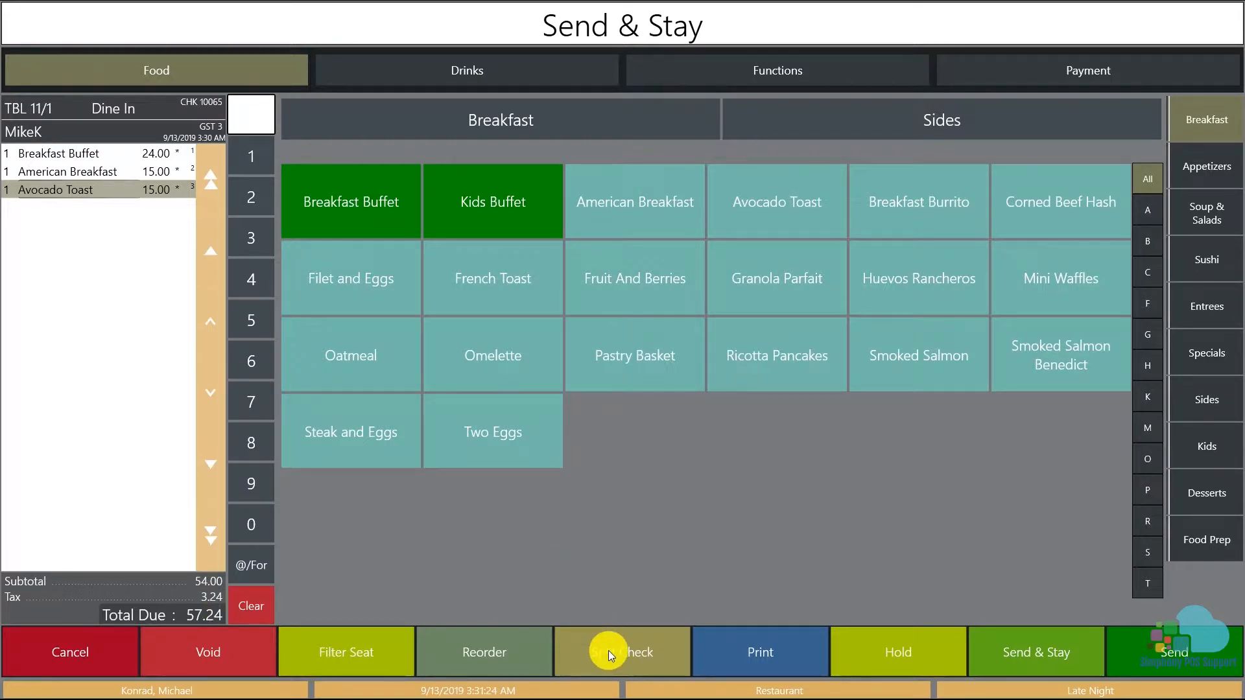
Split check 10065 into three checks sharing every item equally, each totaling 19.08.
click(621, 652)
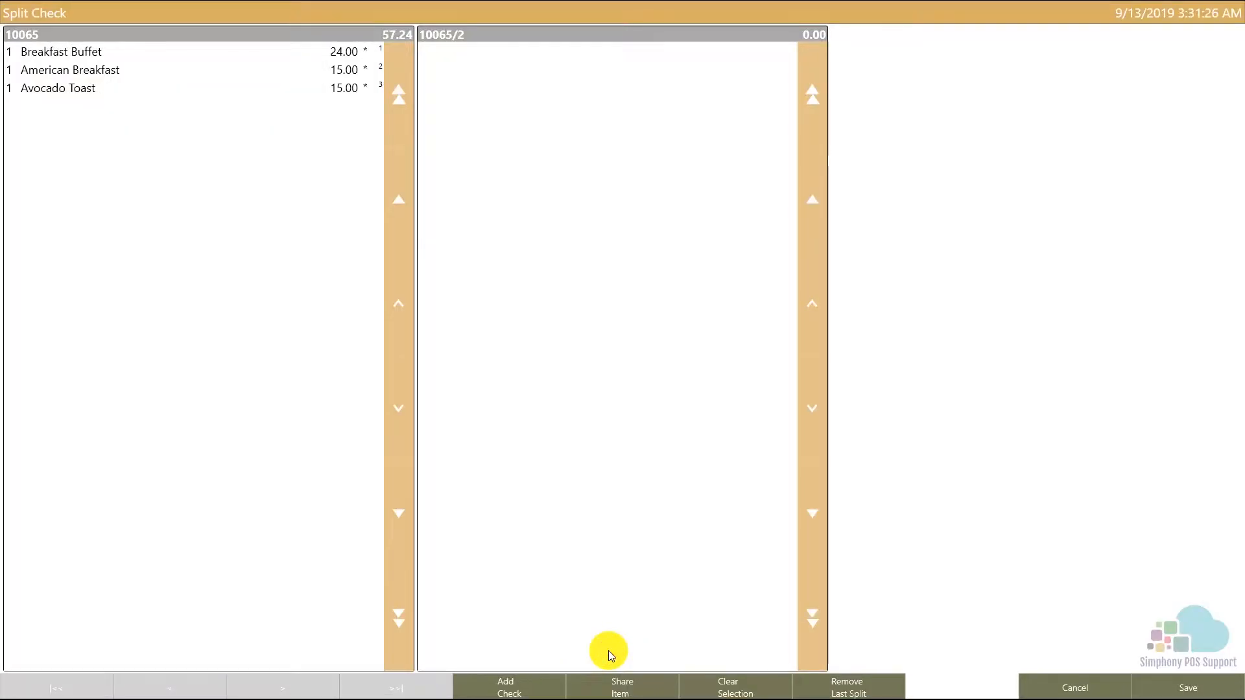
mouse_move(490, 363)
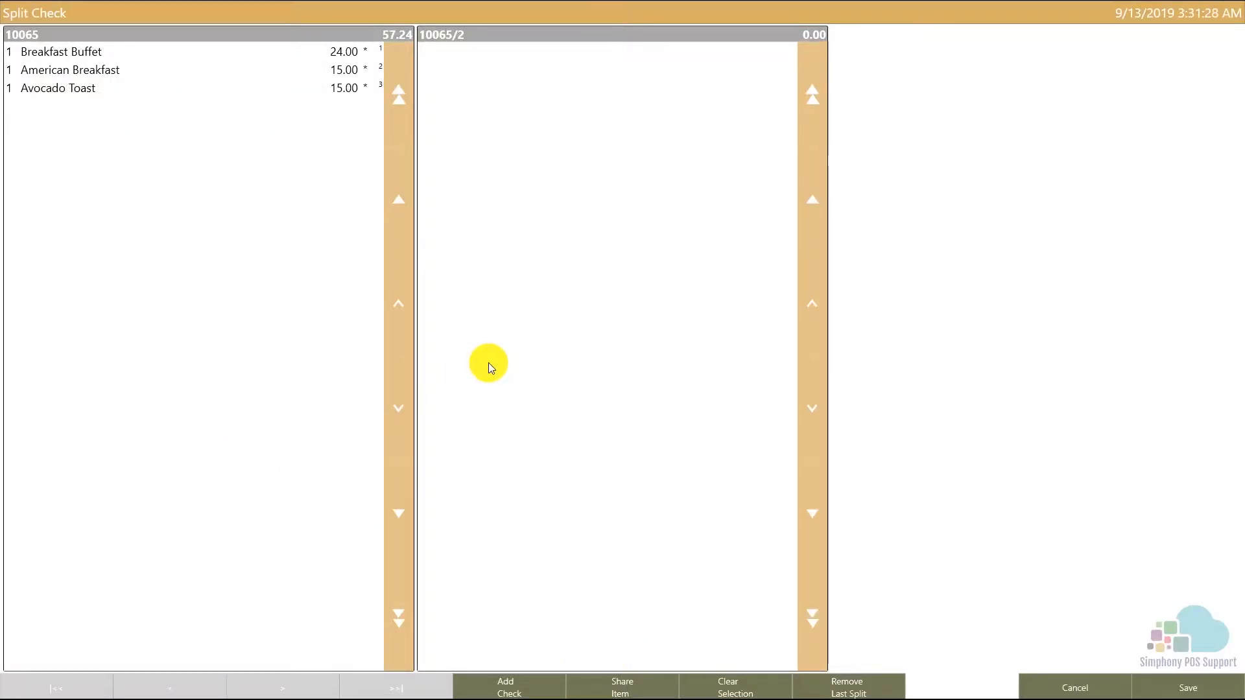
mouse_move(991, 241)
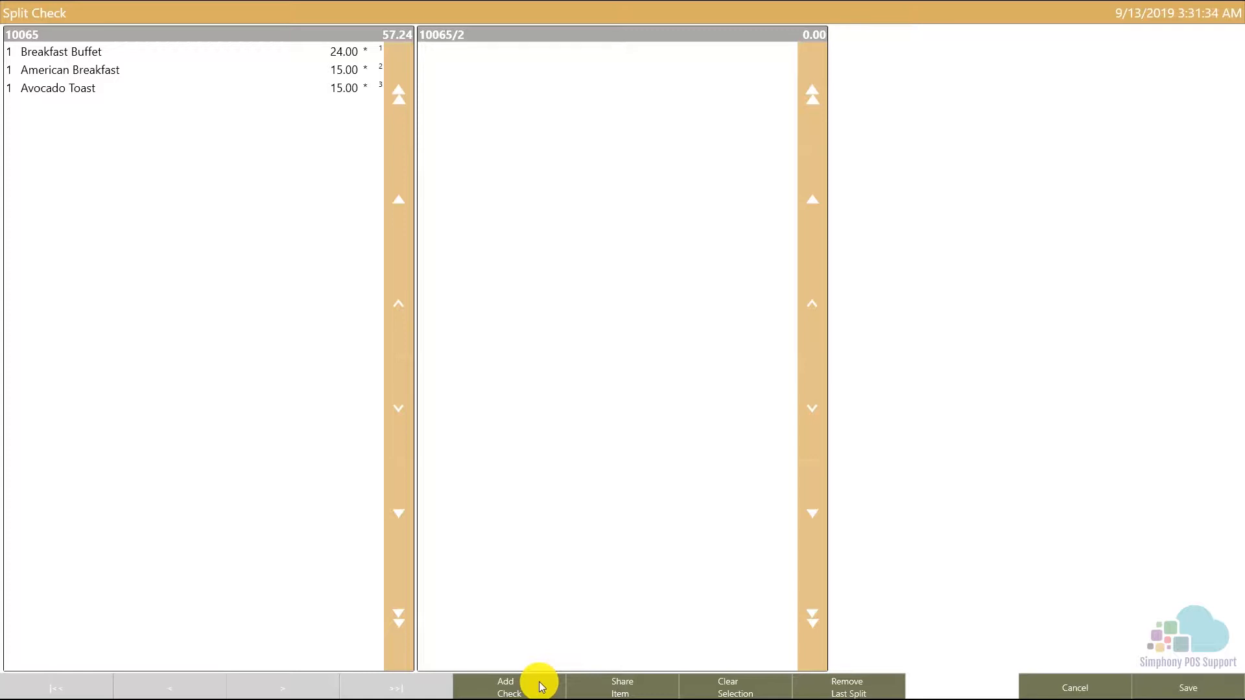
click(508, 684)
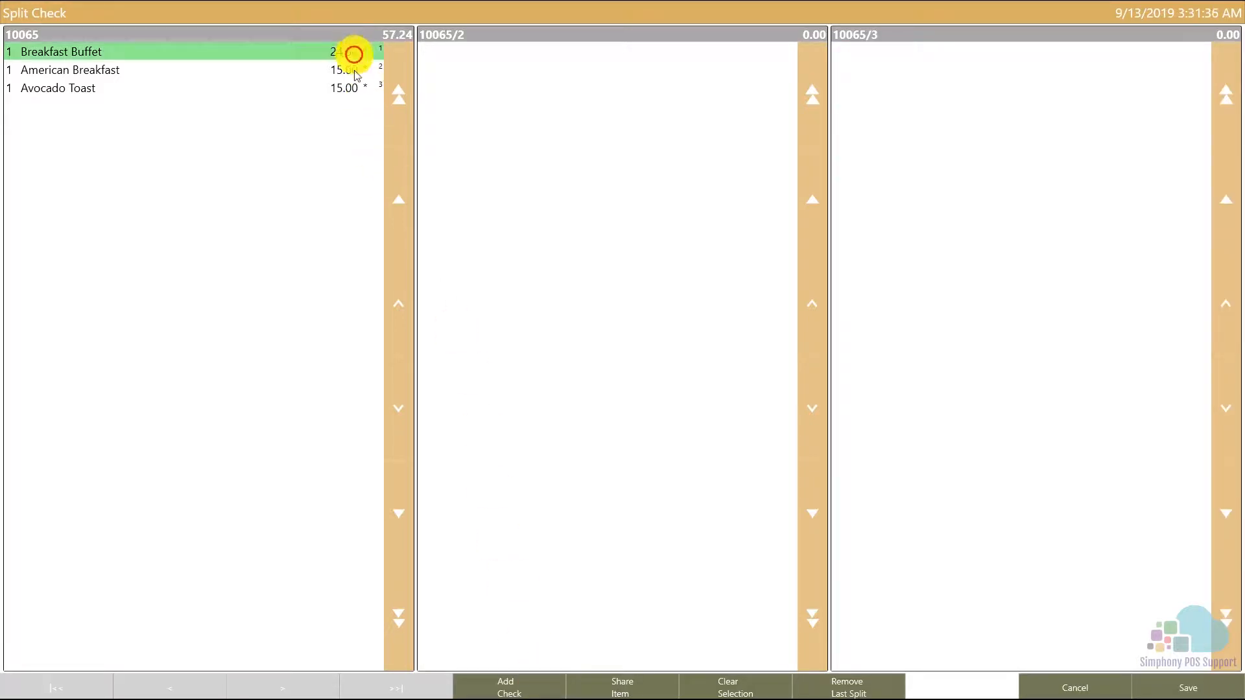
click(70, 80)
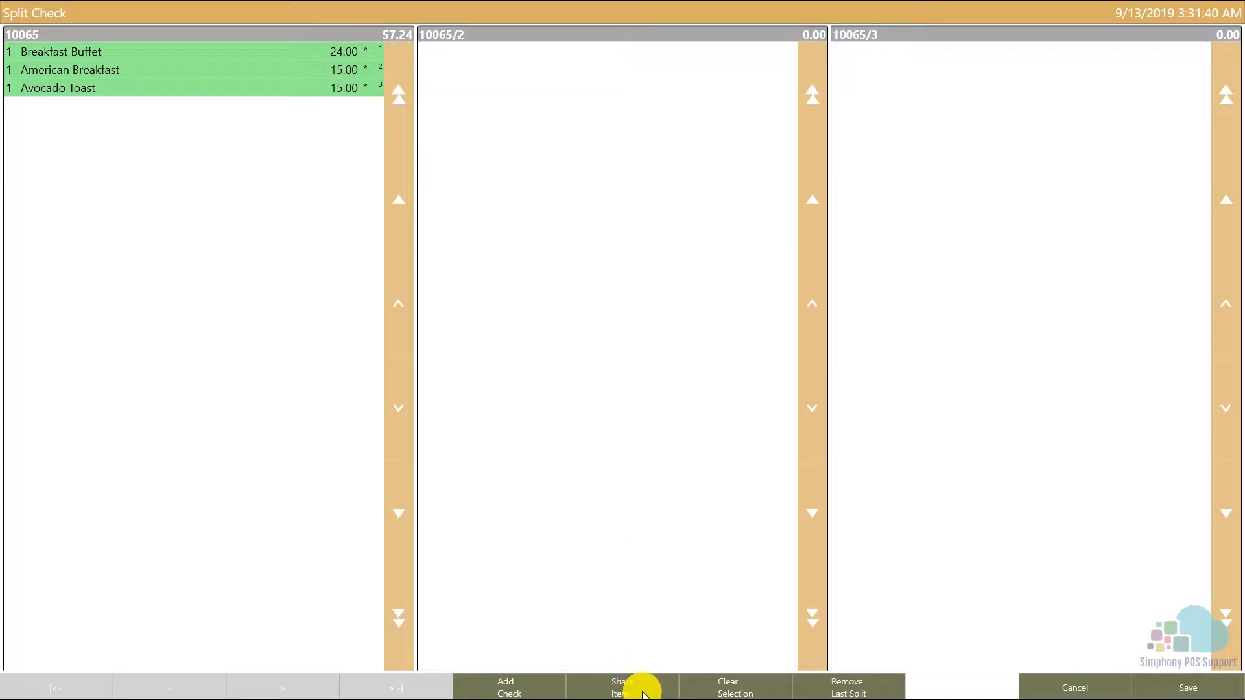
click(621, 685)
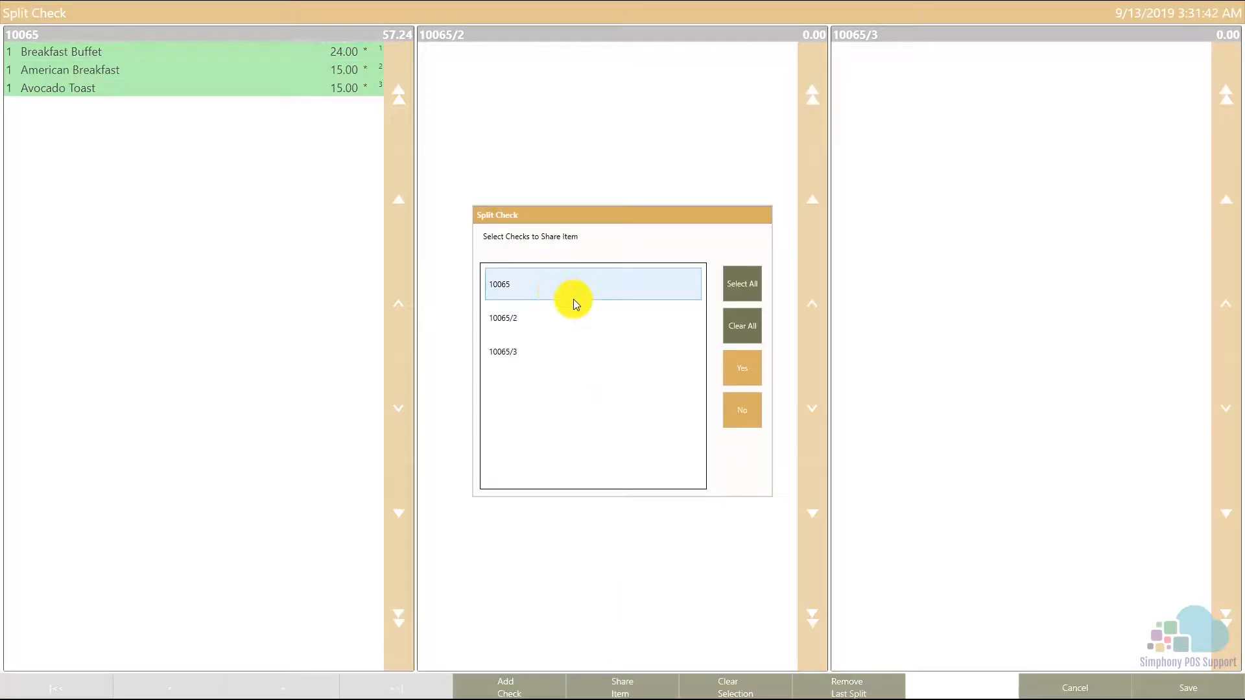
click(740, 284)
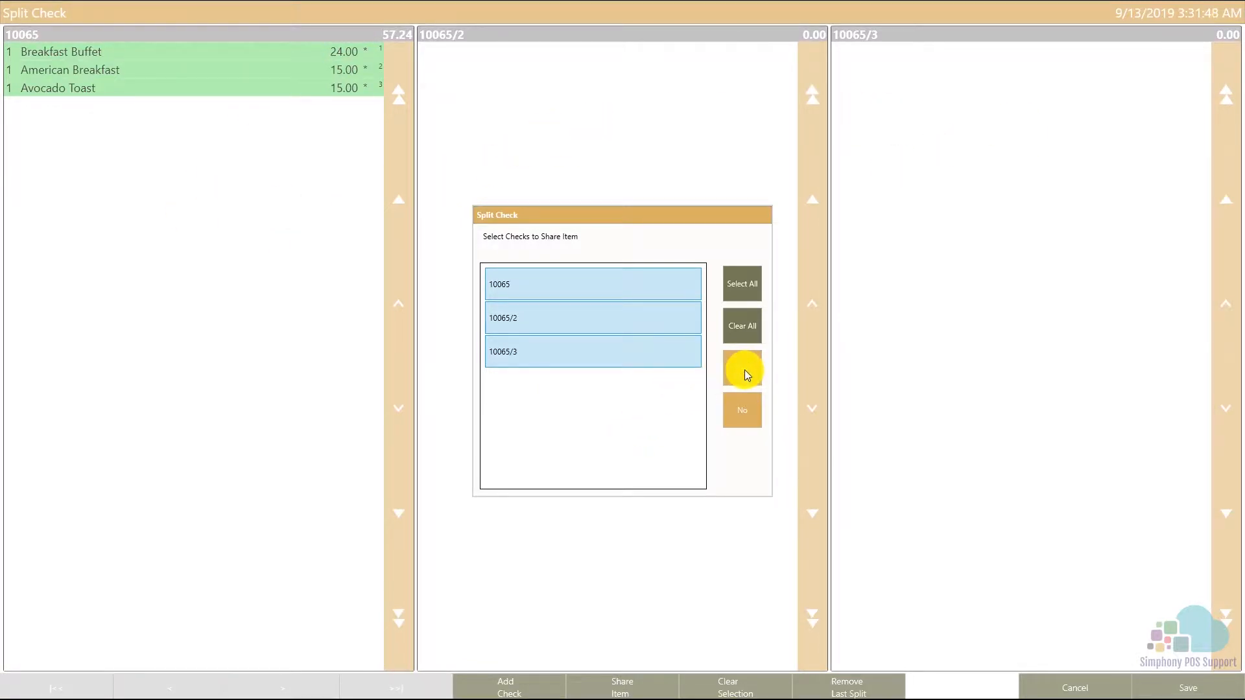
click(741, 367)
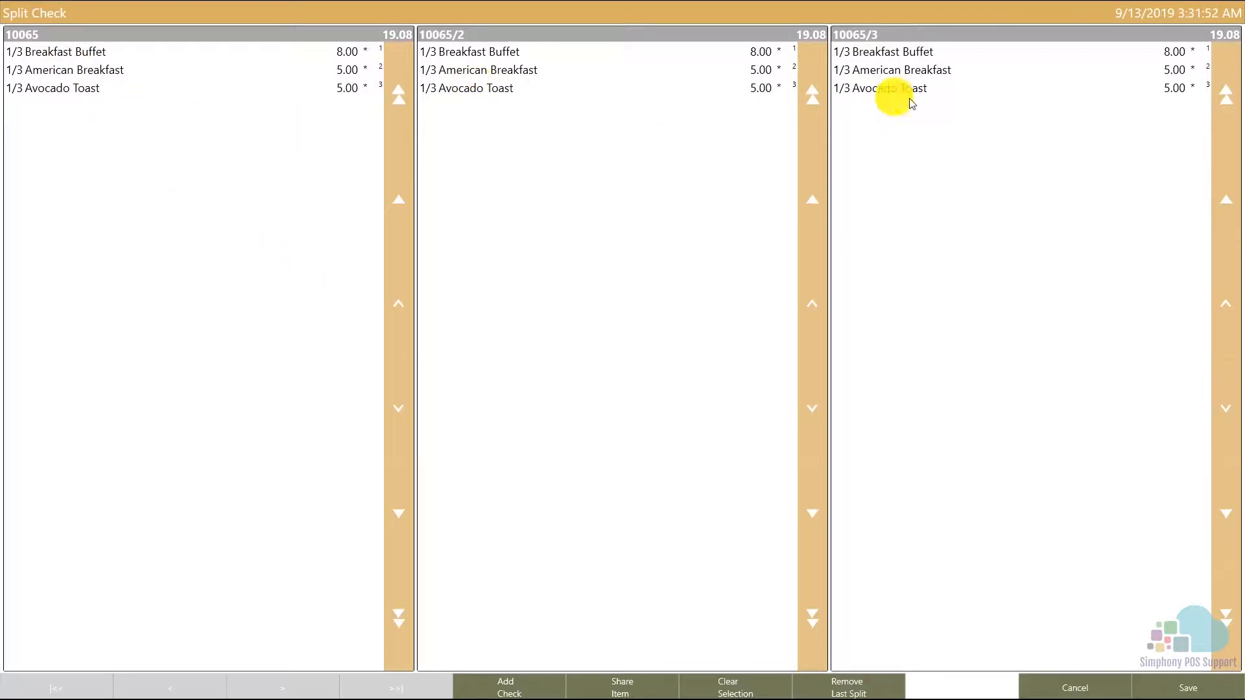
mouse_move(1028, 298)
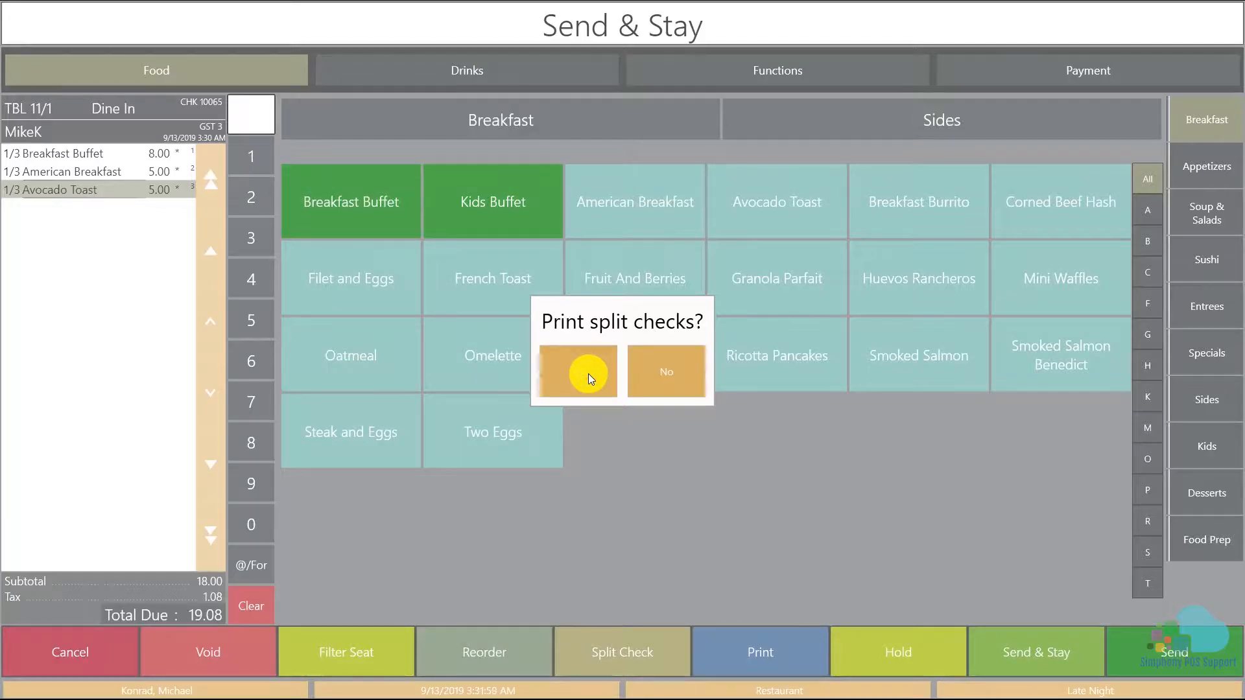
Accept printing the split checks and send, leaving checks 10065, 10066, 10067 at 19.08 each.
click(576, 372)
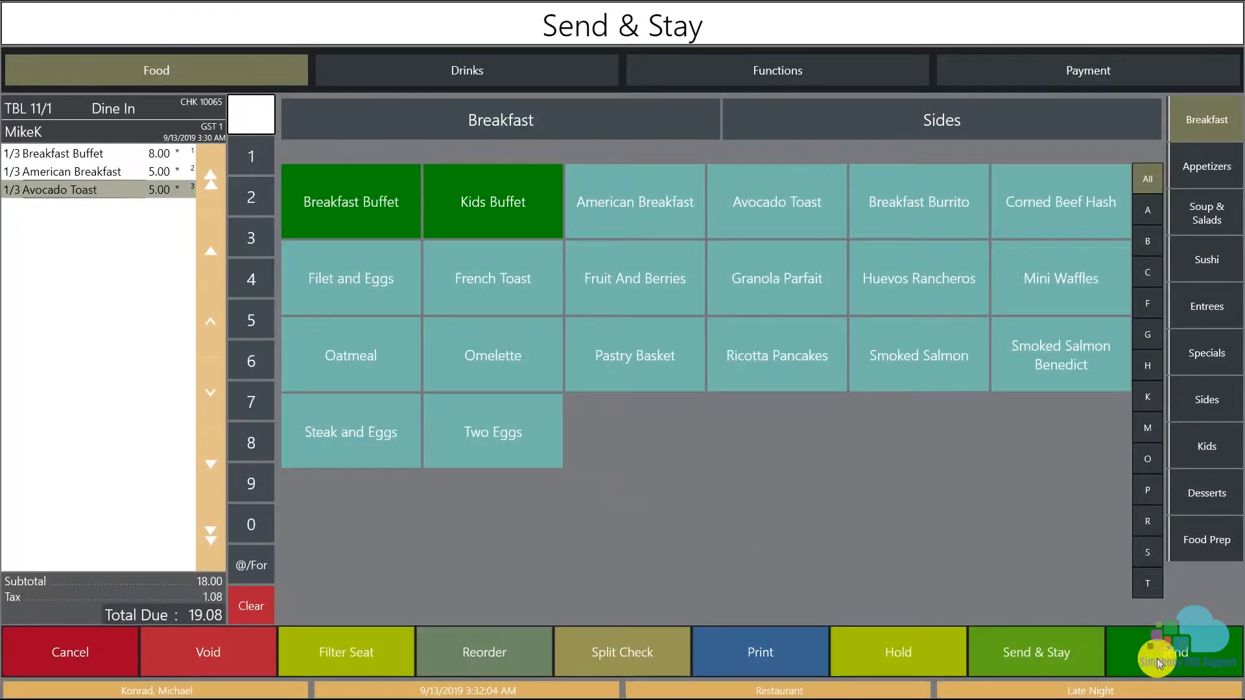
click(1036, 651)
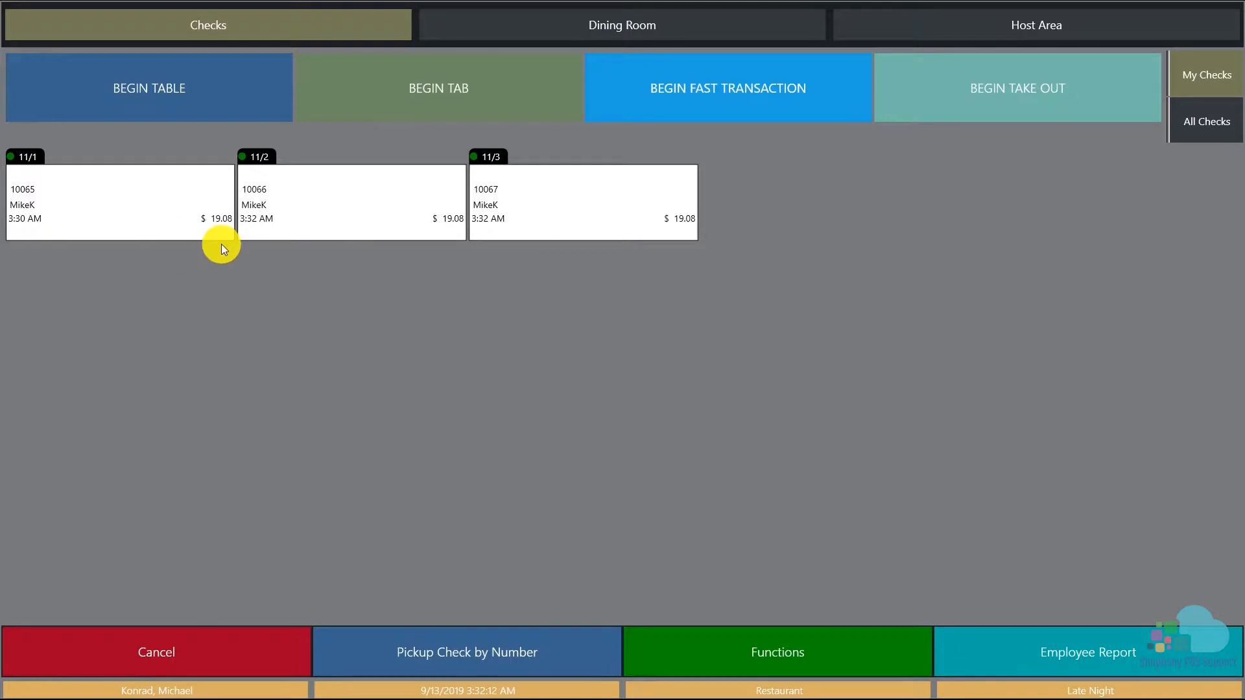
mouse_move(653, 263)
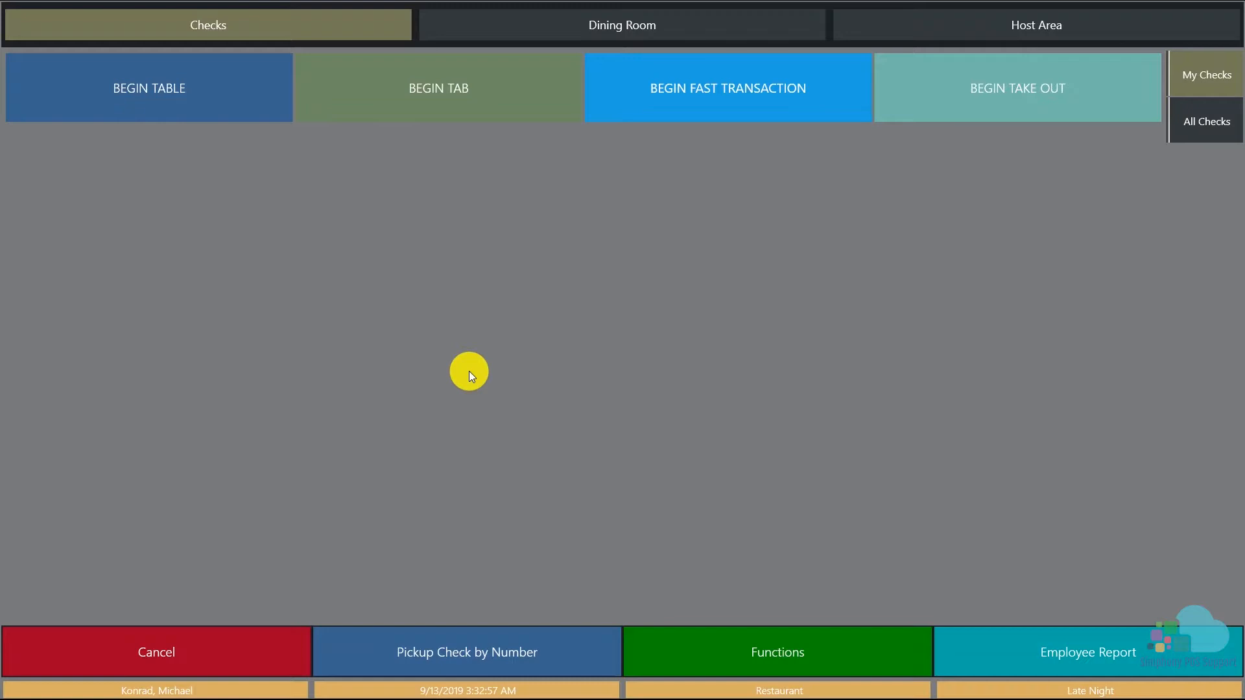
Begin check 10068 for table 11 with 2 guests.
click(148, 86)
text(11)
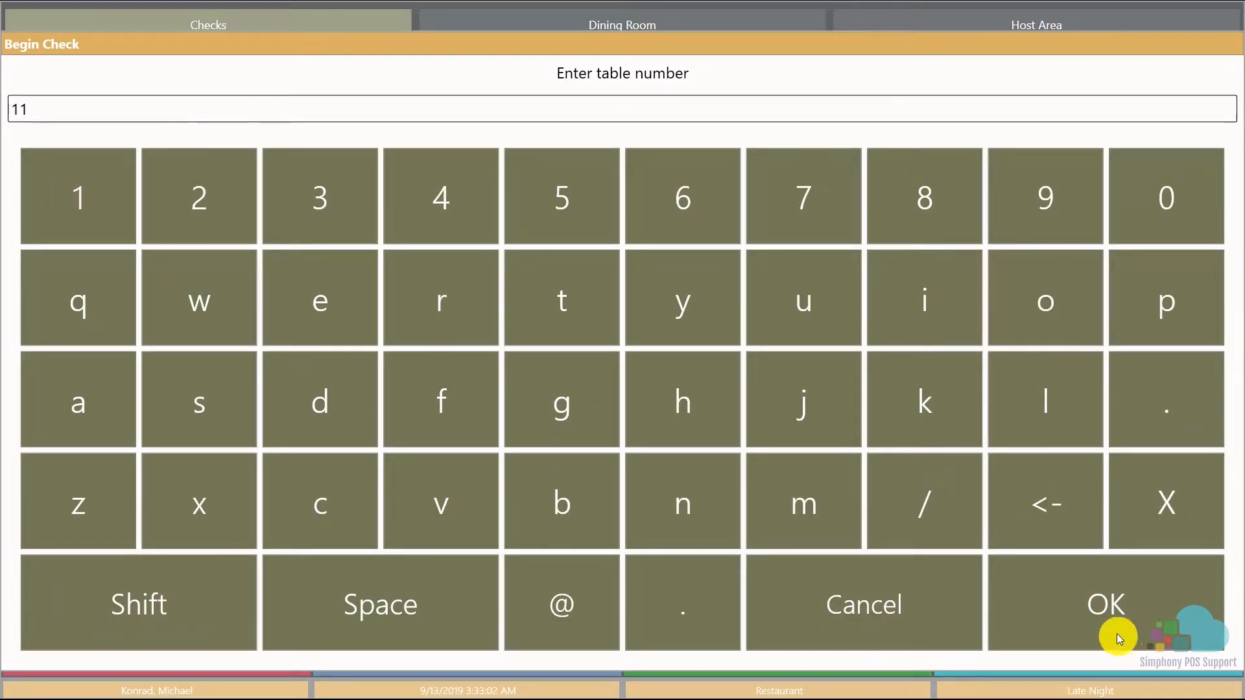
click(1104, 604)
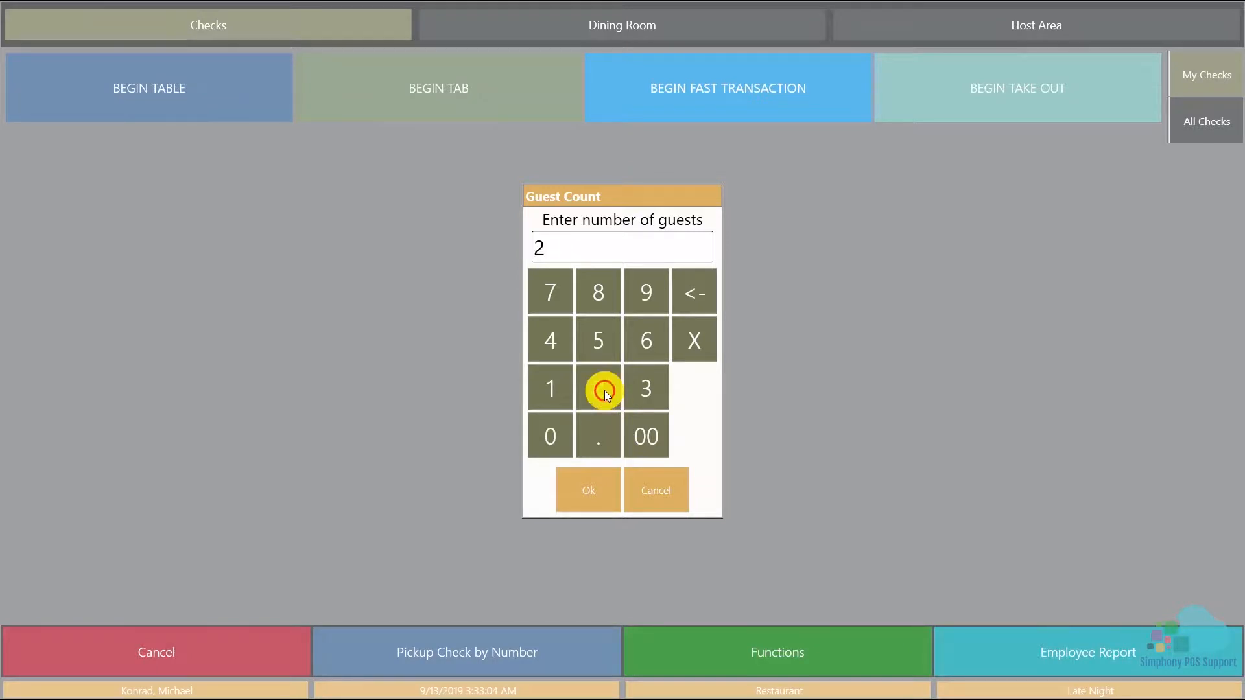
click(588, 491)
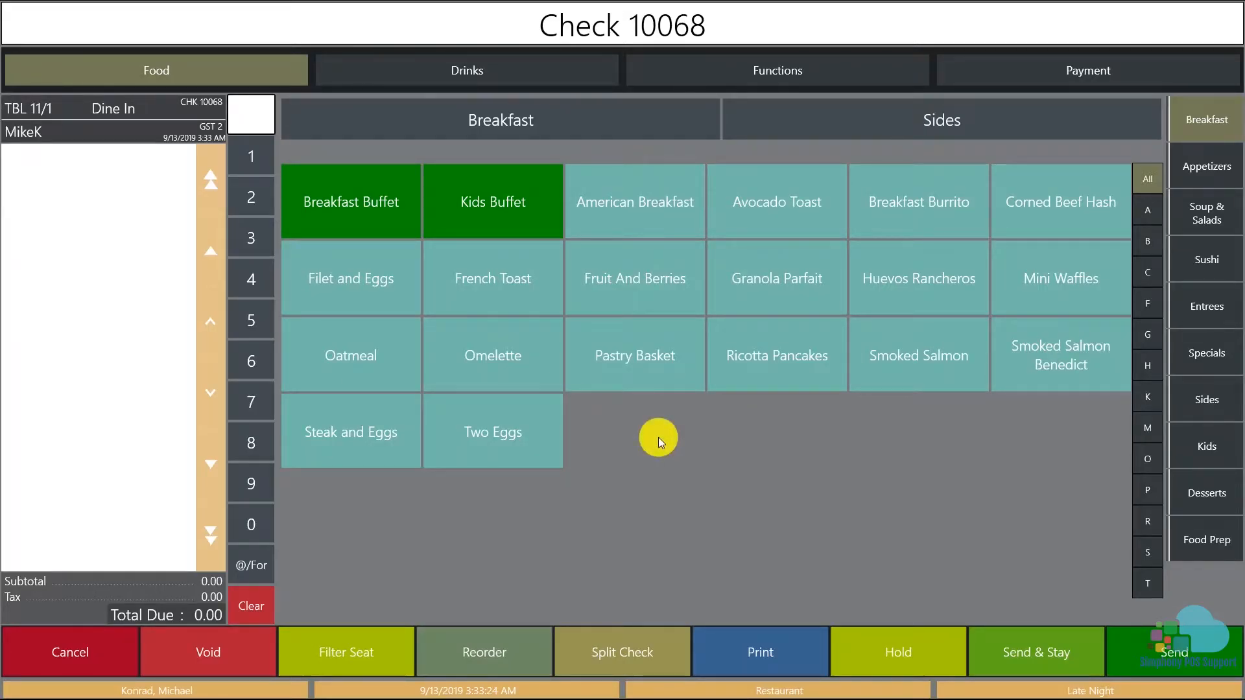
Add Ahi Tuna with its seat and the 20004 Illumination bottle from the wine search.
click(1205, 166)
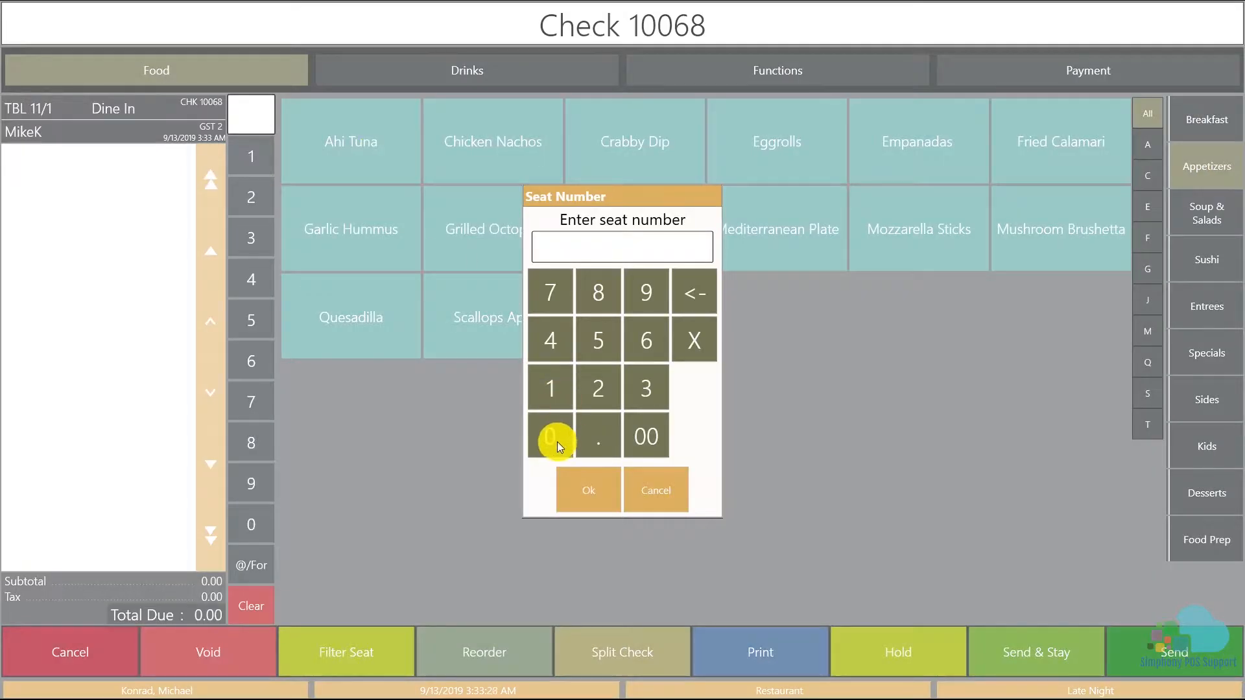
click(587, 490)
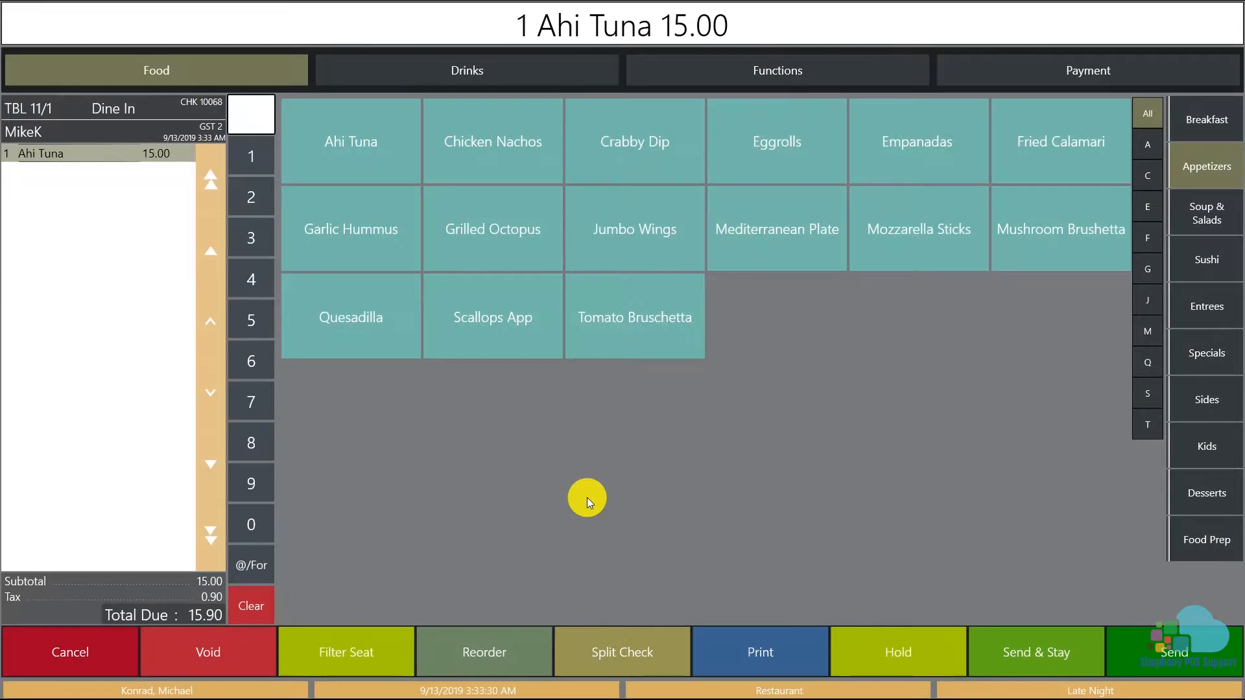
click(466, 70)
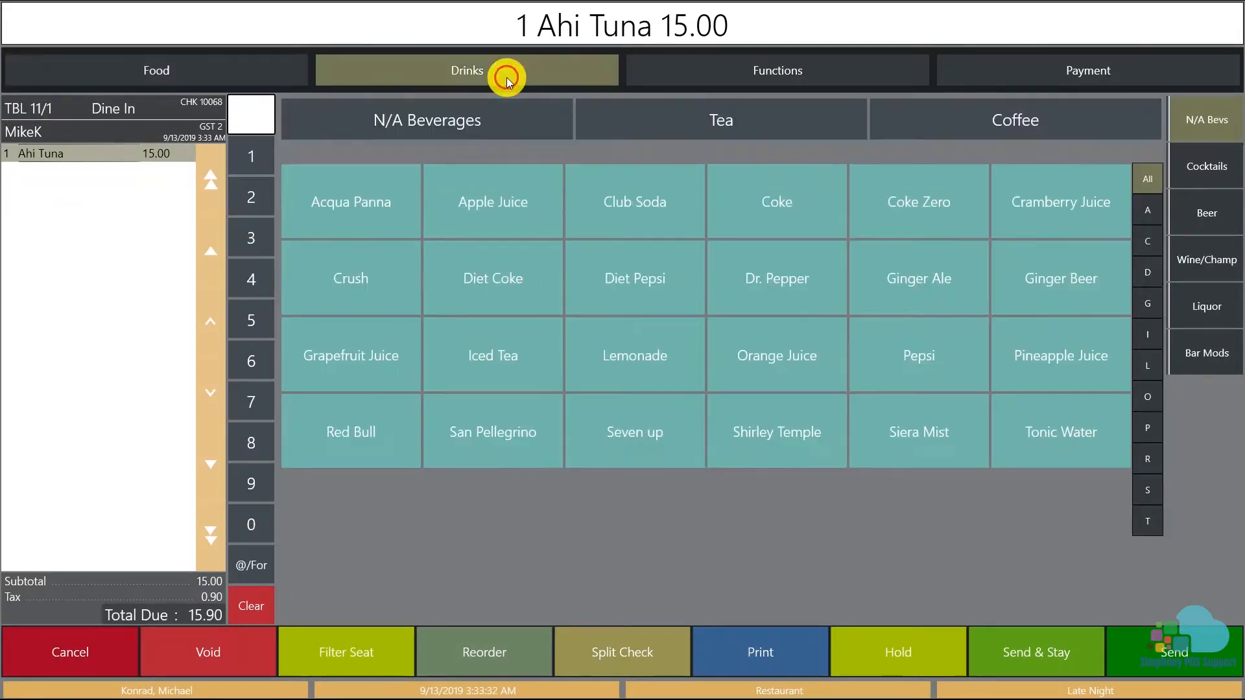
click(1205, 259)
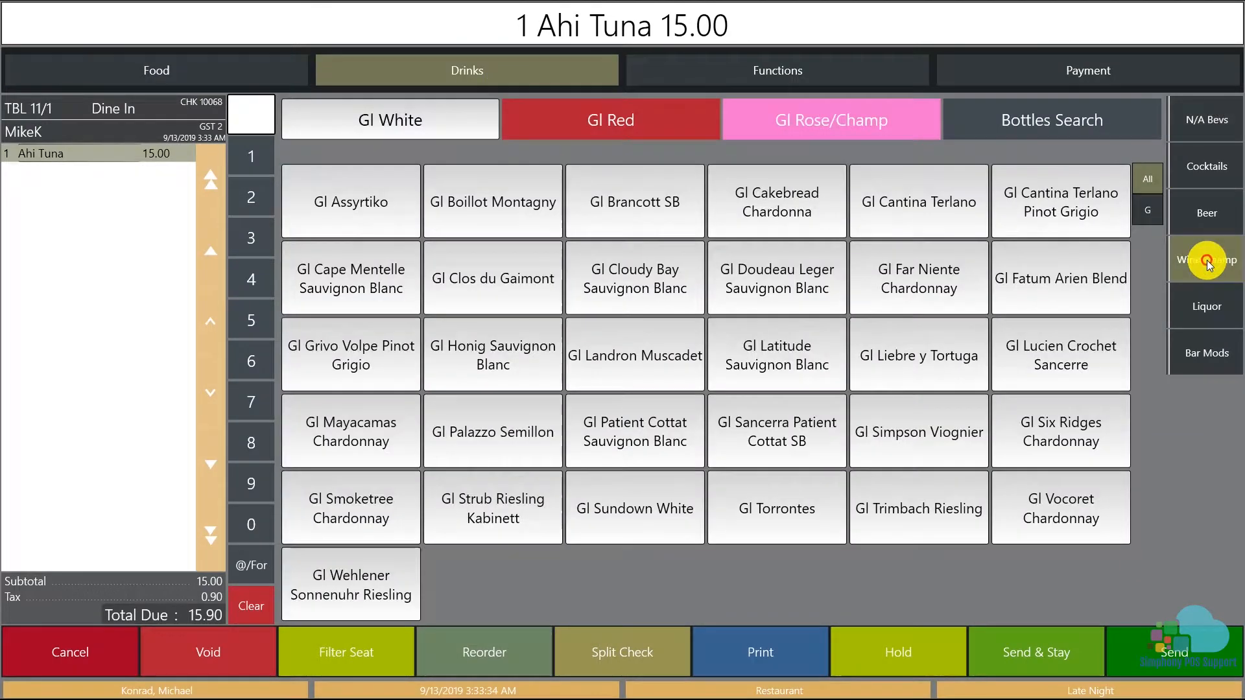
click(1205, 259)
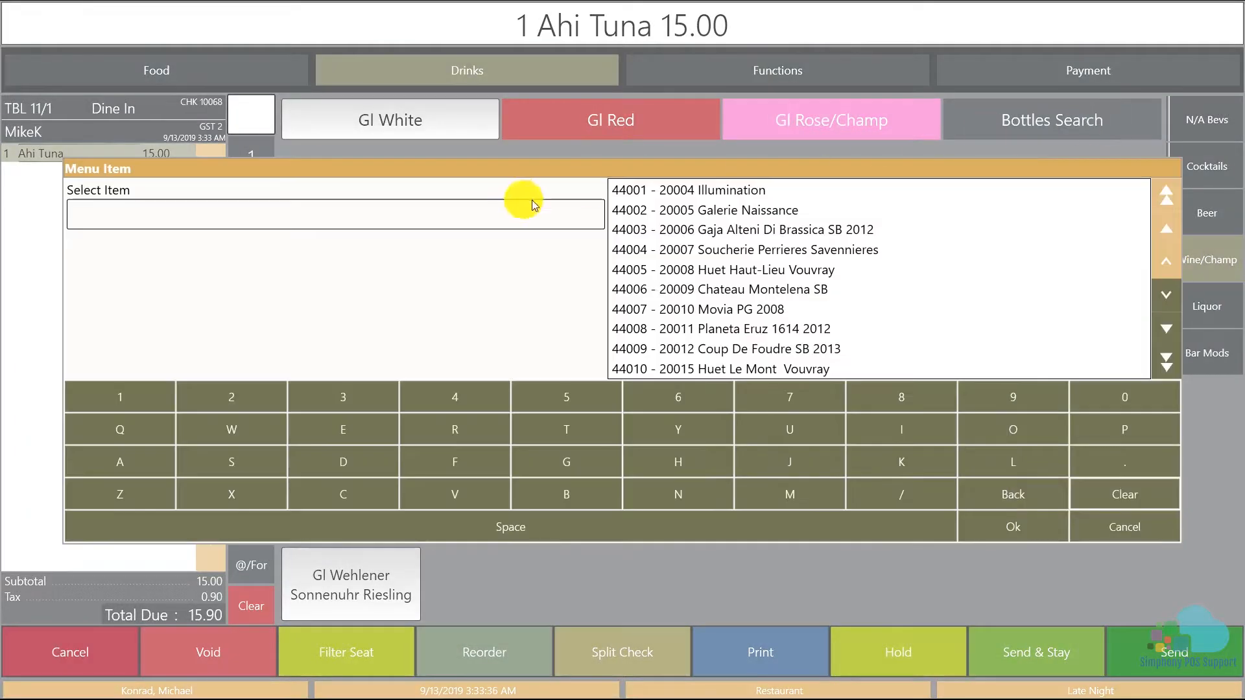
click(688, 190)
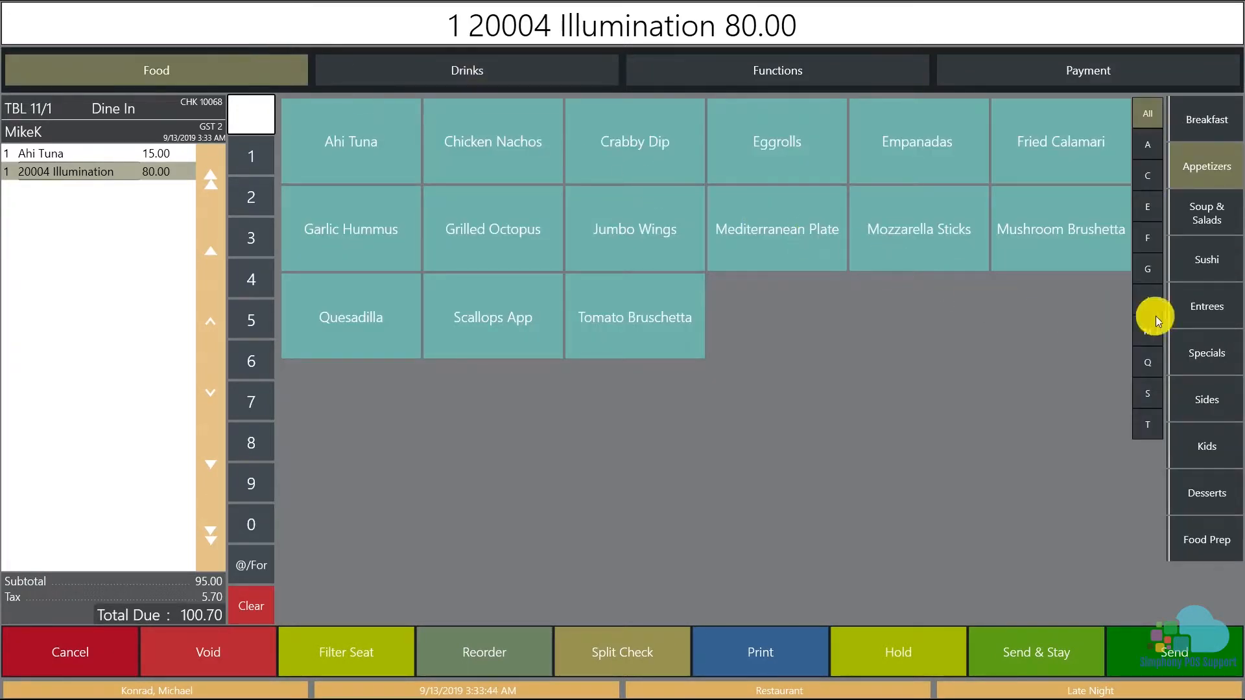
Add Beef Sliders on seat 1 and Med Well Veal Porterhouse, then Send & Stay with 155.82 due.
click(1205, 306)
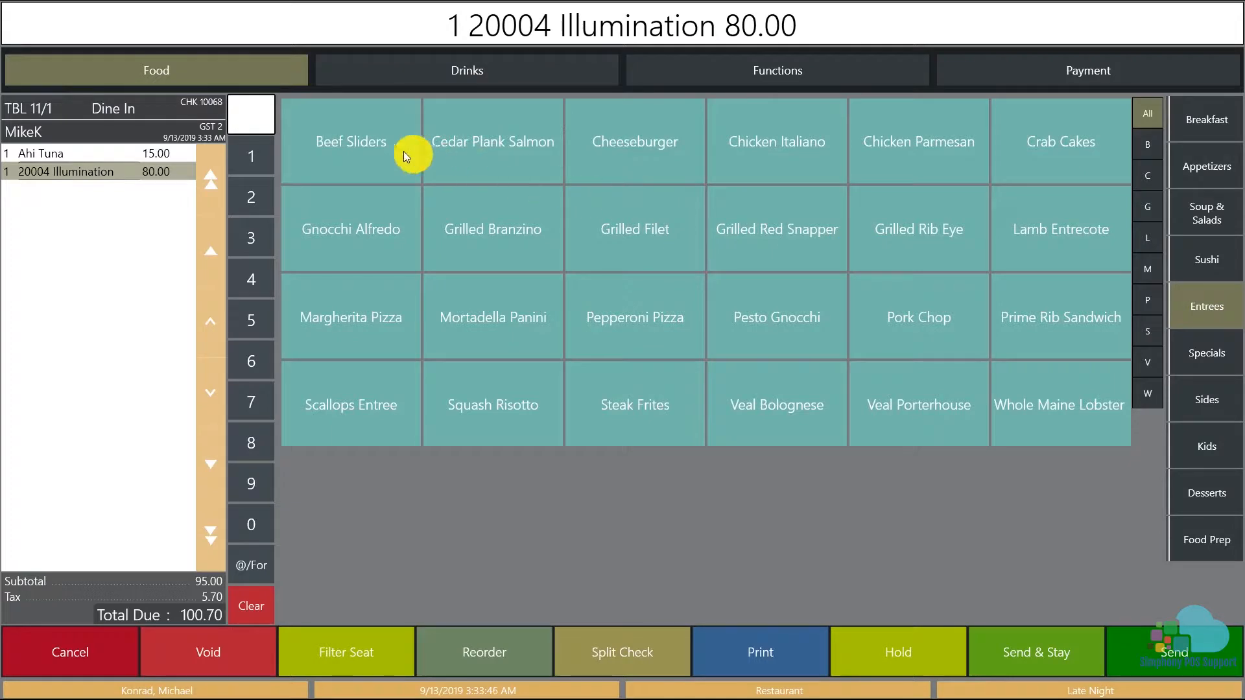
click(345, 651)
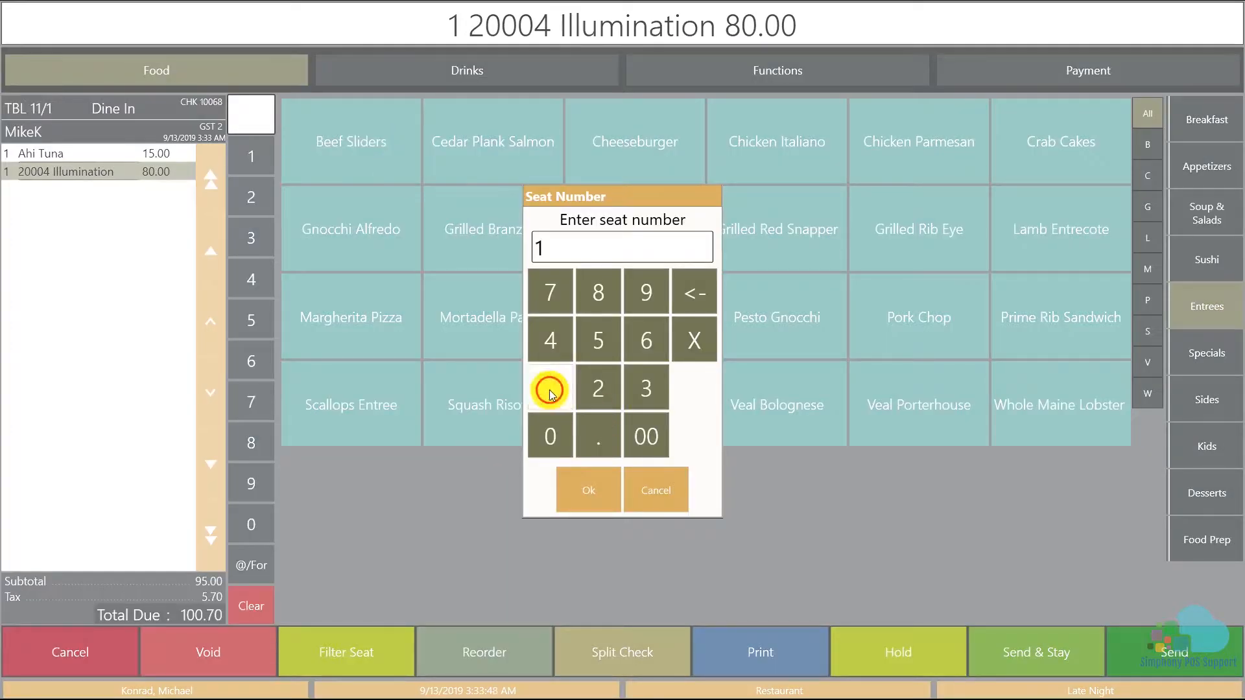
click(588, 490)
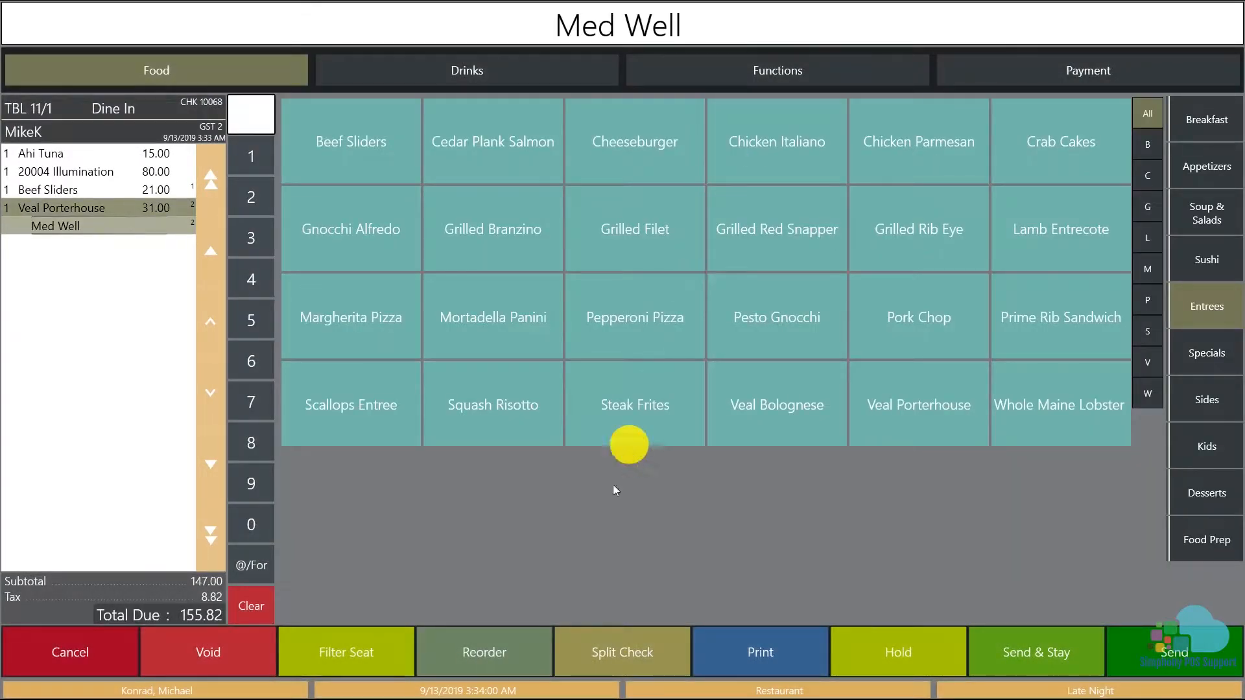
click(1035, 652)
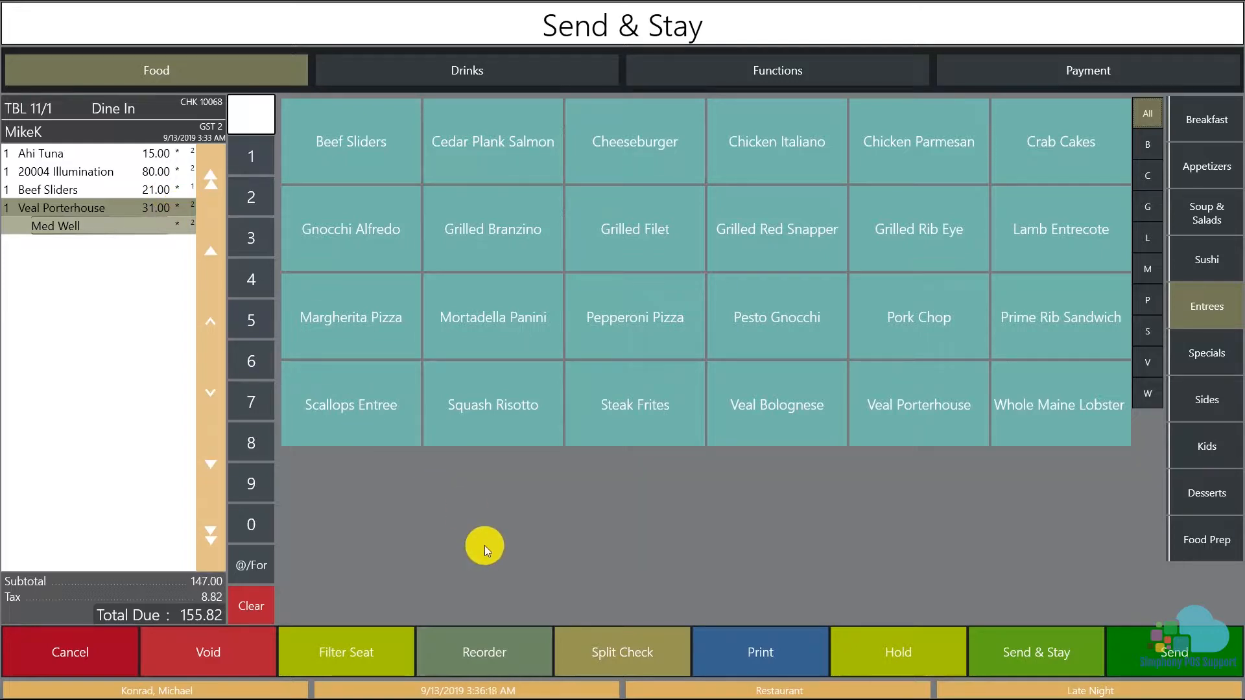
Split Veal Porterhouse to check 10069 and share Ahi Tuna and Illumination between both checks.
click(621, 651)
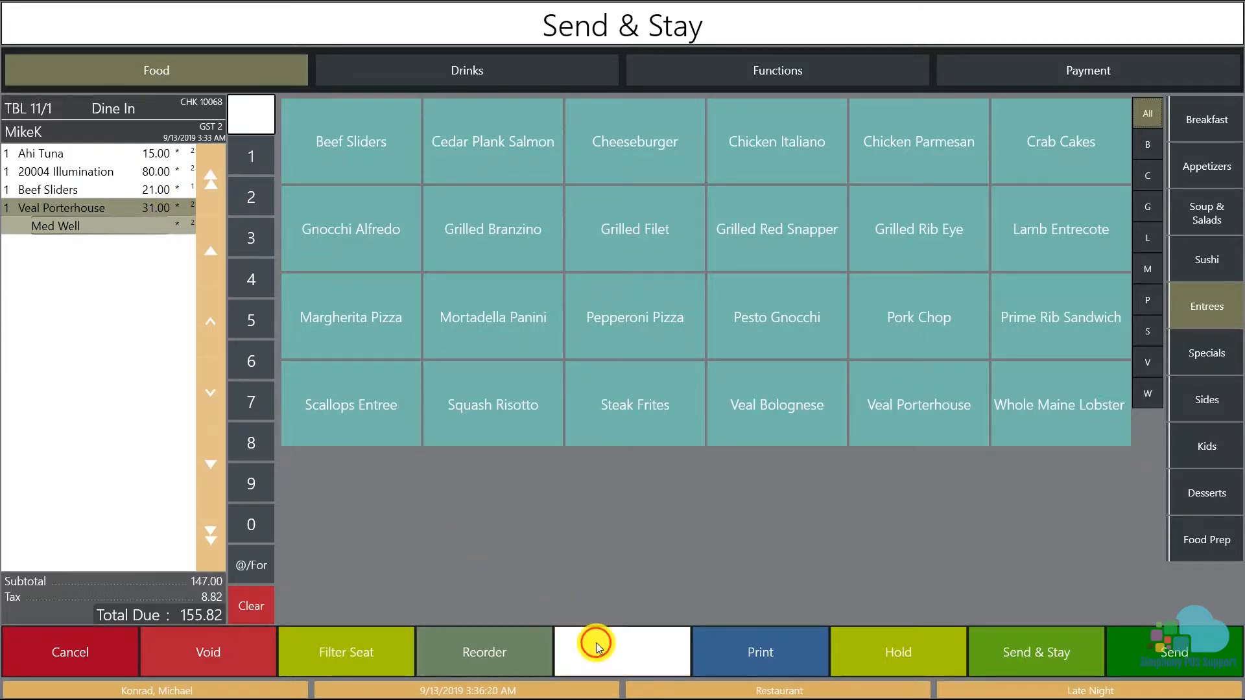
click(621, 651)
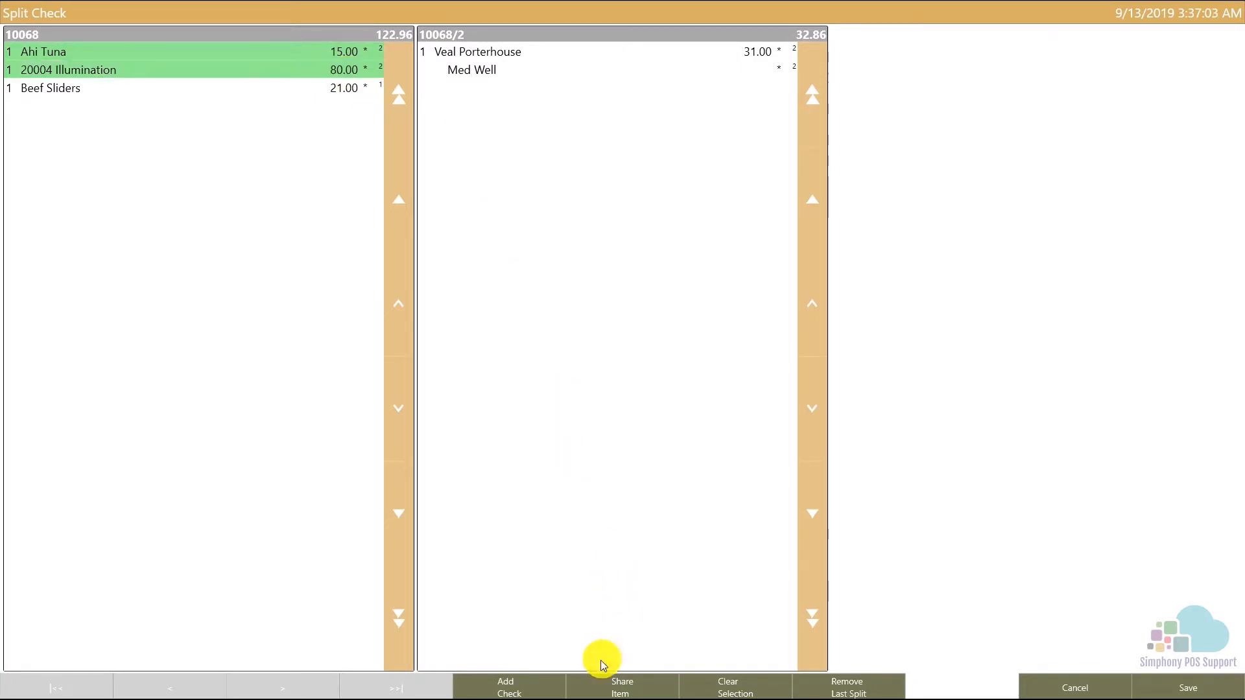
mouse_move(585, 689)
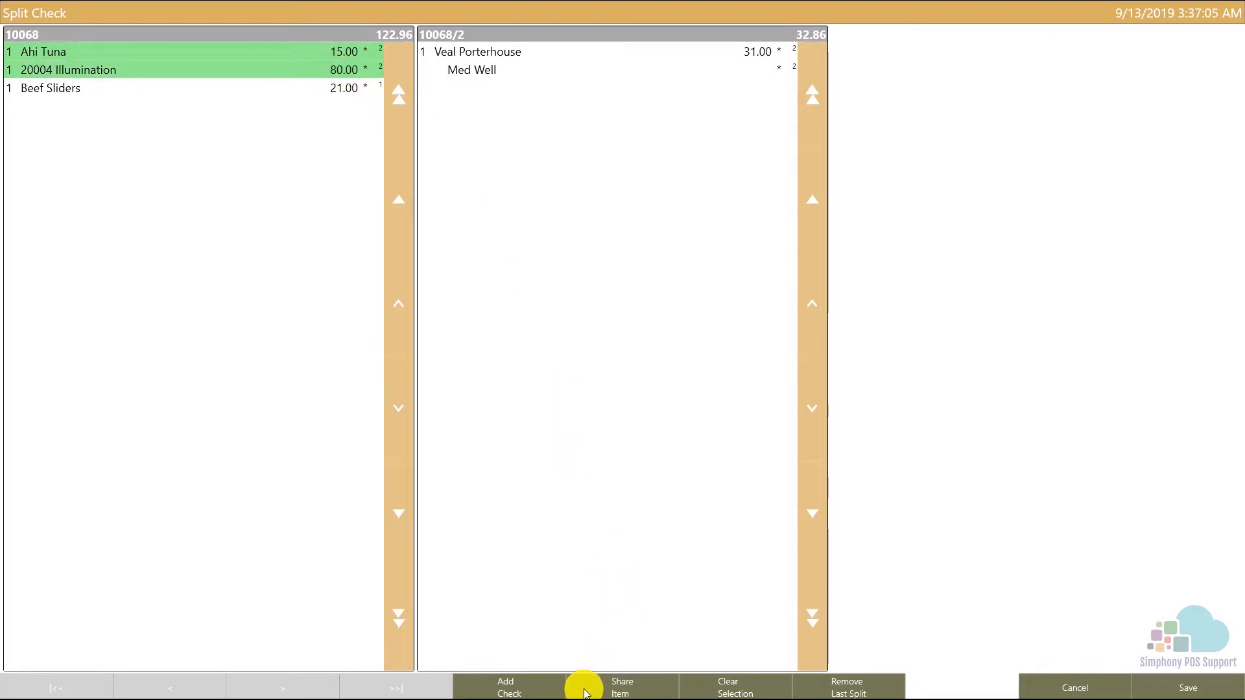
click(621, 688)
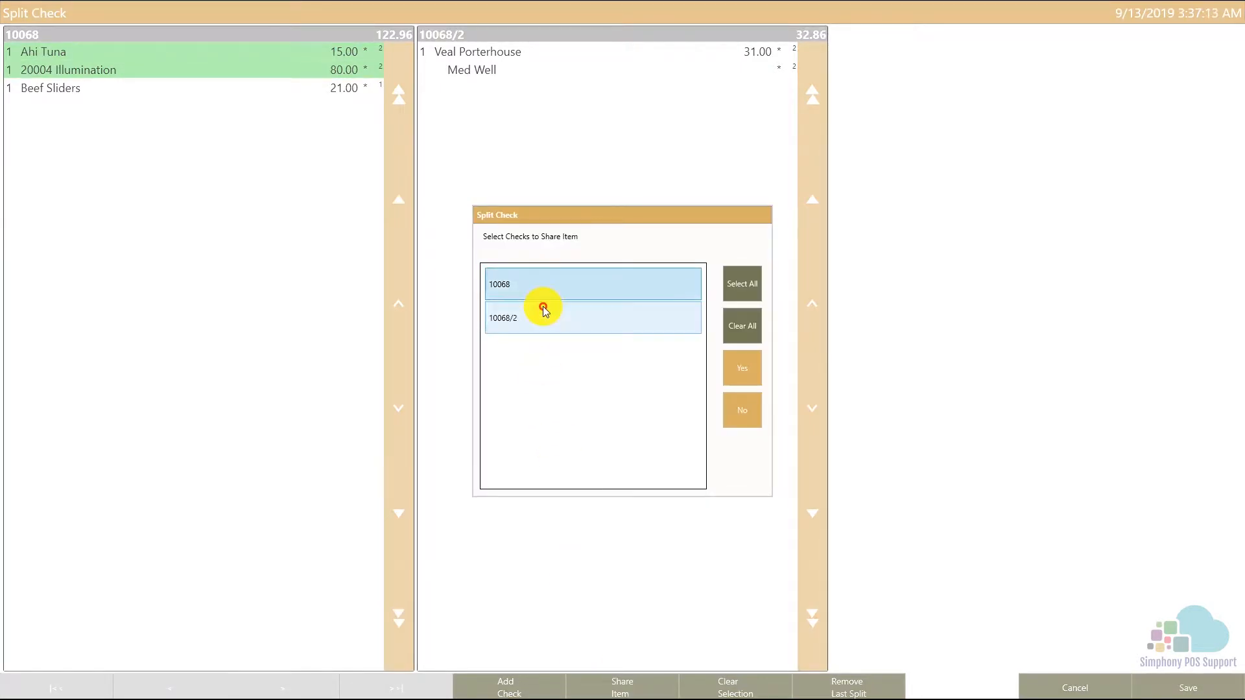
click(542, 318)
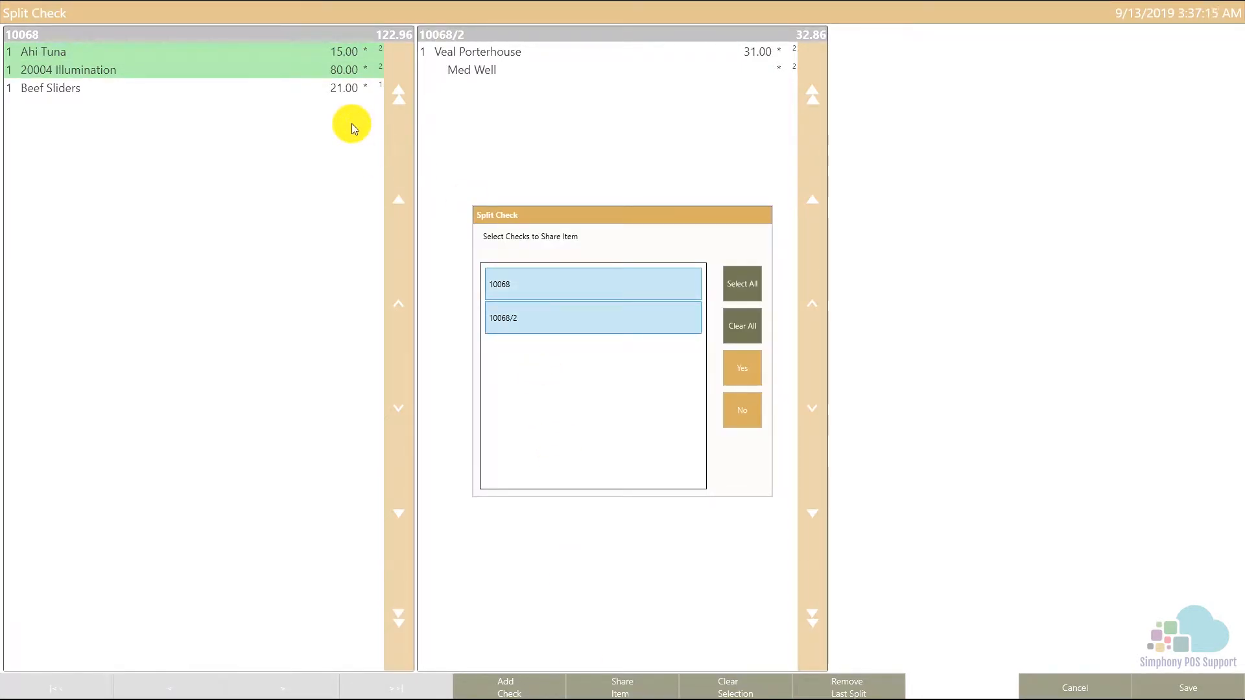
mouse_move(167, 67)
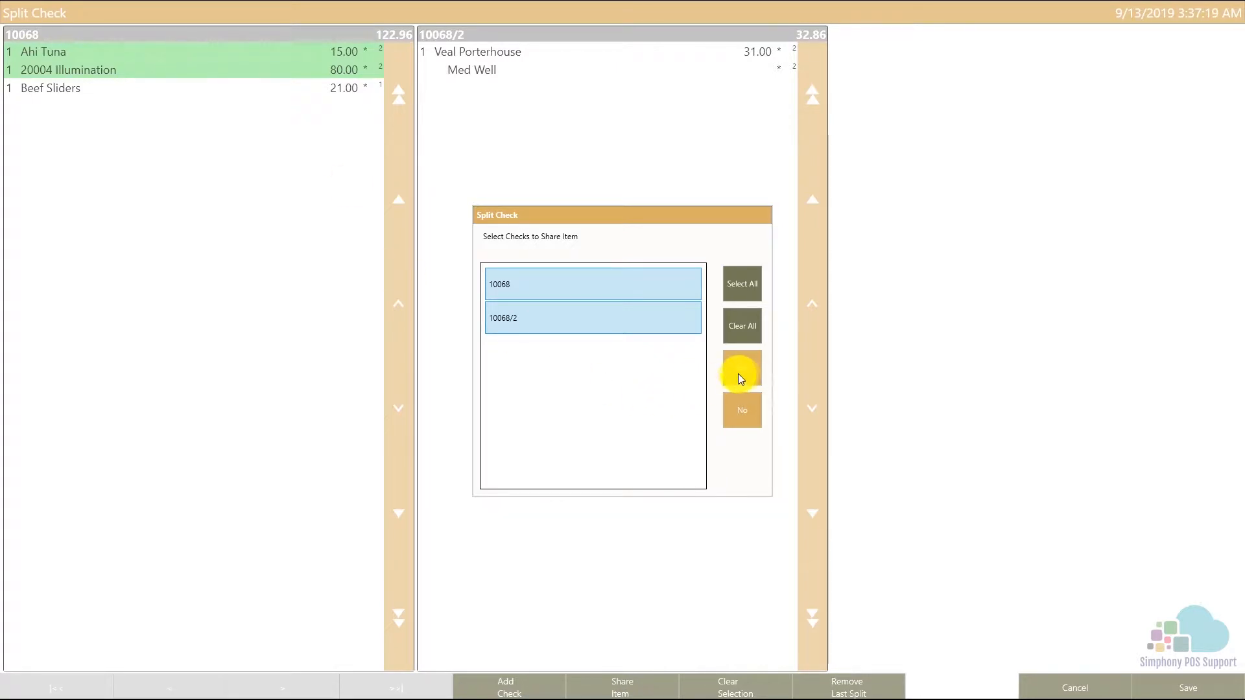
click(740, 367)
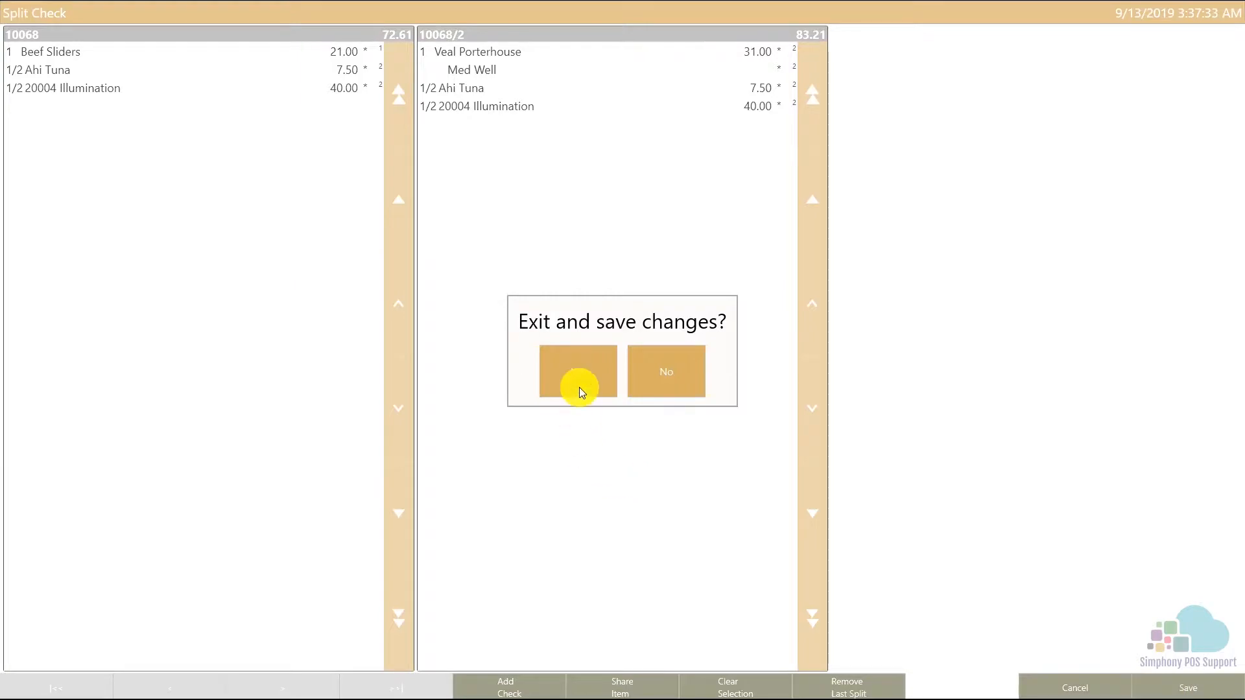
Save the split with 1 guest, leaving 10068 at 72.61 and 10069 at 83.21, and exit.
click(577, 371)
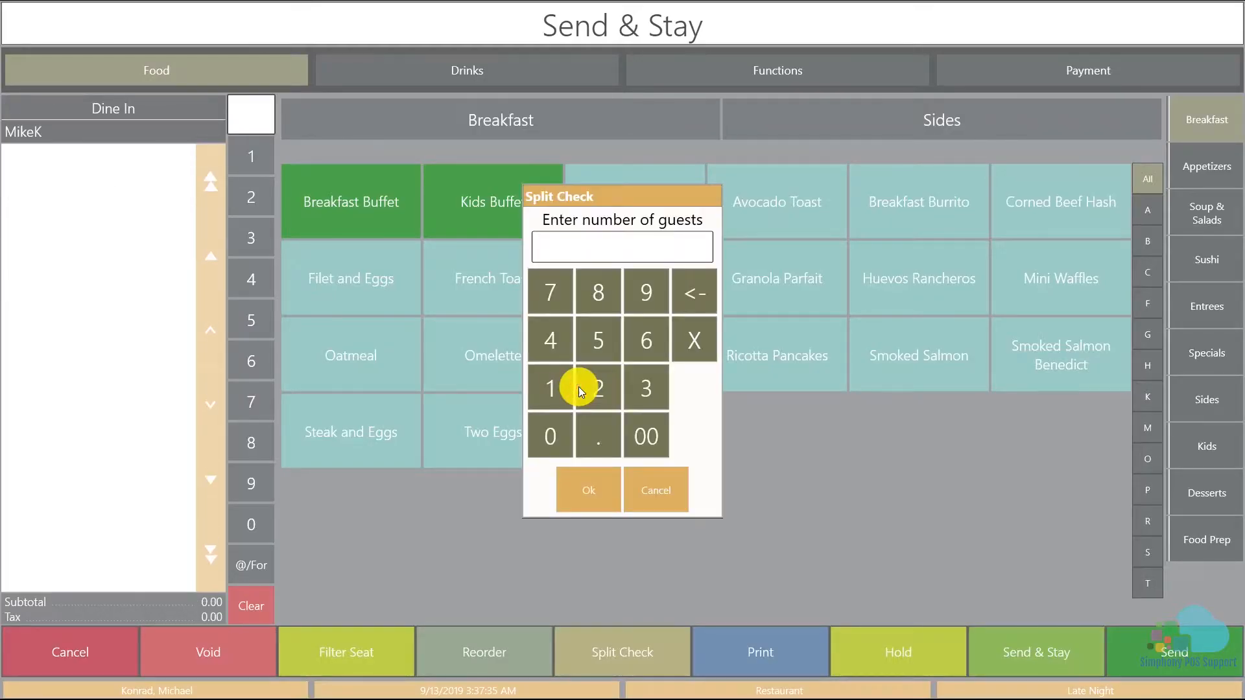
click(550, 388)
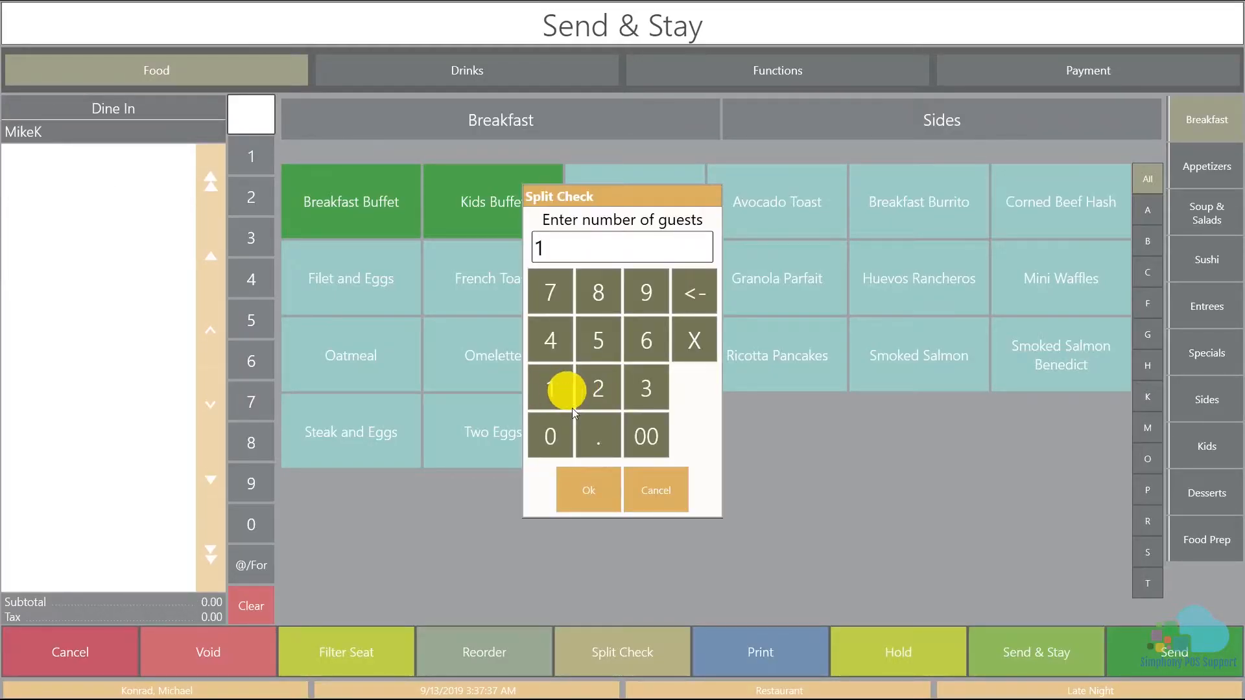
click(587, 490)
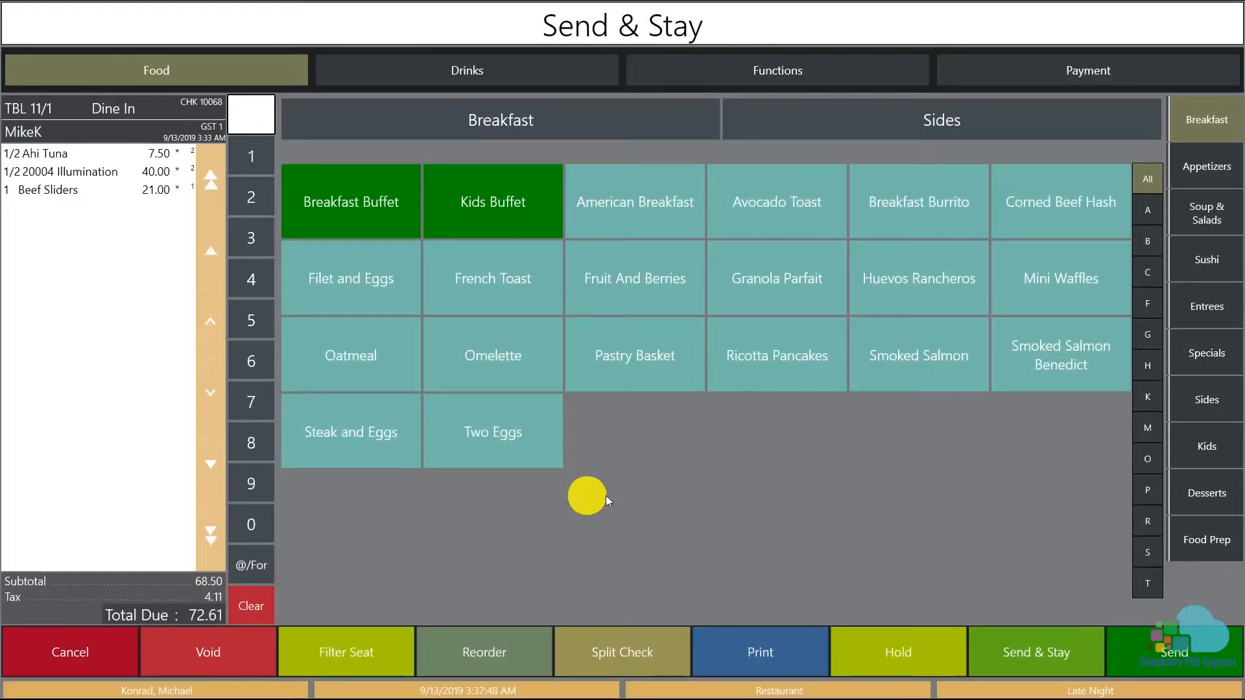
click(1035, 653)
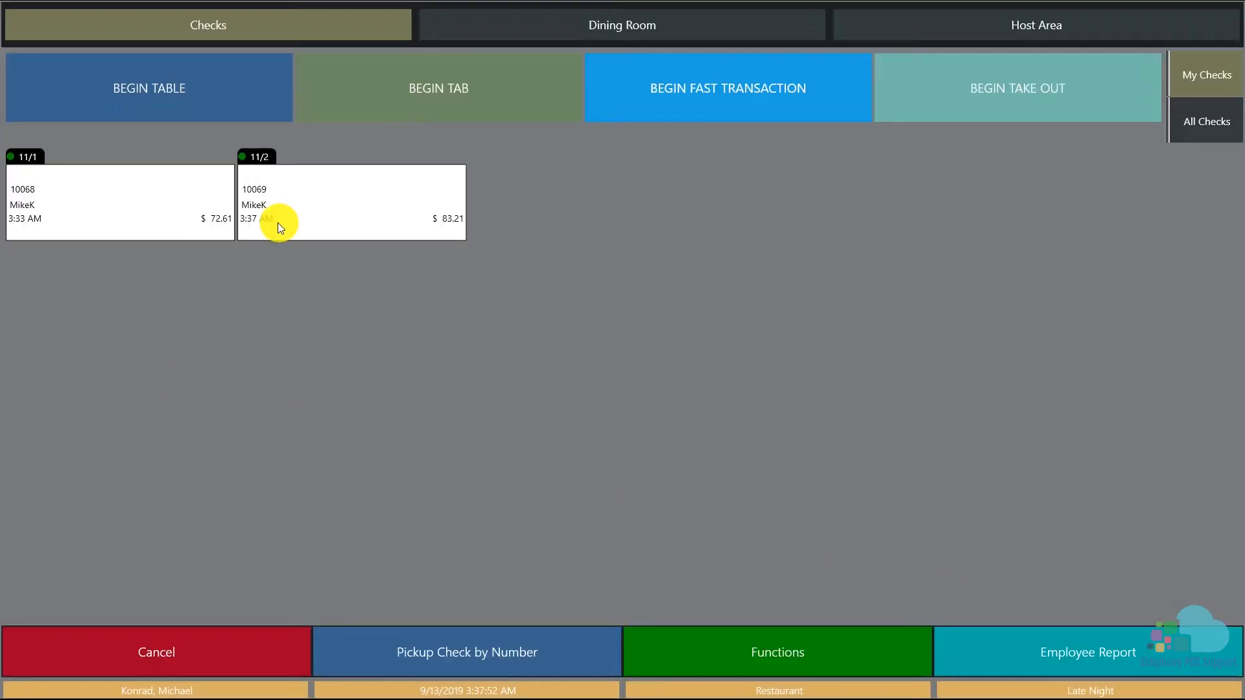
mouse_move(295, 332)
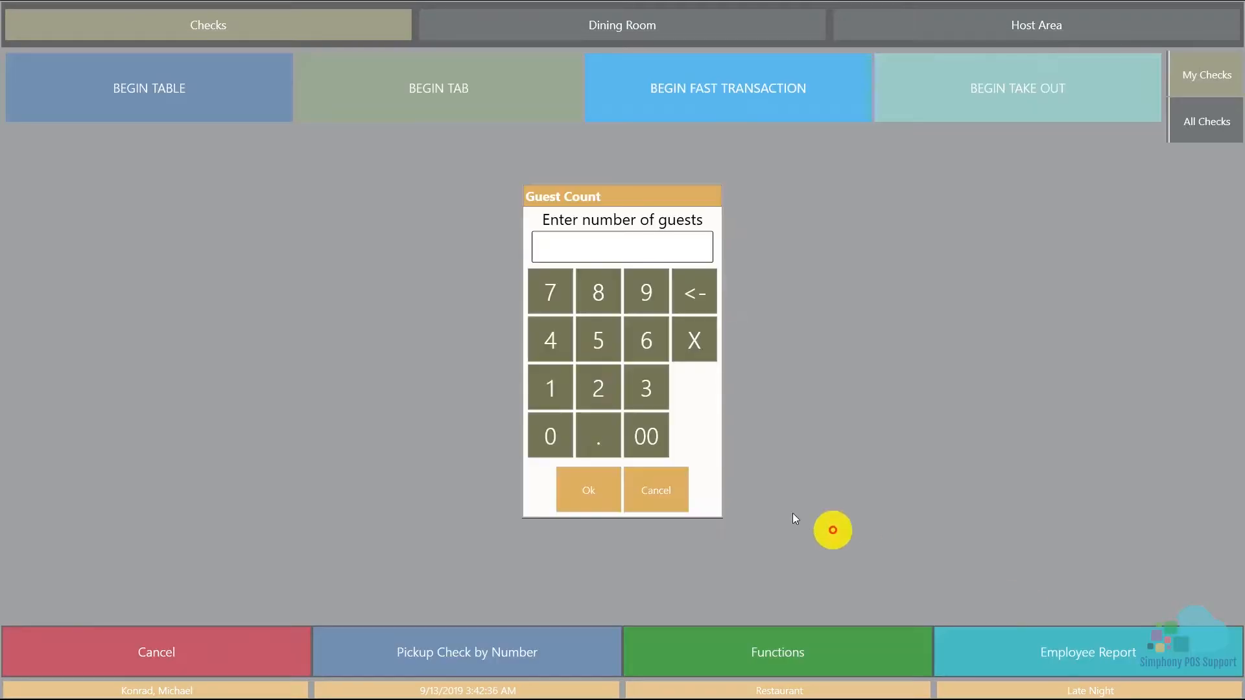
Enter 2 guests, ring Breakfast Buffet on seat 1 and American Breakfast on seat 2.
click(587, 490)
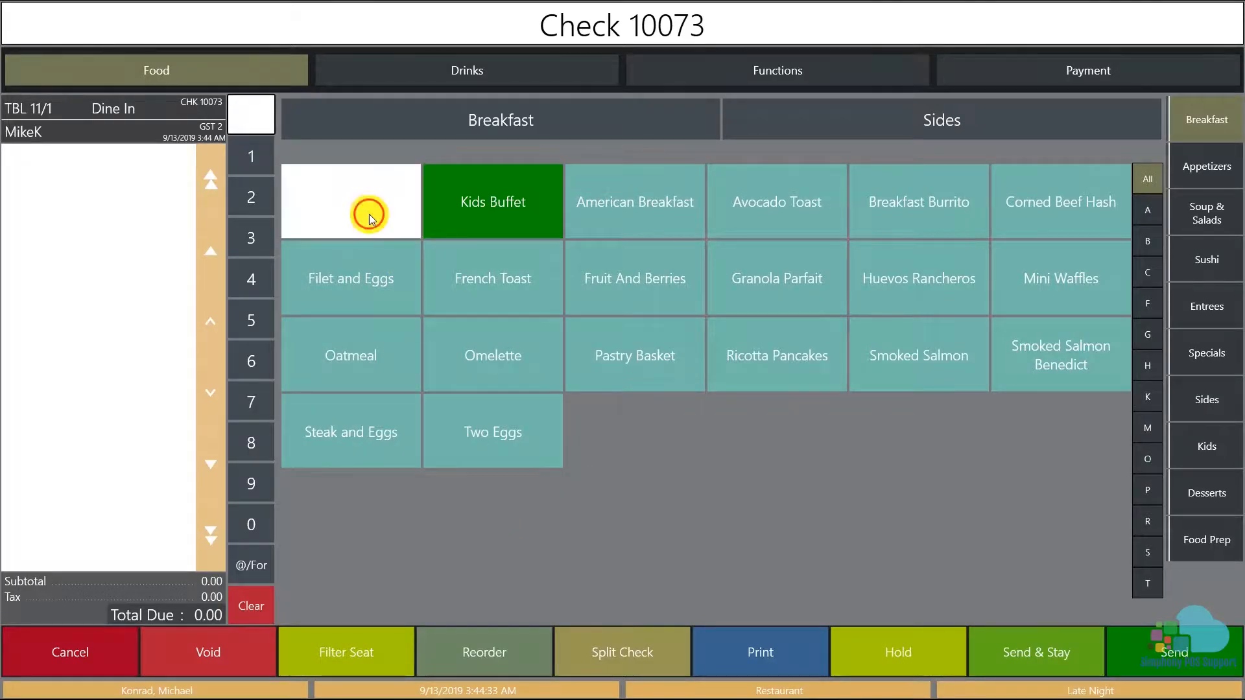
click(350, 202)
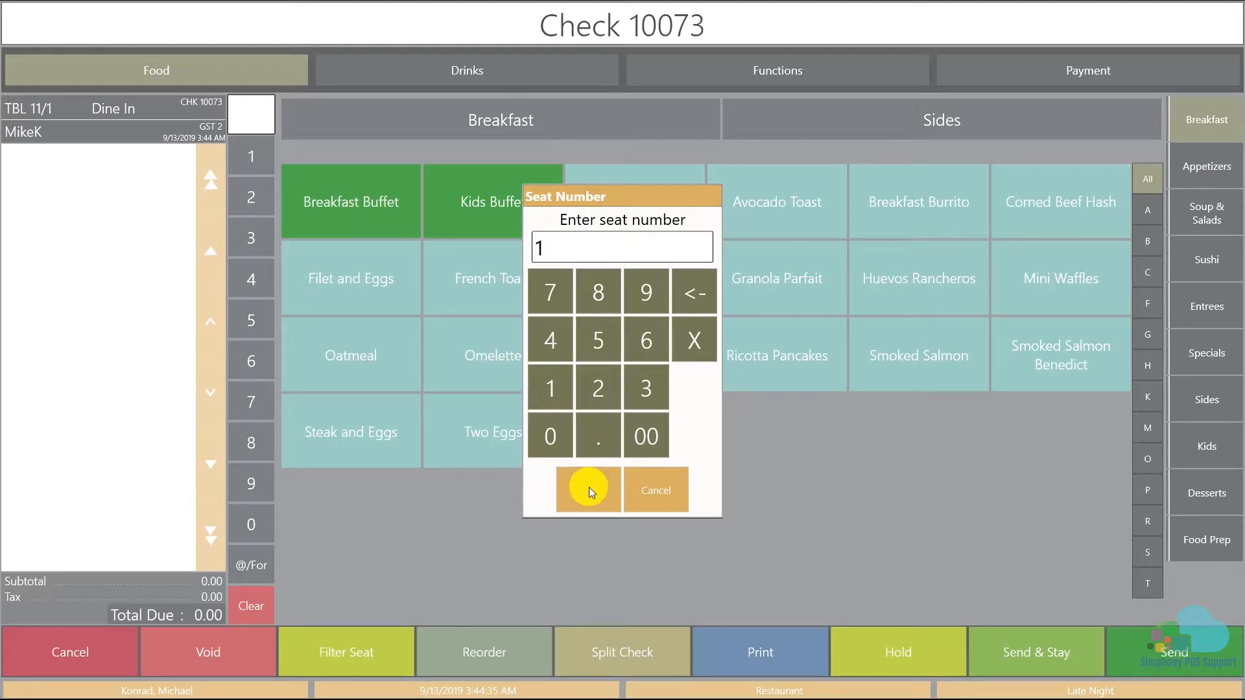
click(588, 491)
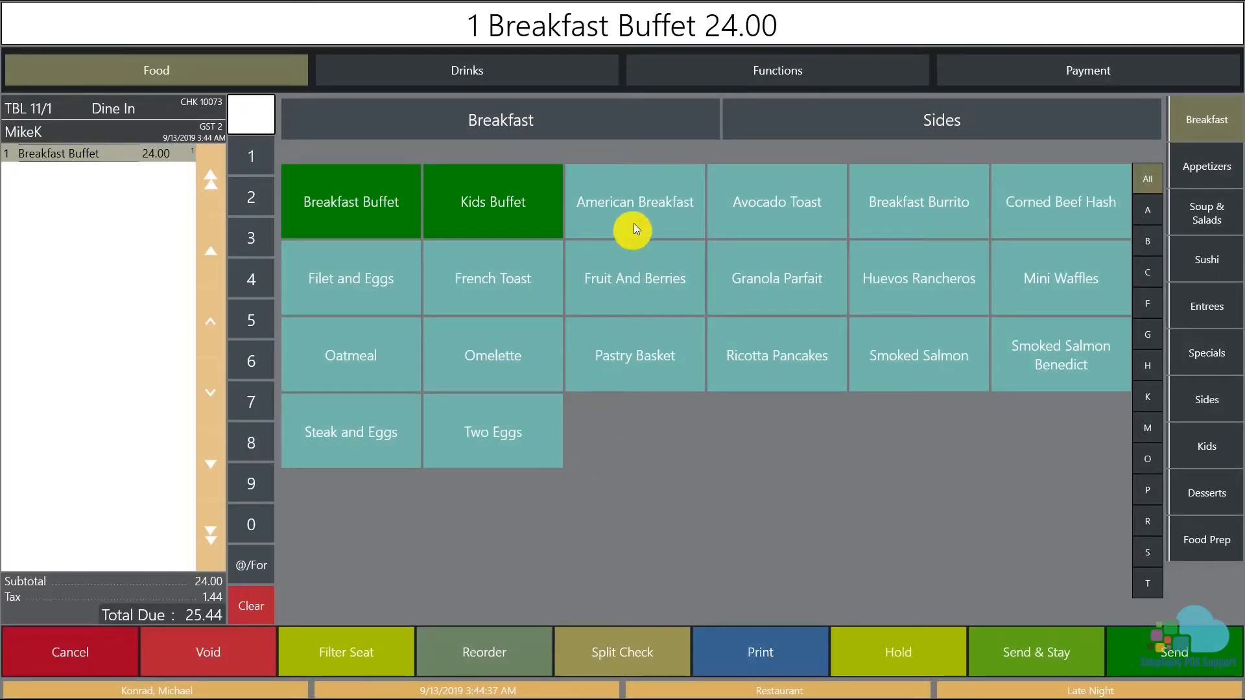
click(345, 652)
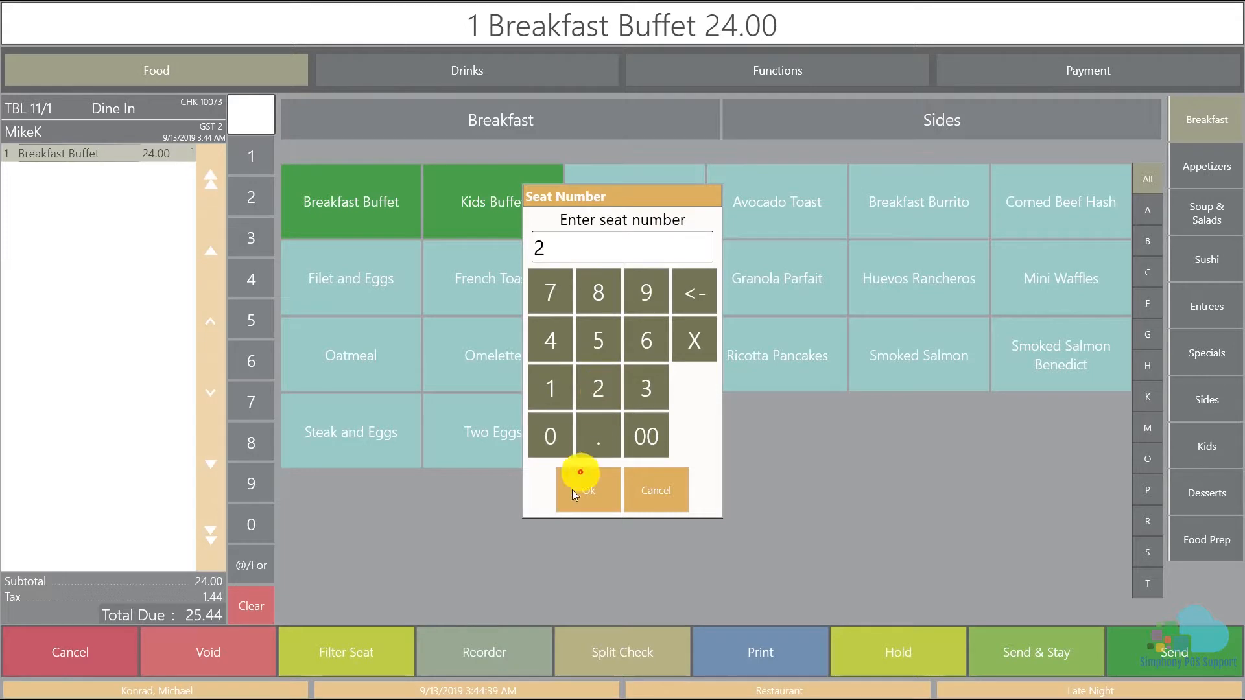
click(587, 490)
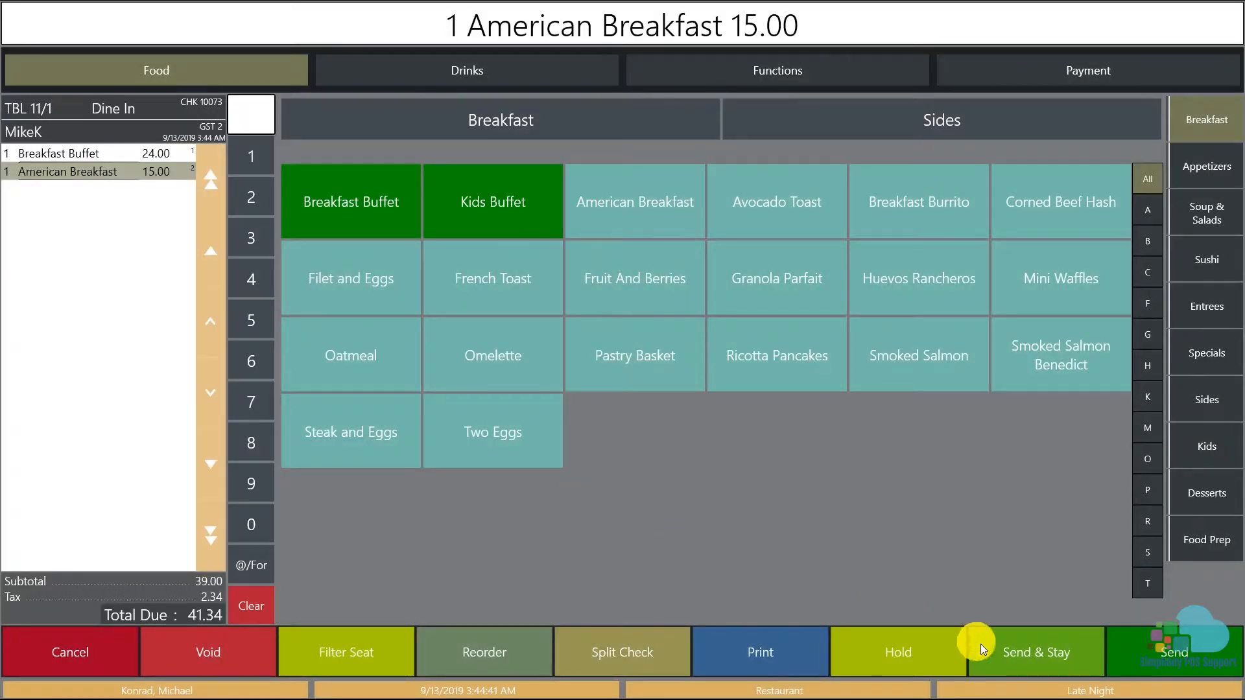
Send the order while staying on check 10073 (41.34 due).
click(1034, 653)
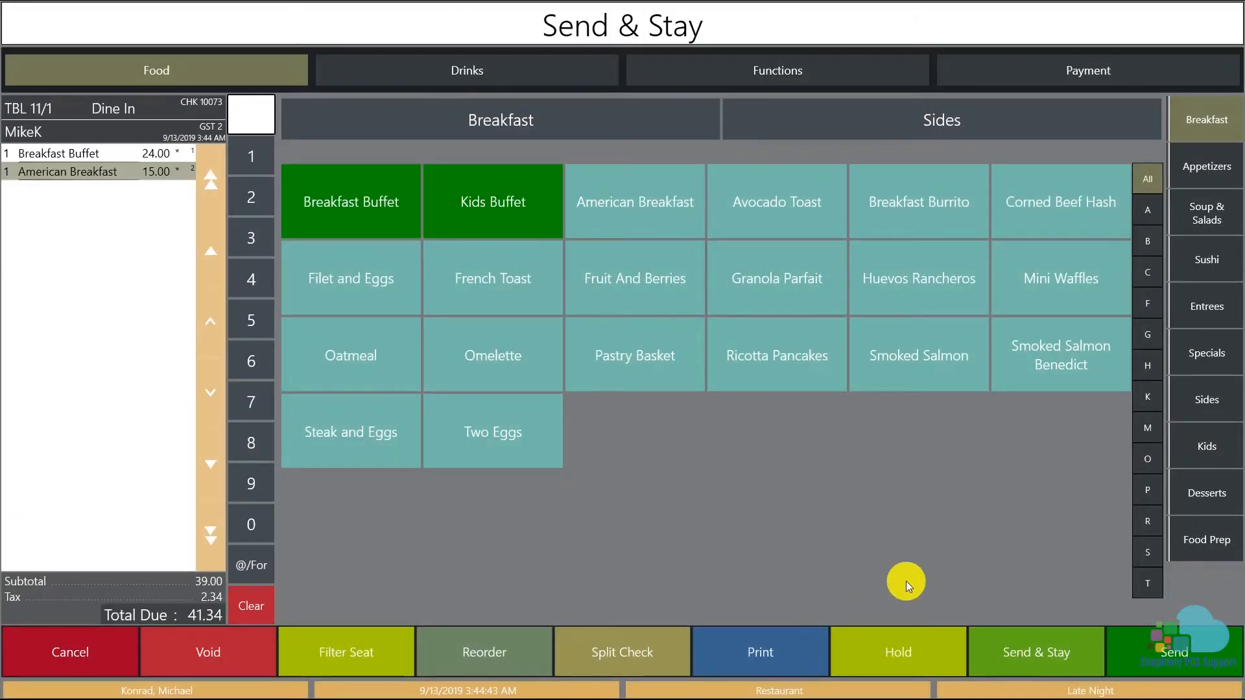
click(1204, 493)
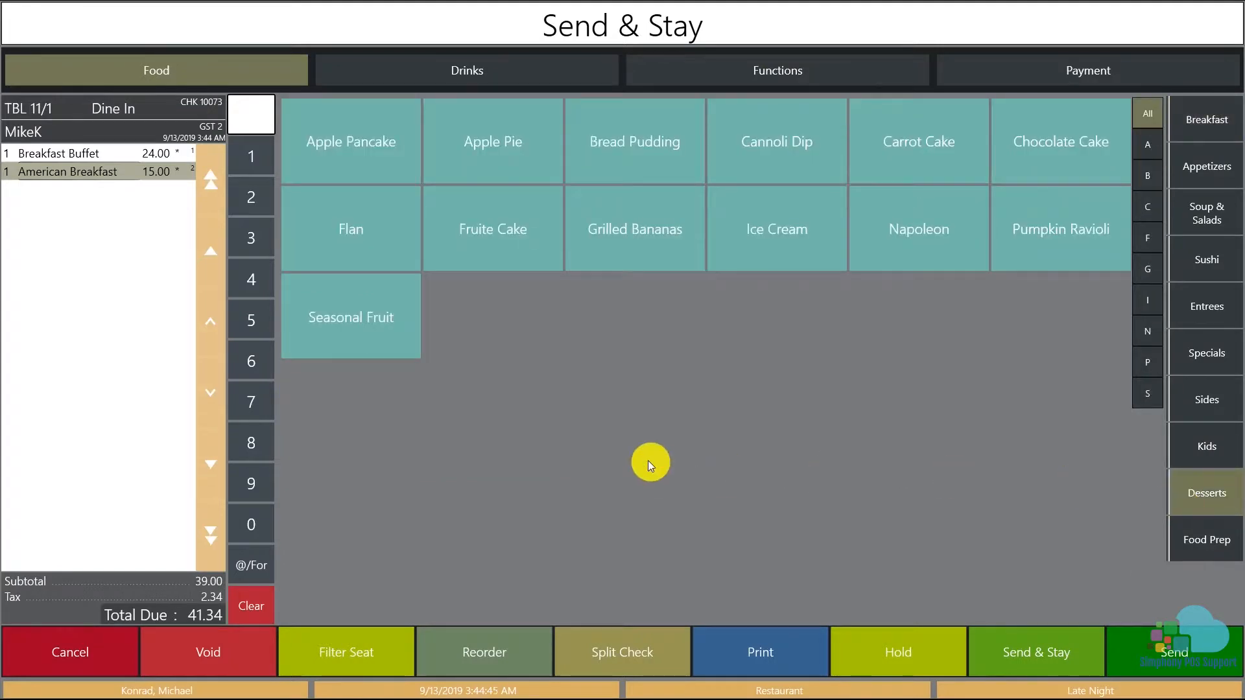
mouse_move(451, 289)
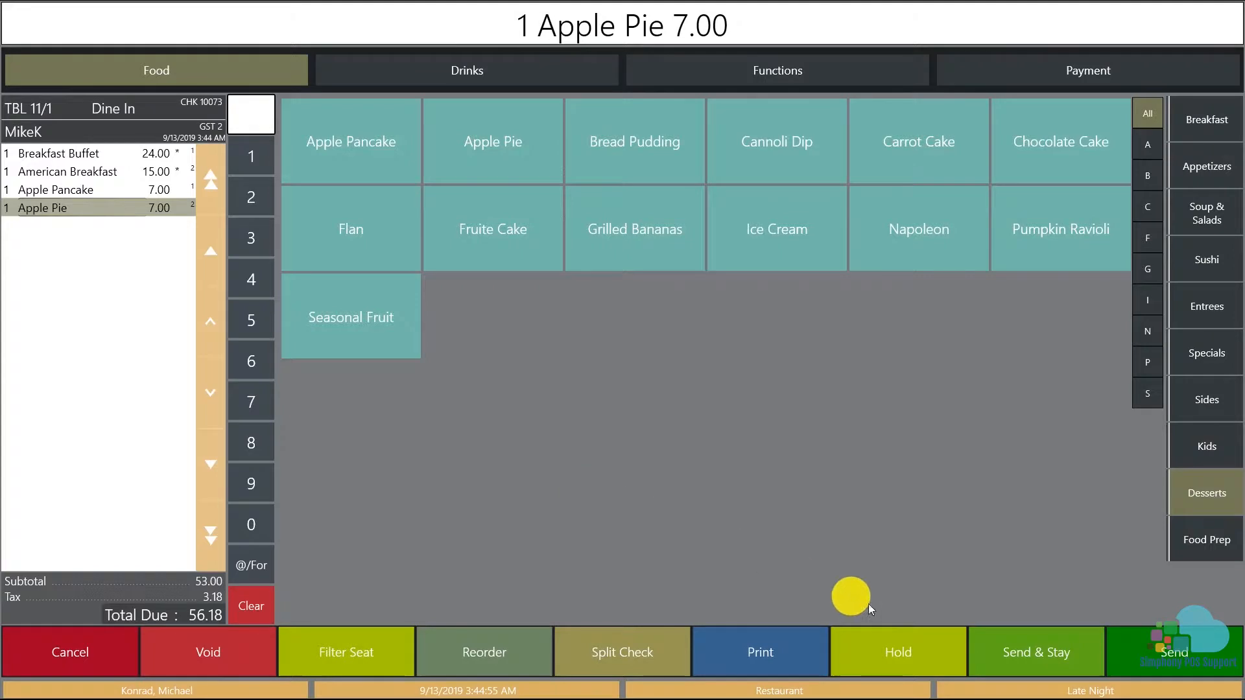
Send the added Apple Pancake (seat 1) and Apple Pie (seat 2), bringing the check to 56.18.
click(1035, 653)
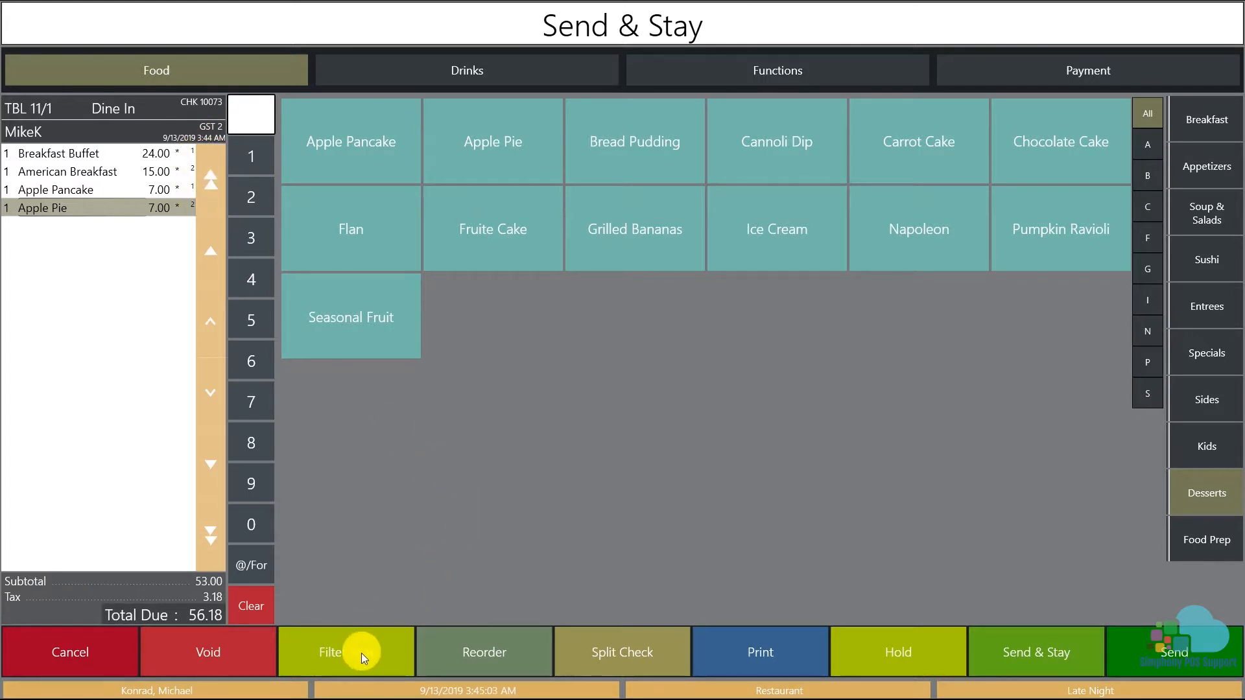
Filter the check to seat 1's items, then bring up the check Functions page.
click(345, 653)
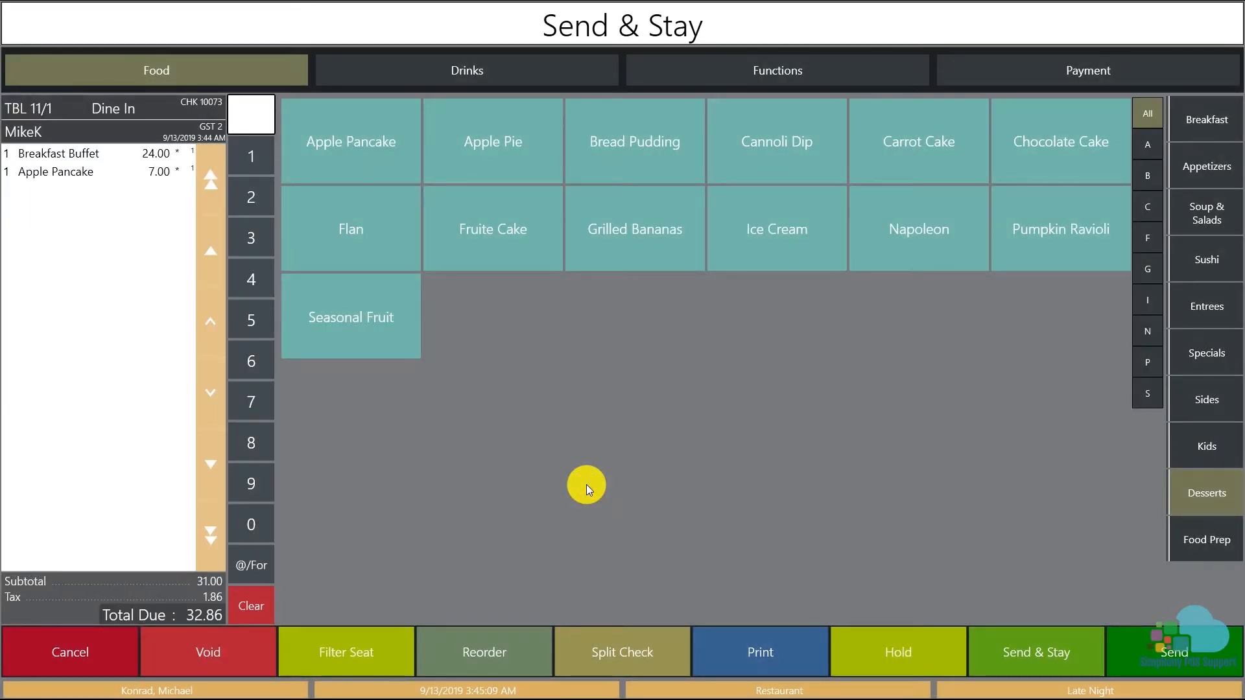
mouse_move(186, 338)
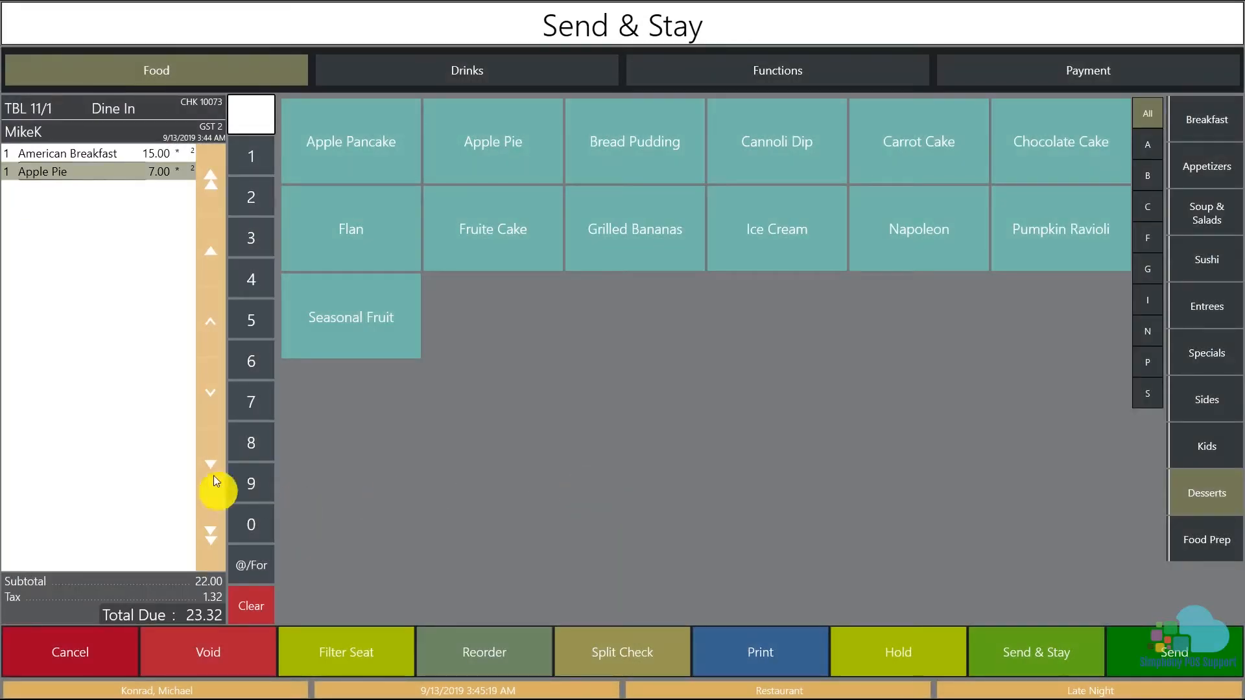
mouse_move(413, 487)
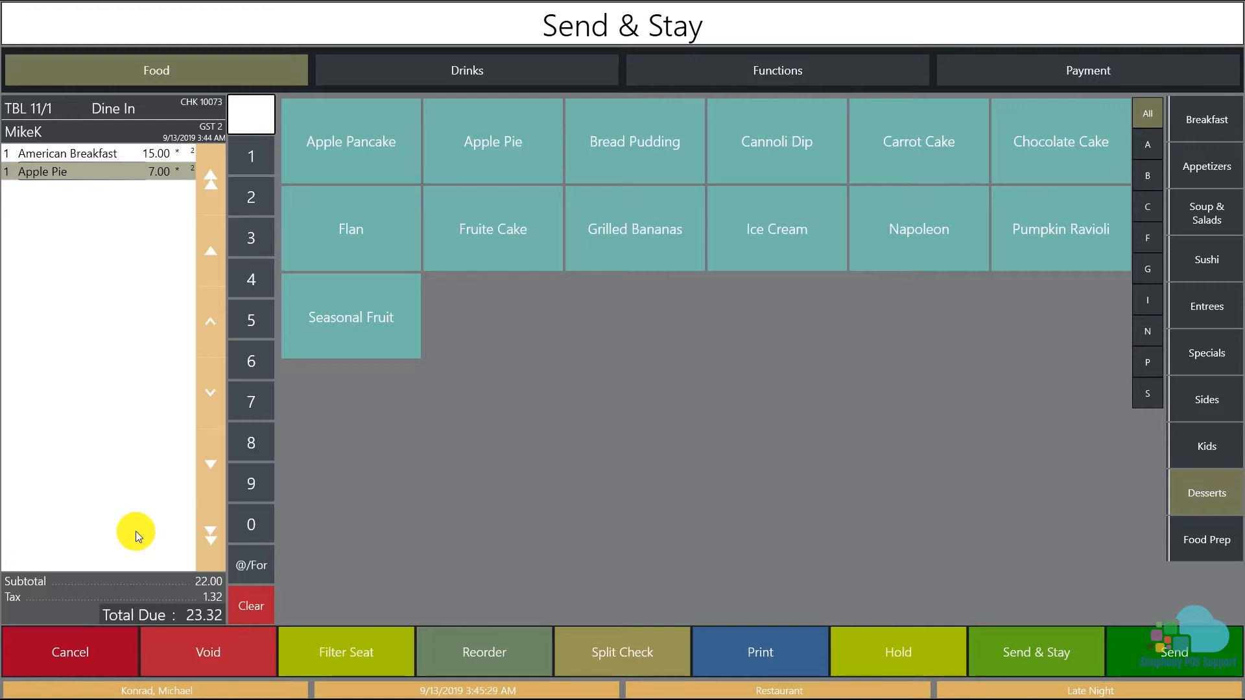
mouse_move(134, 486)
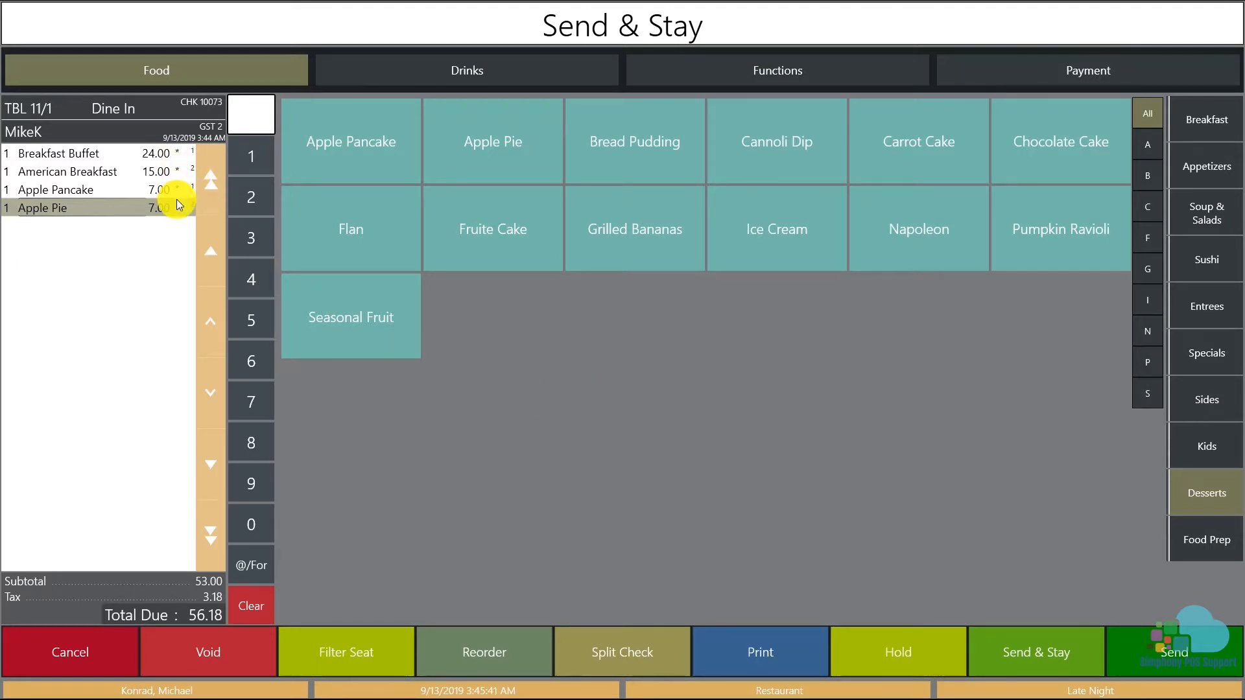
click(776, 70)
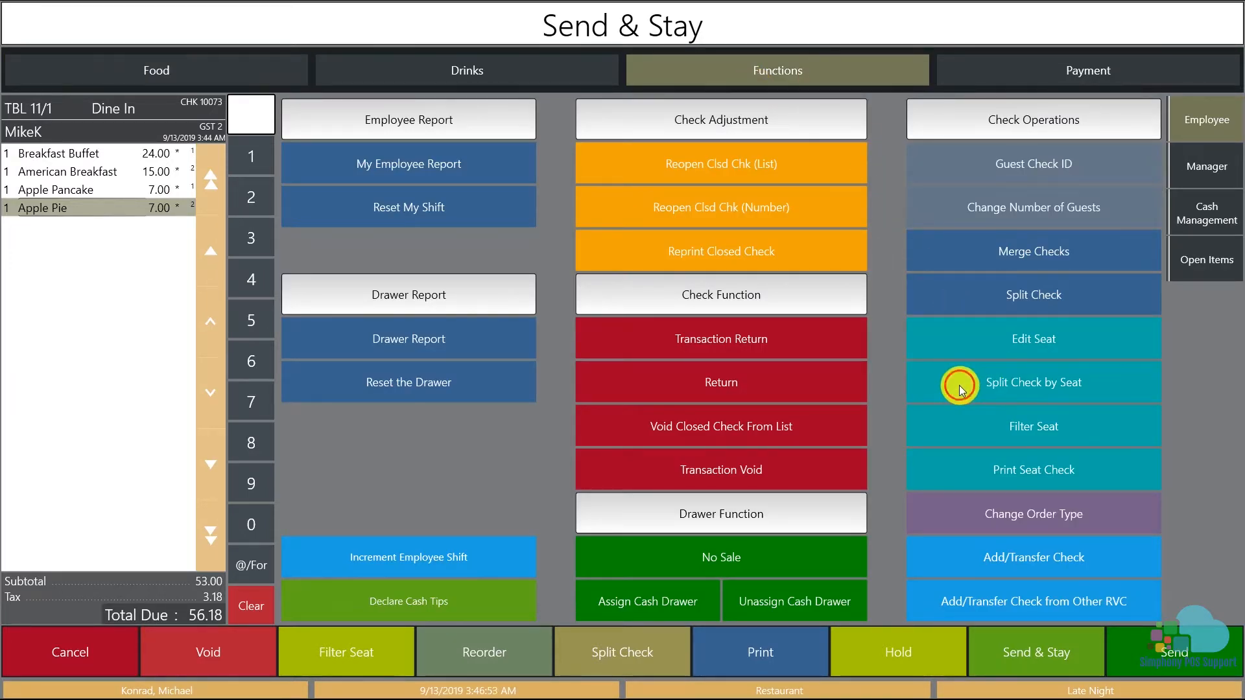
Preview Split Check by Seat, cancel it, and exit check 10073 to the open checks list.
click(1033, 381)
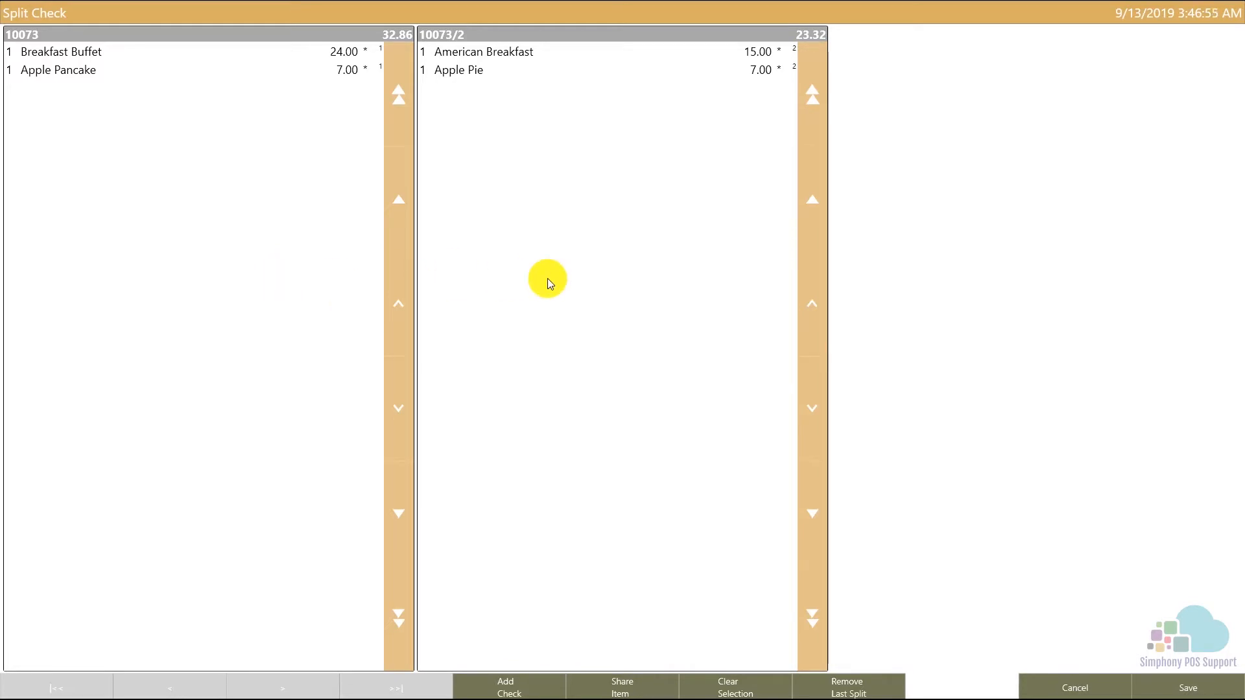
mouse_move(530, 308)
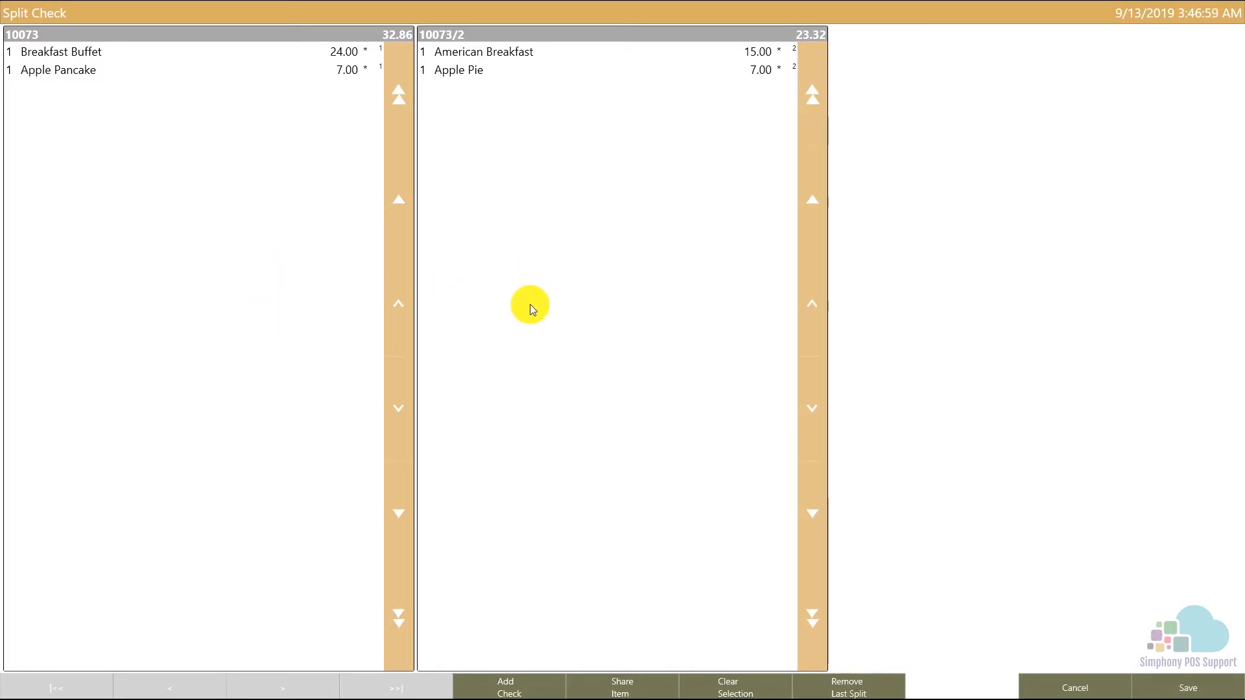
mouse_move(437, 322)
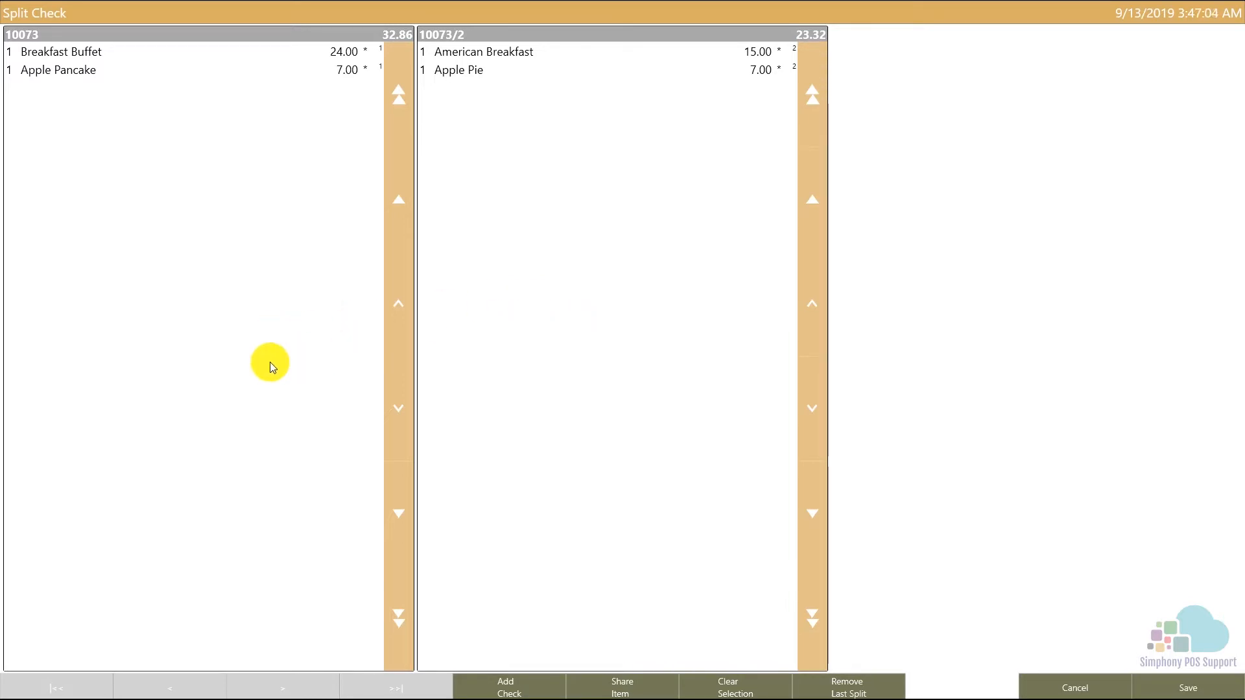
mouse_move(476, 328)
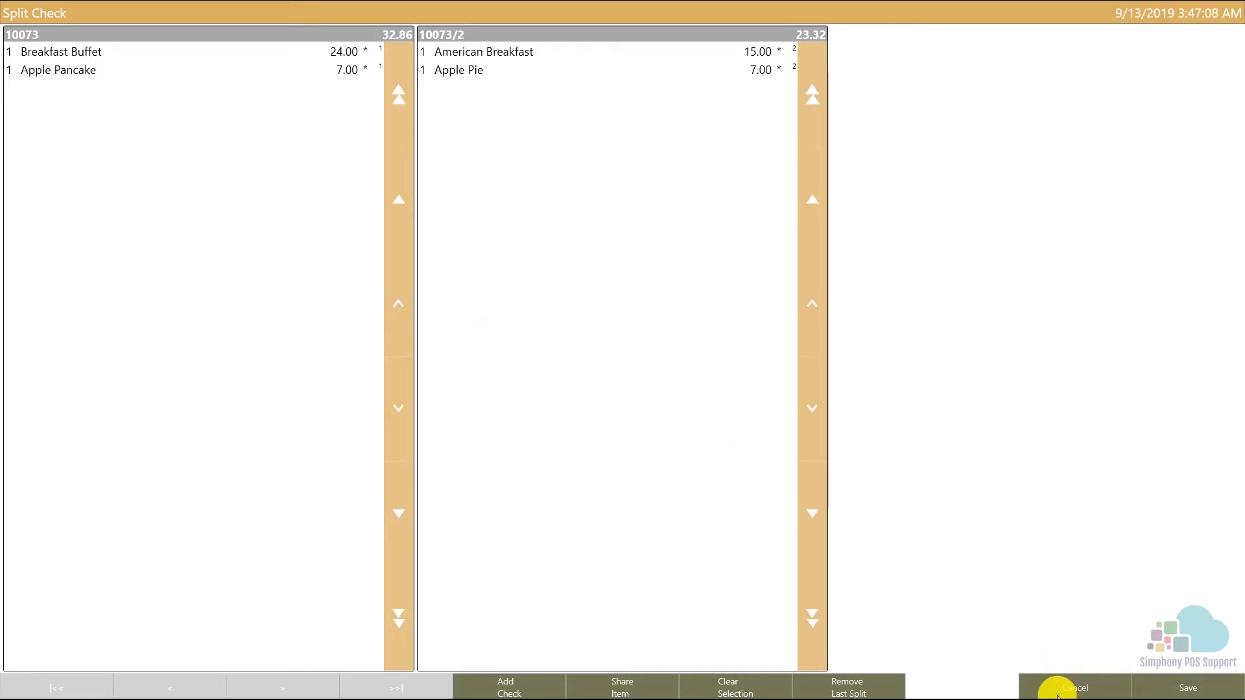
click(1074, 687)
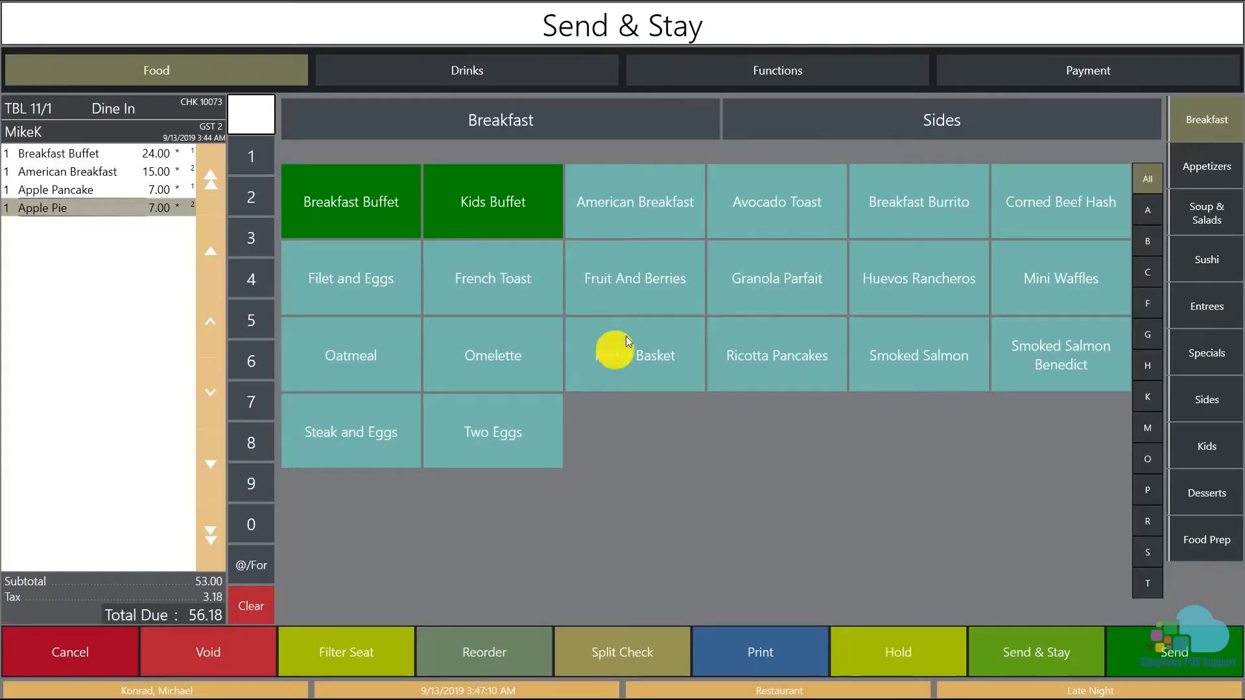
click(777, 70)
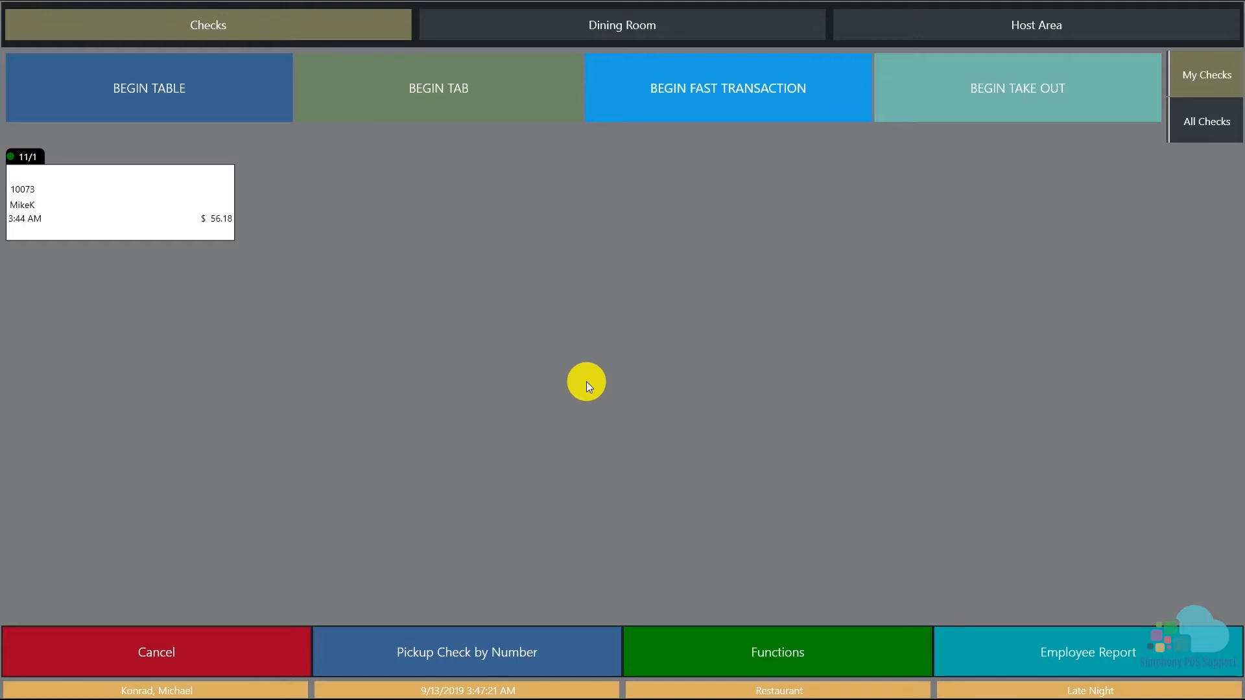
mouse_move(426, 421)
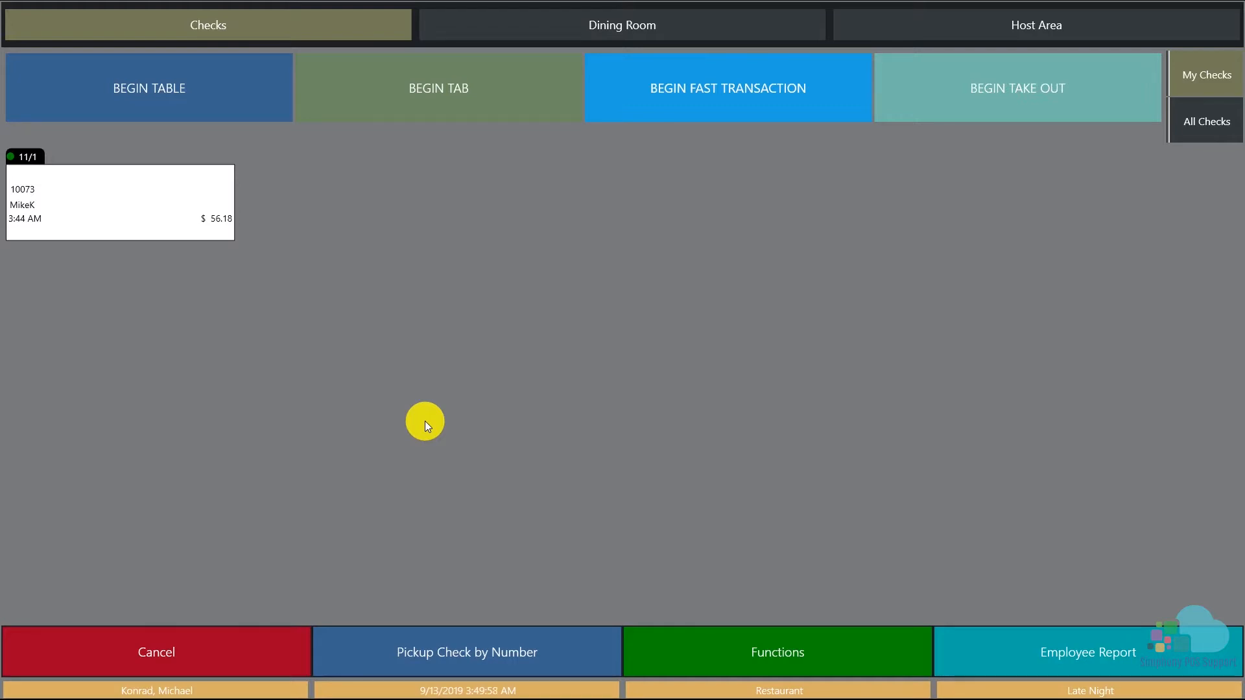
mouse_move(586, 381)
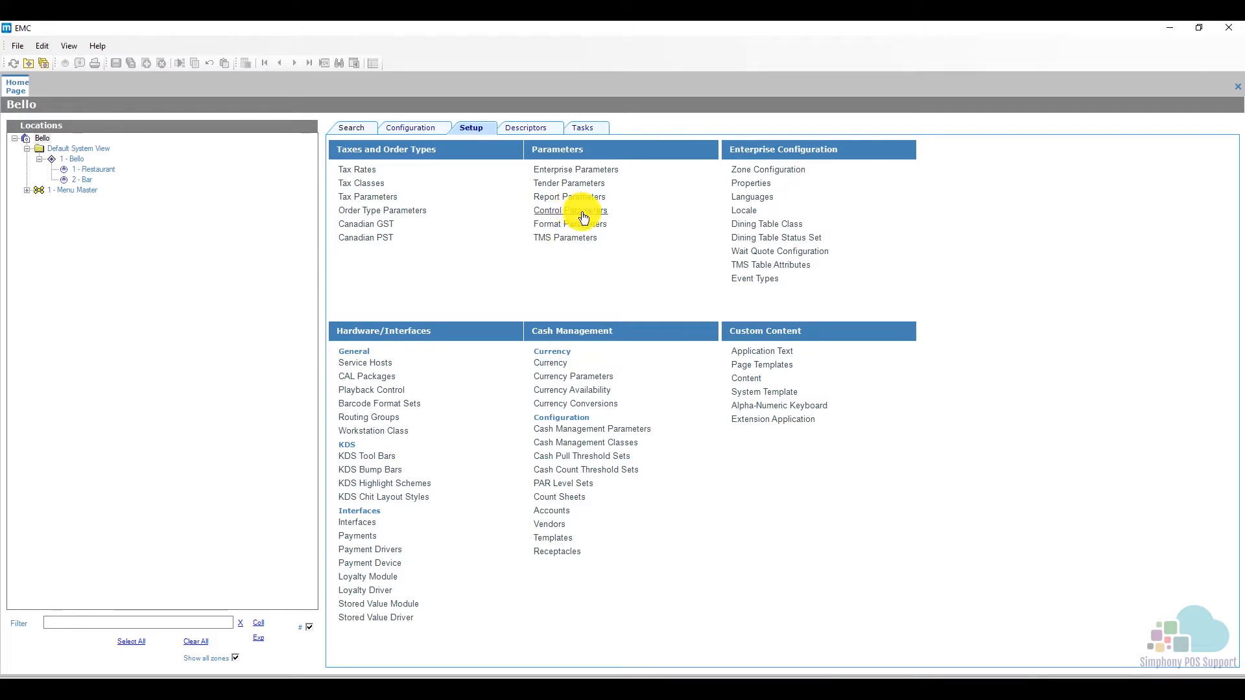
Filter enterprise Control Parameters options by 'split' to show the split-check settings.
click(571, 210)
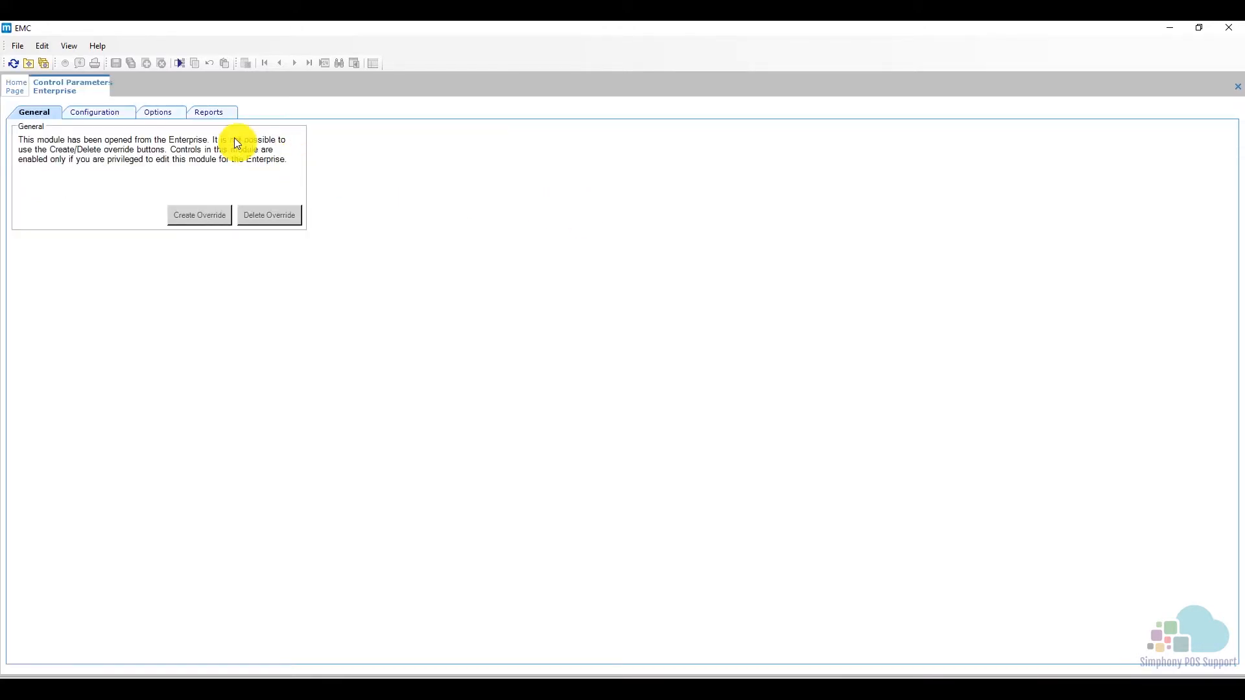
click(159, 111)
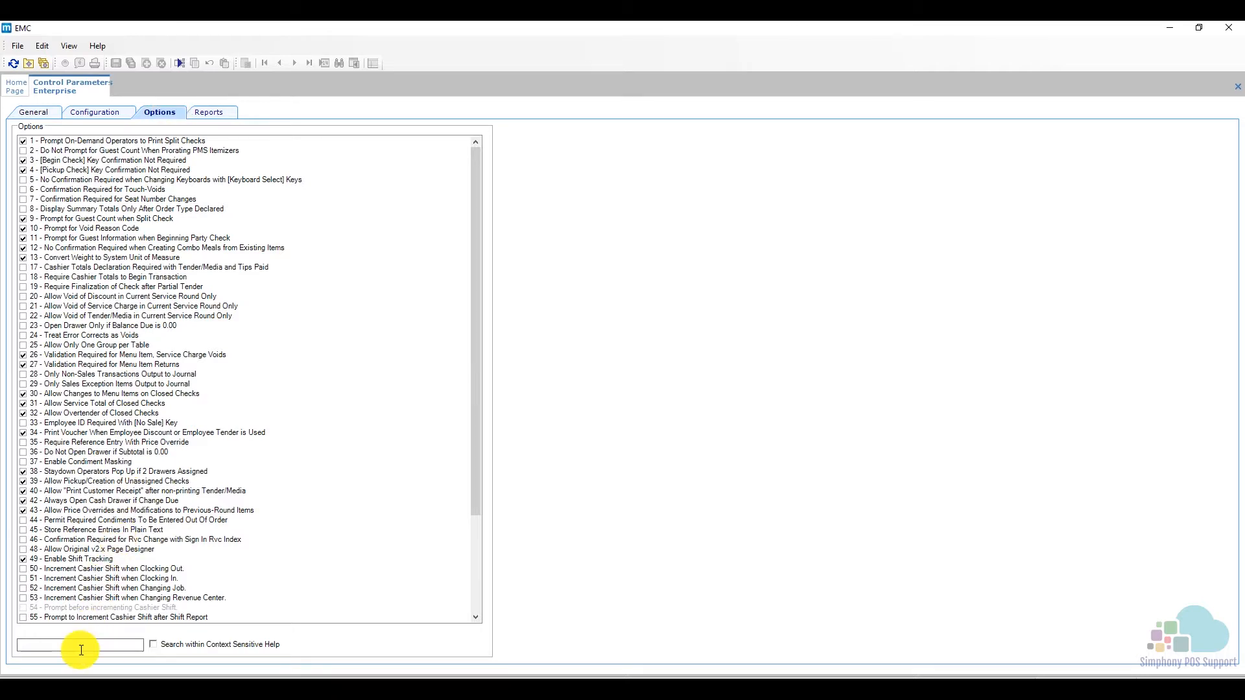
text(split)
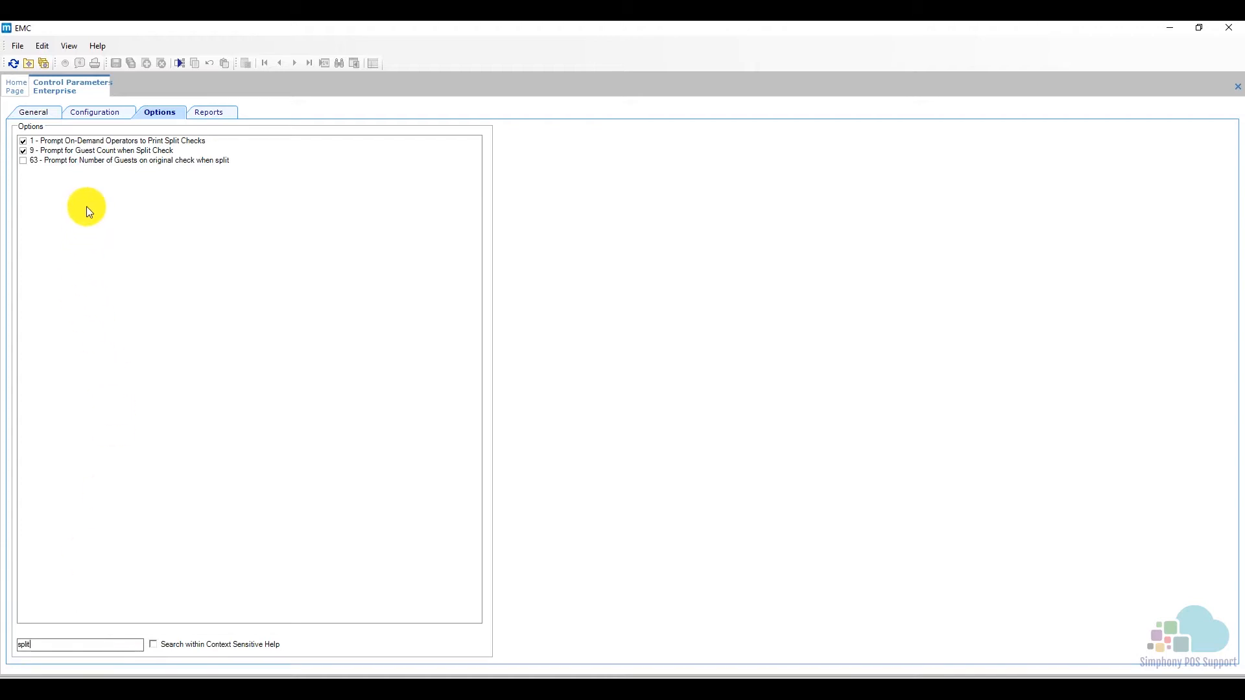
mouse_move(228, 146)
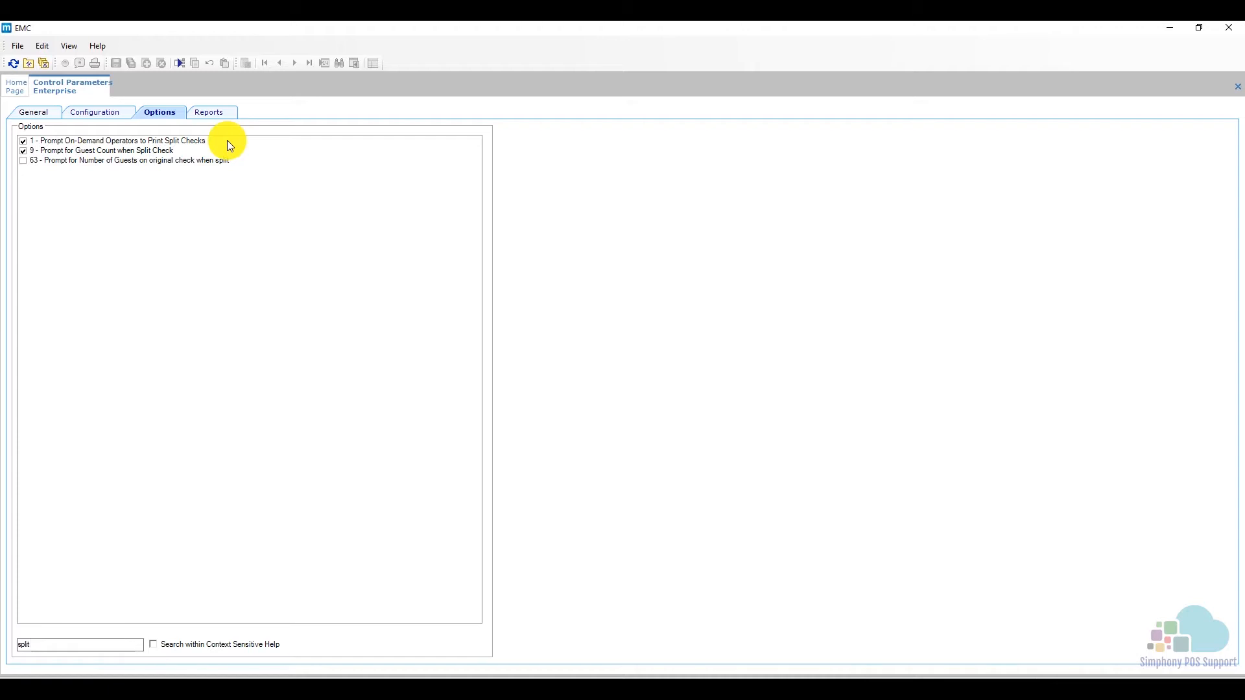
click(79, 644)
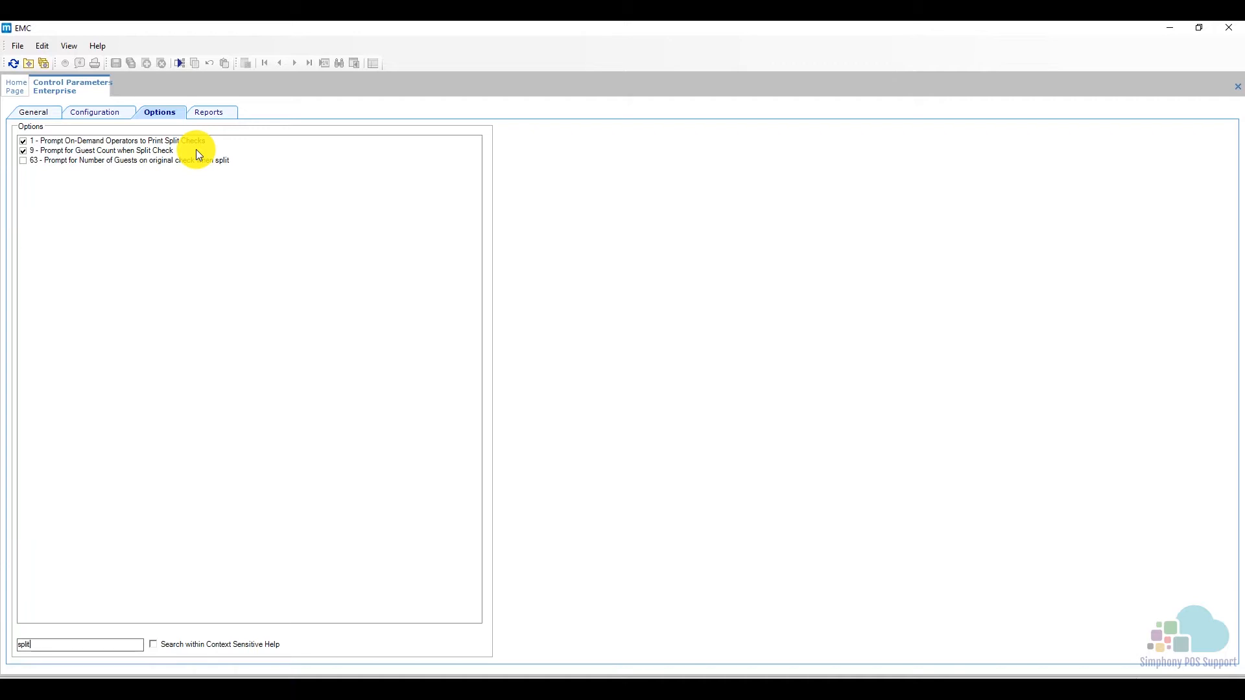
mouse_move(123, 119)
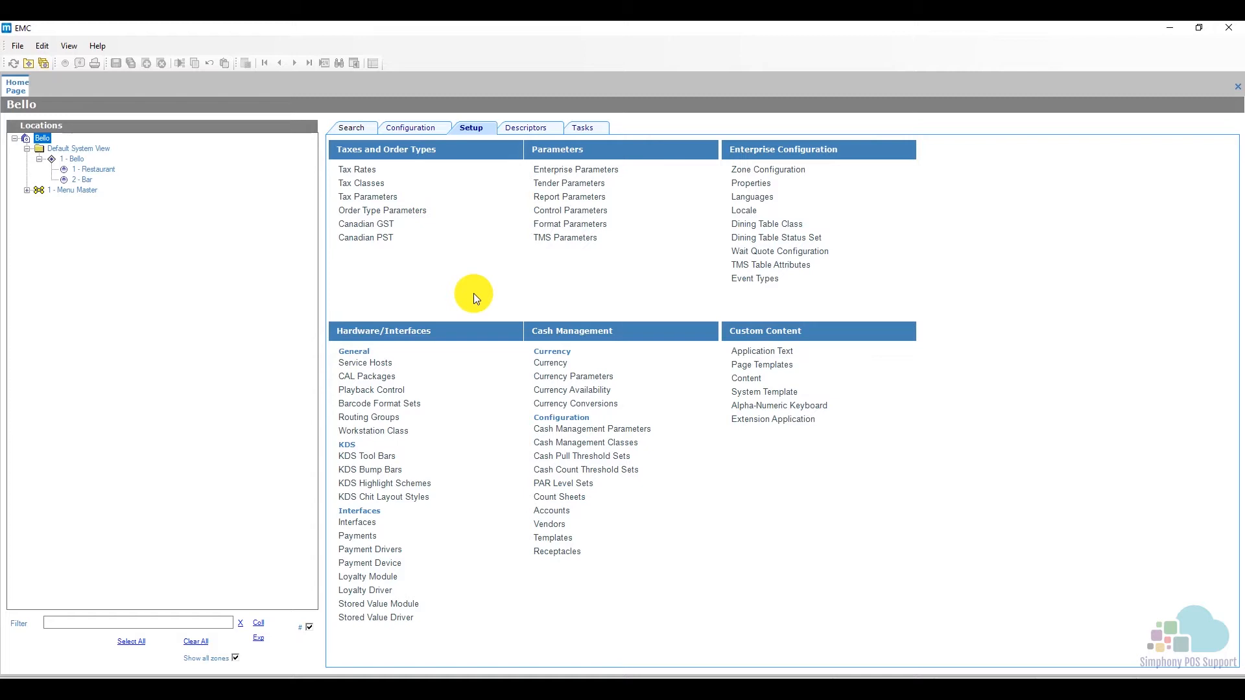
Show the enterprise Configuration modules and open Roles to review the Server role.
click(413, 128)
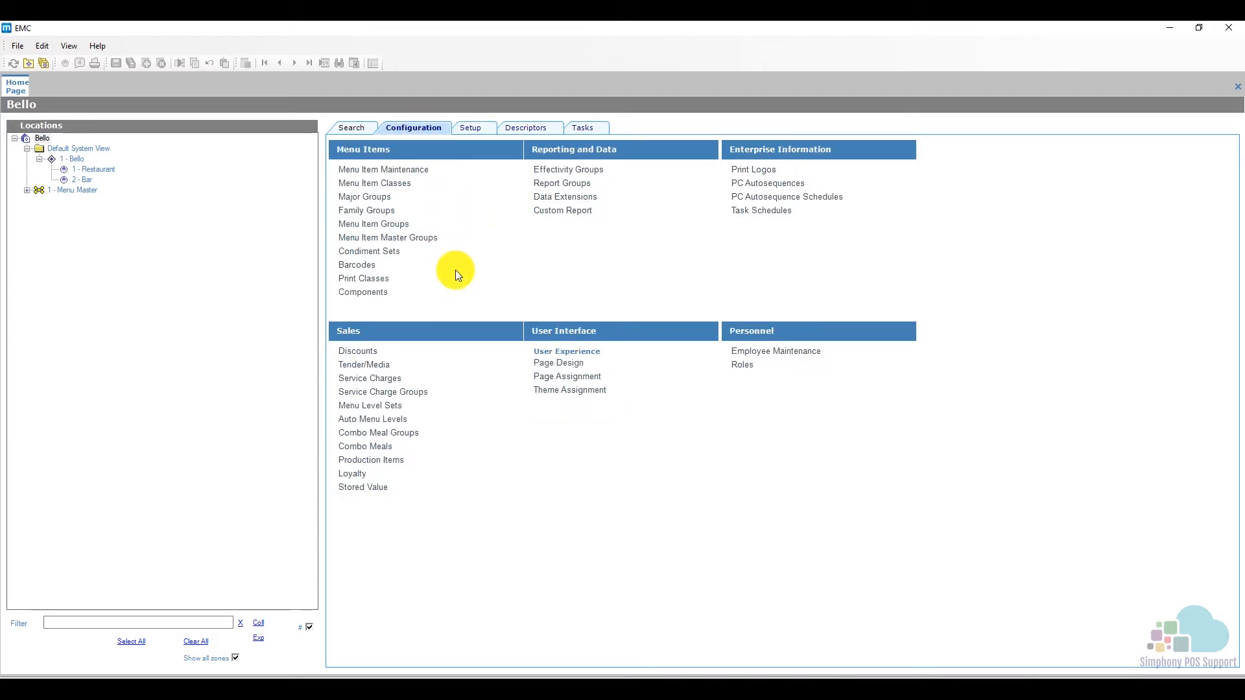
mouse_move(55, 158)
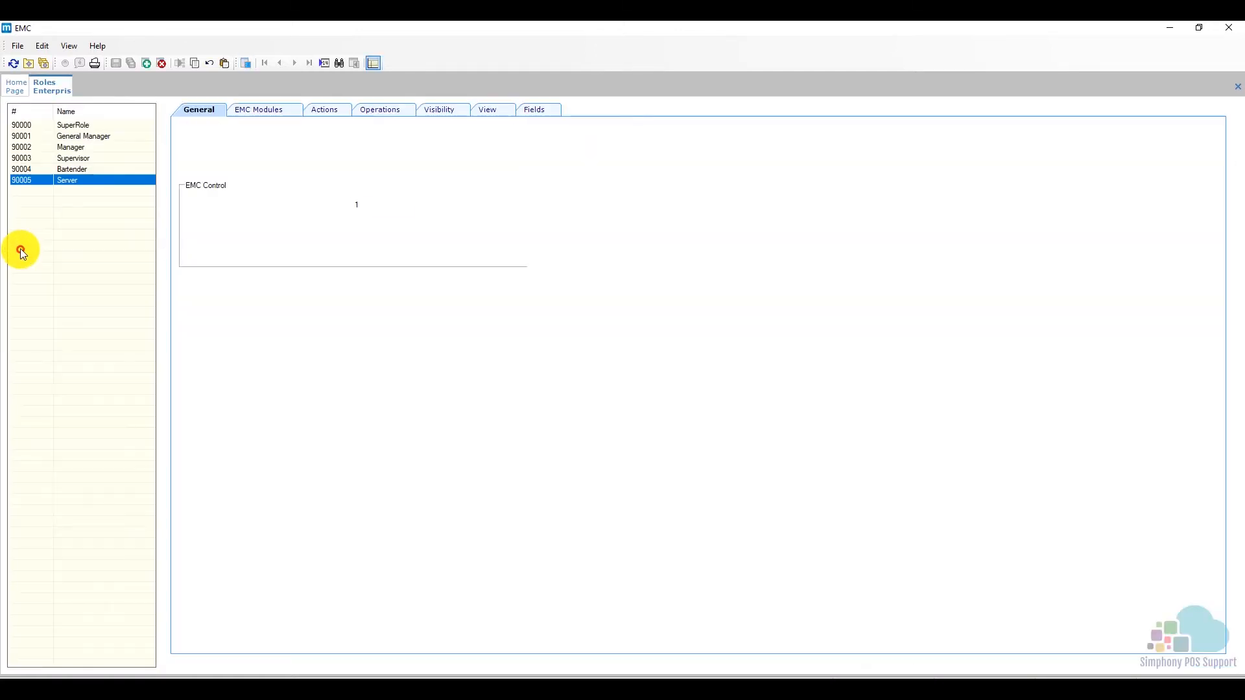
click(380, 108)
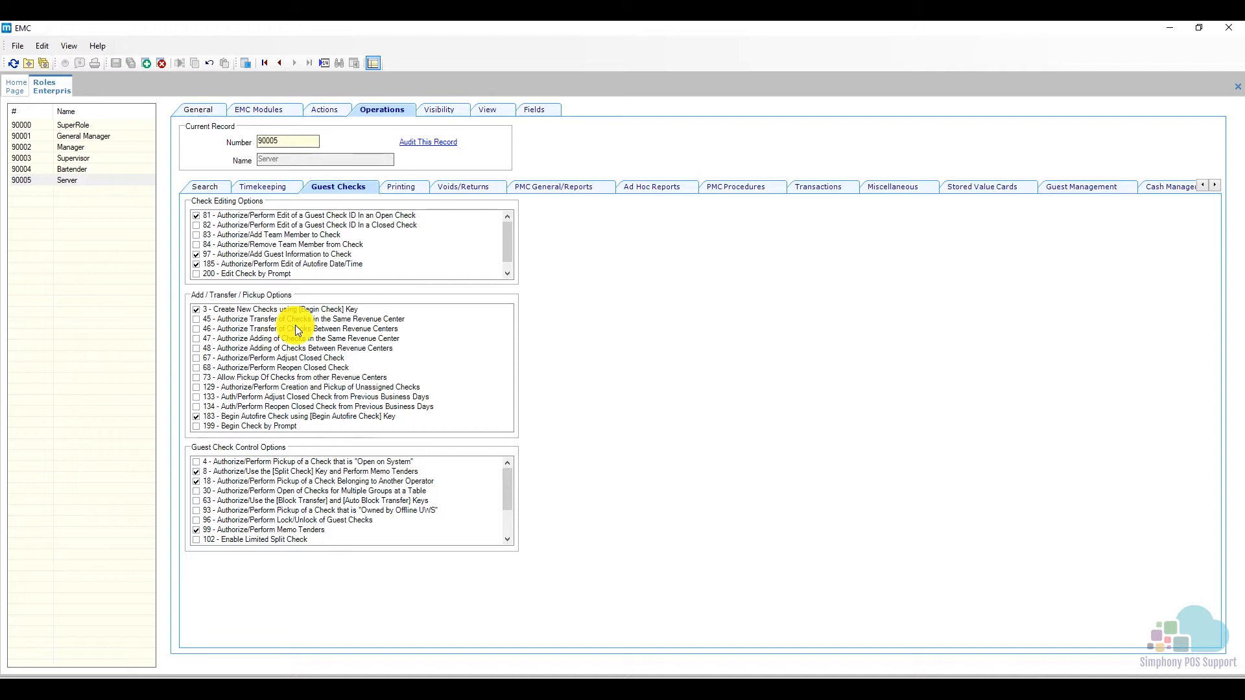
mouse_move(307, 406)
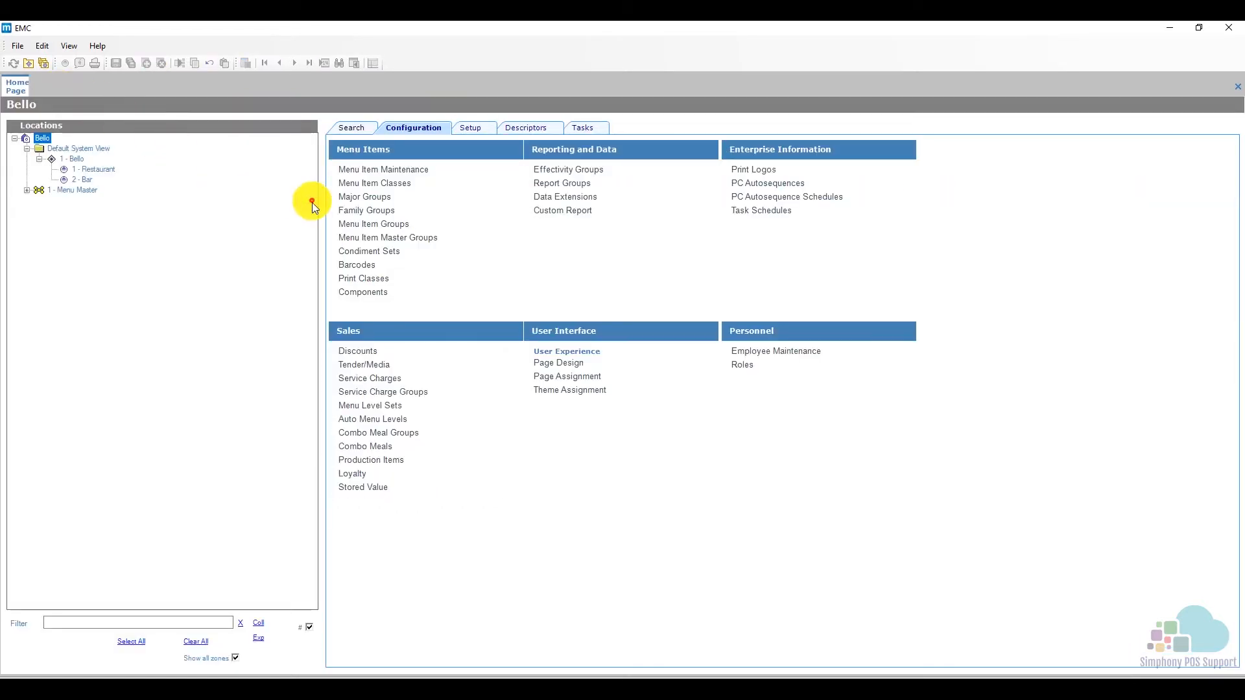
mouse_move(478, 262)
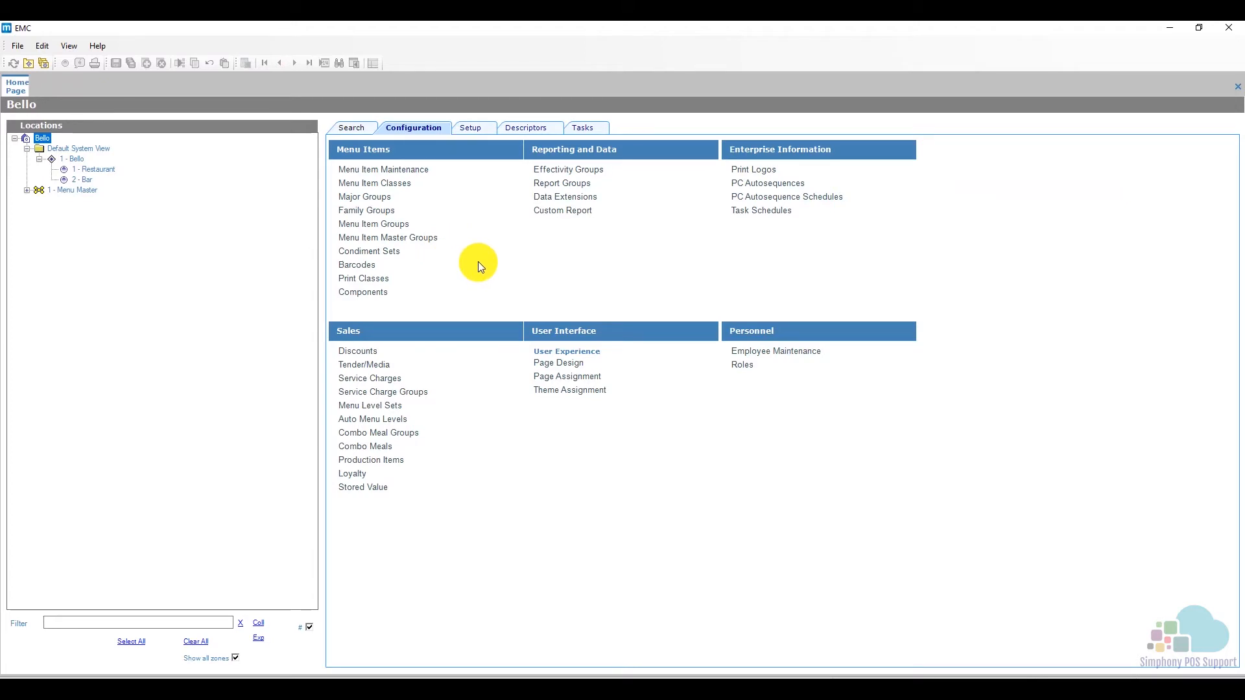
In Menu Item Class 1001 Food, filter options by 'sha' to show 38 Item is Shareable enabled.
click(374, 183)
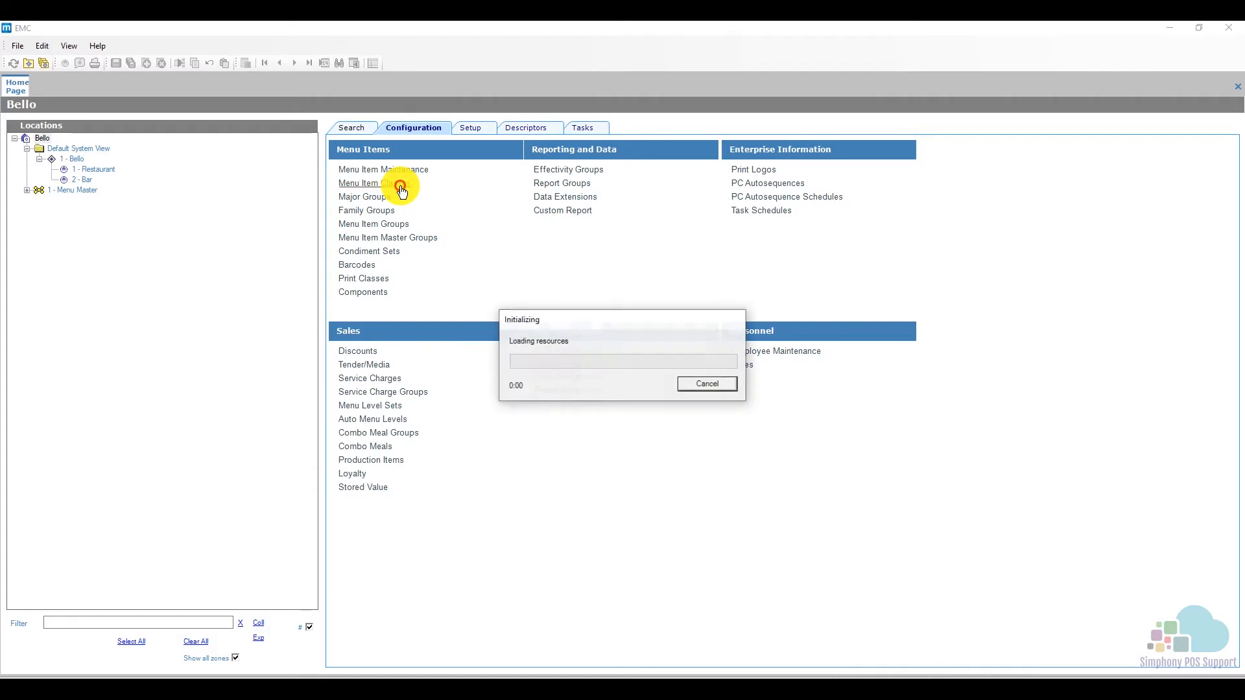
click(377, 183)
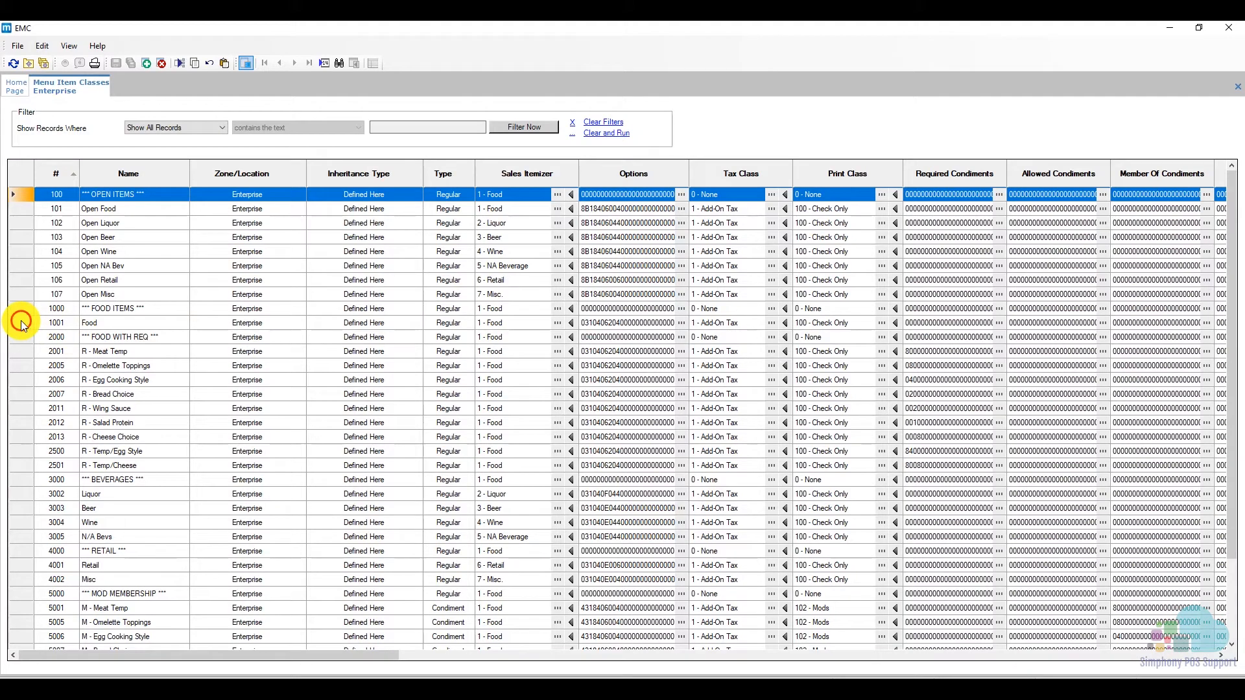
mouse_move(22, 323)
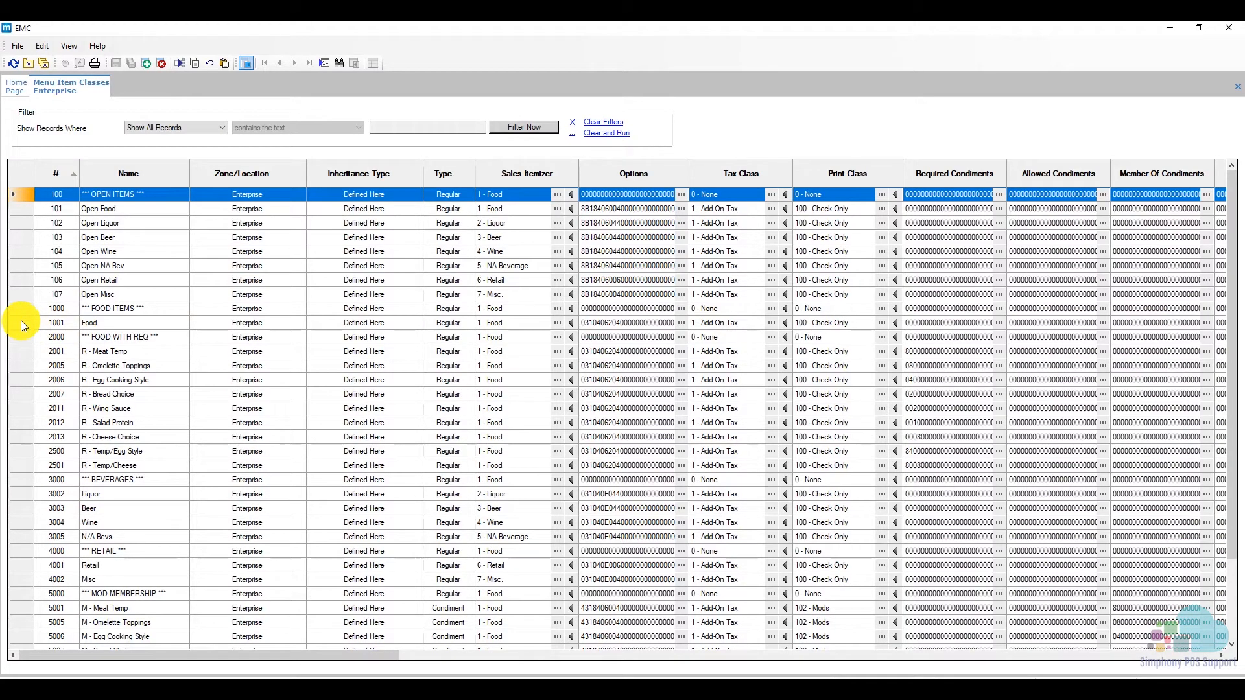
click(89, 323)
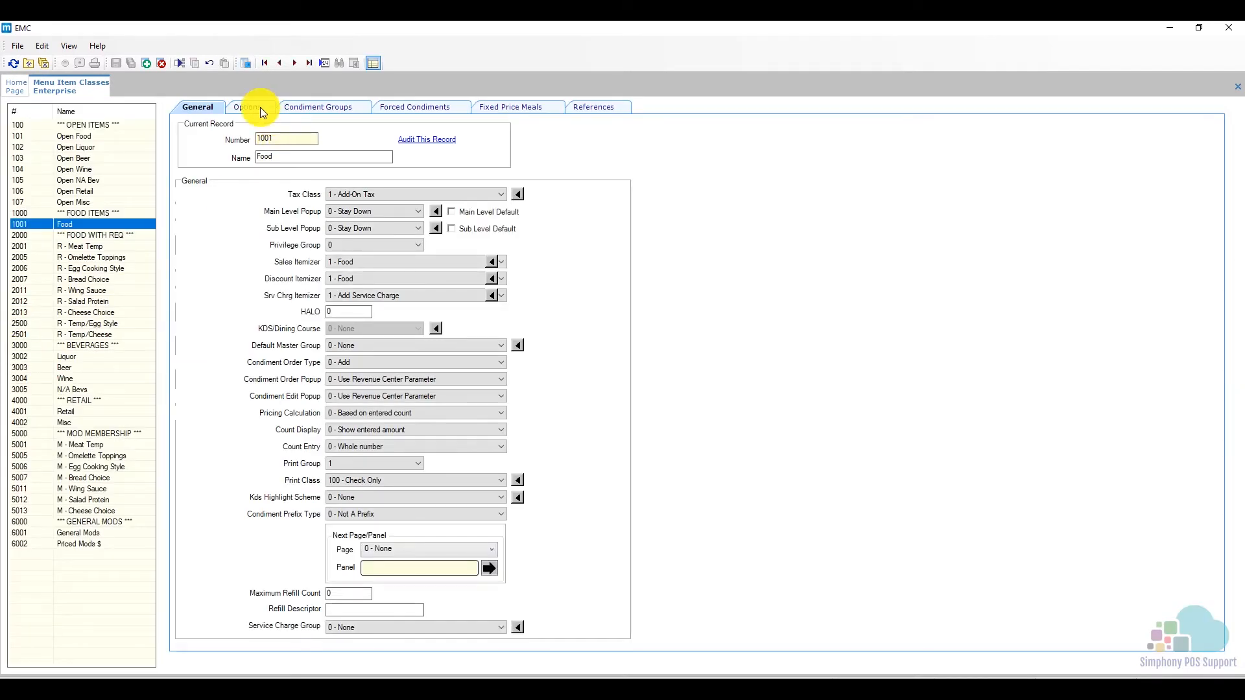
click(249, 107)
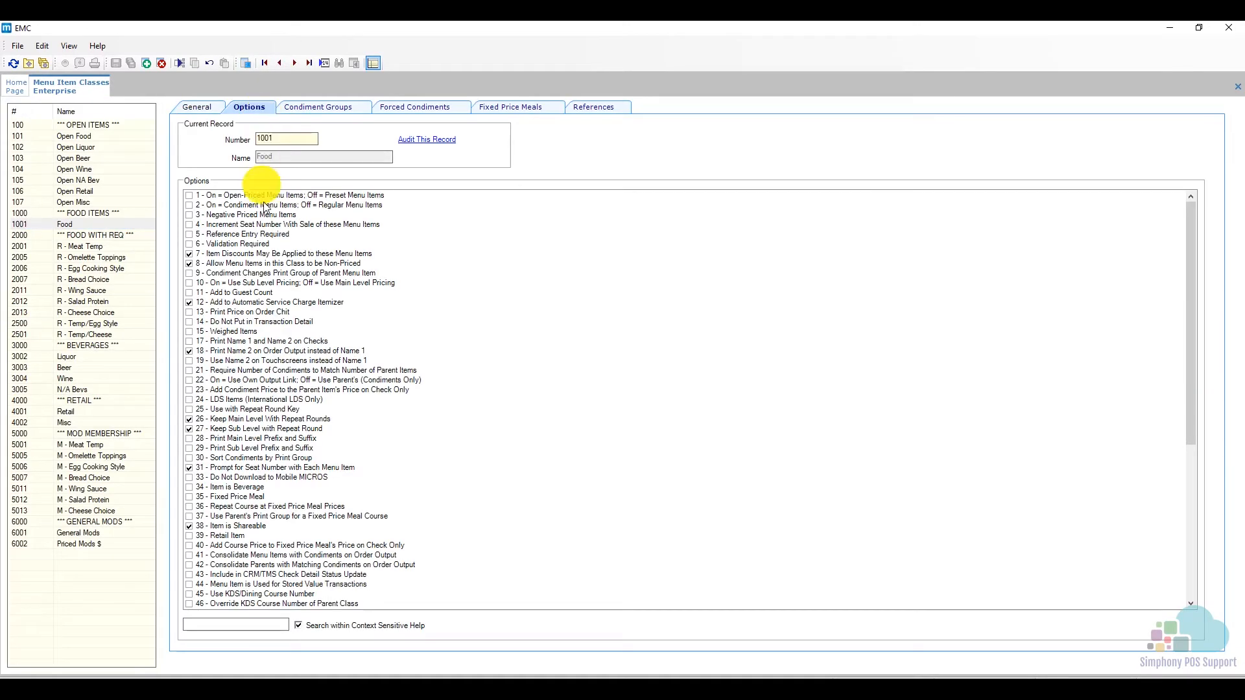
text(sha)
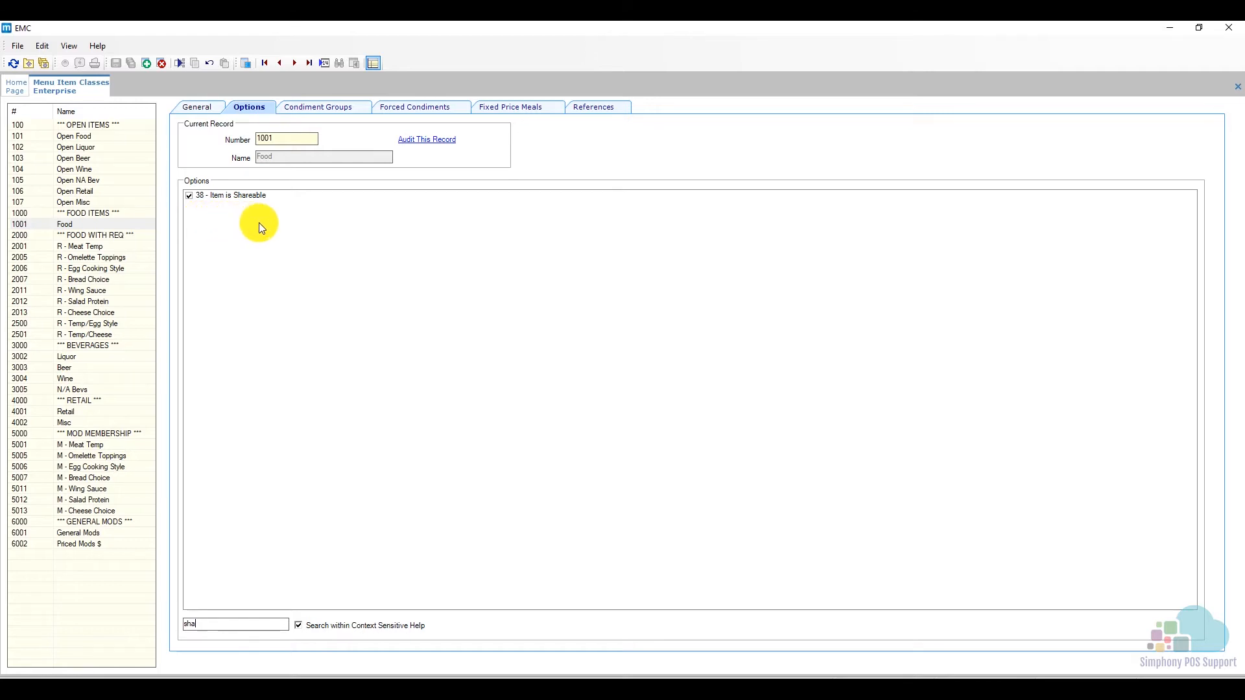
mouse_move(205, 228)
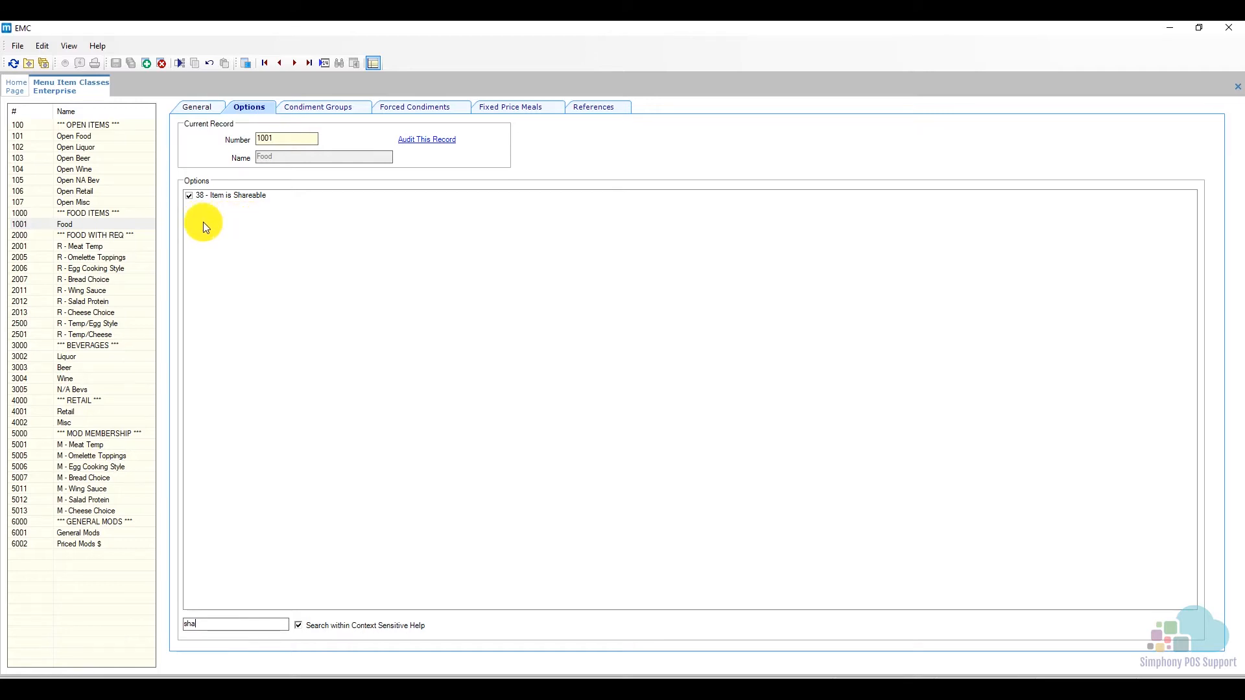
mouse_move(112, 118)
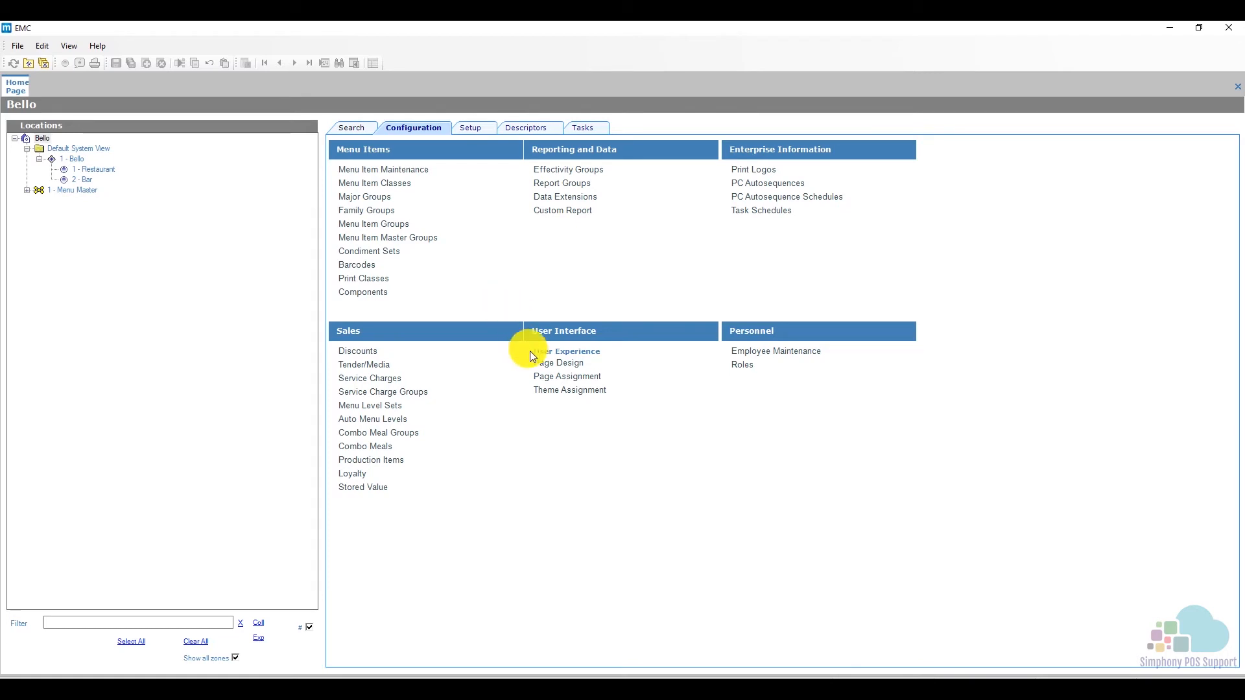
In Page Design's Transactions page, inspect the Split Check and Filter Seat keys, then show Functions.
click(573, 351)
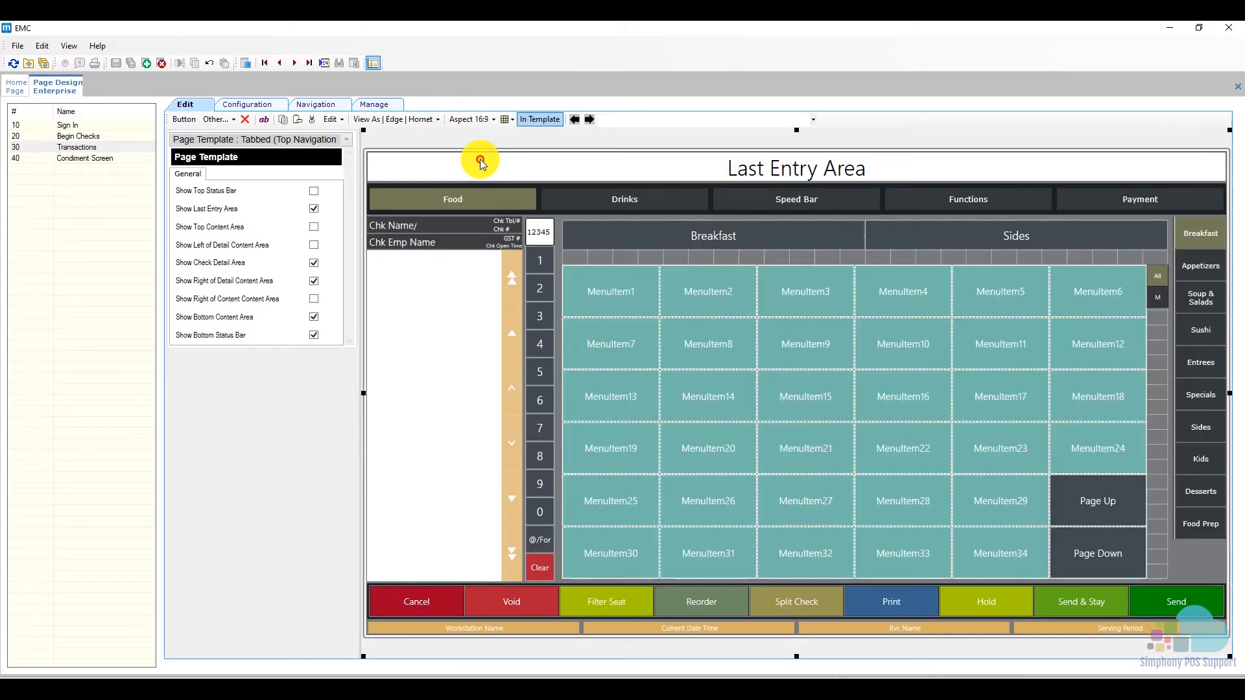
mouse_move(480, 164)
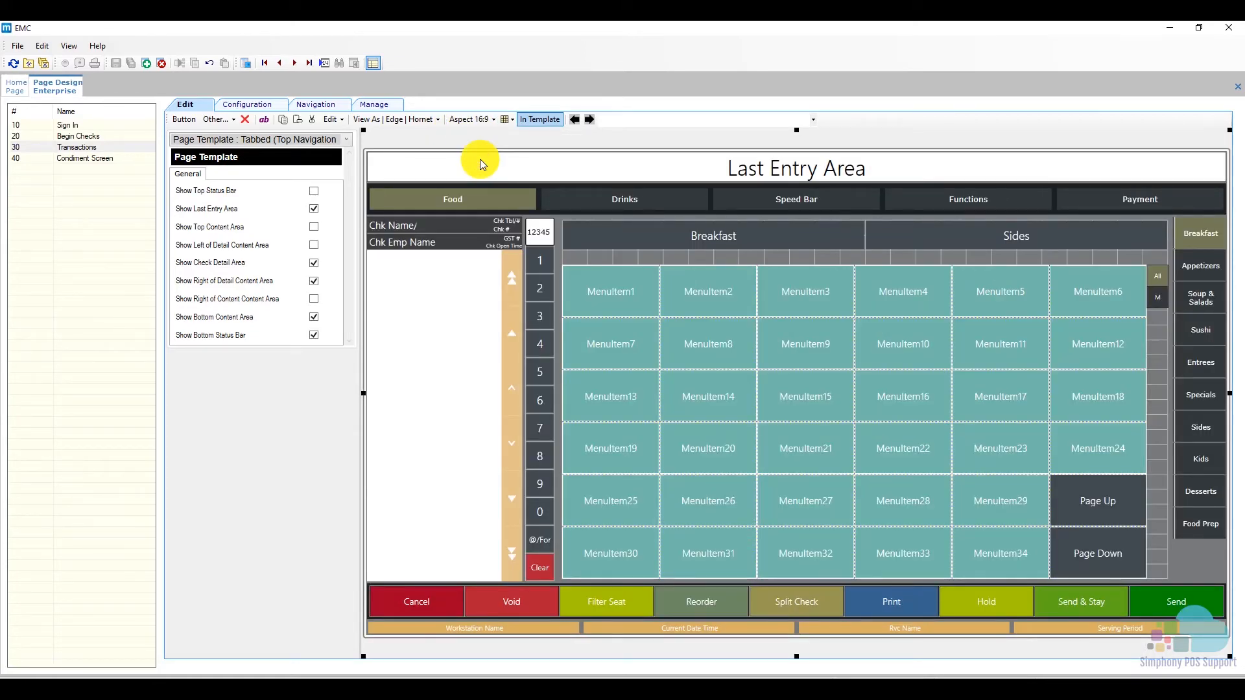
click(795, 600)
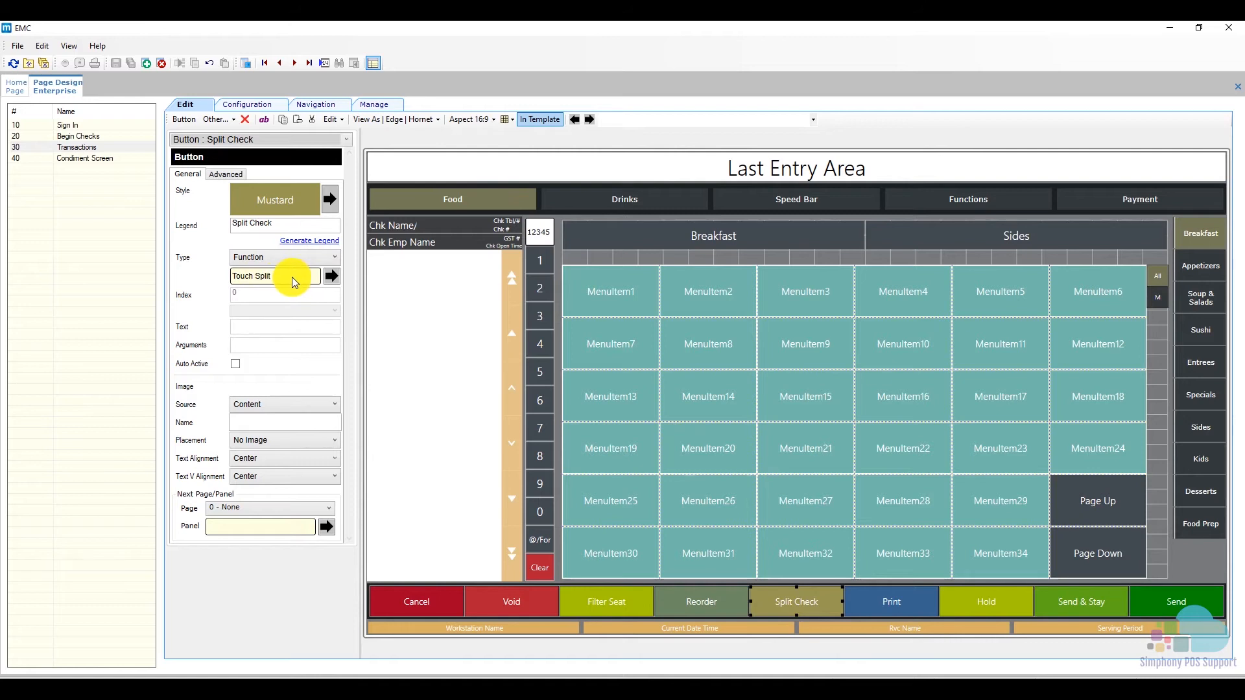
click(606, 600)
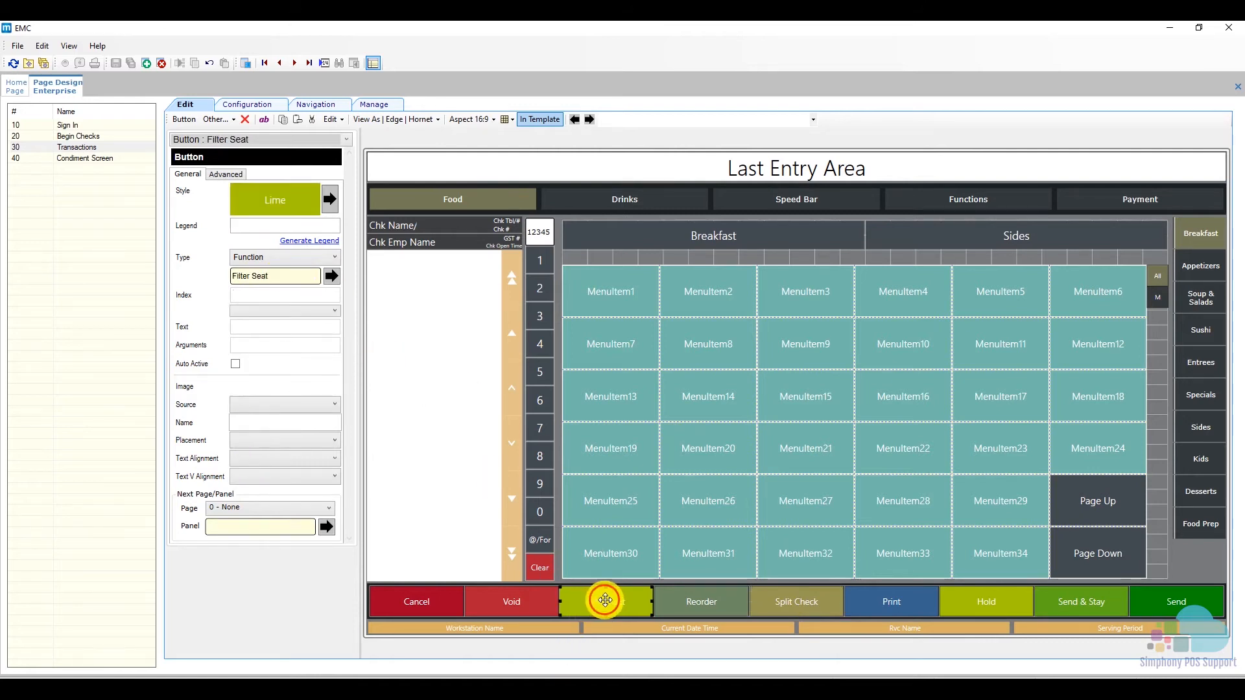
click(606, 600)
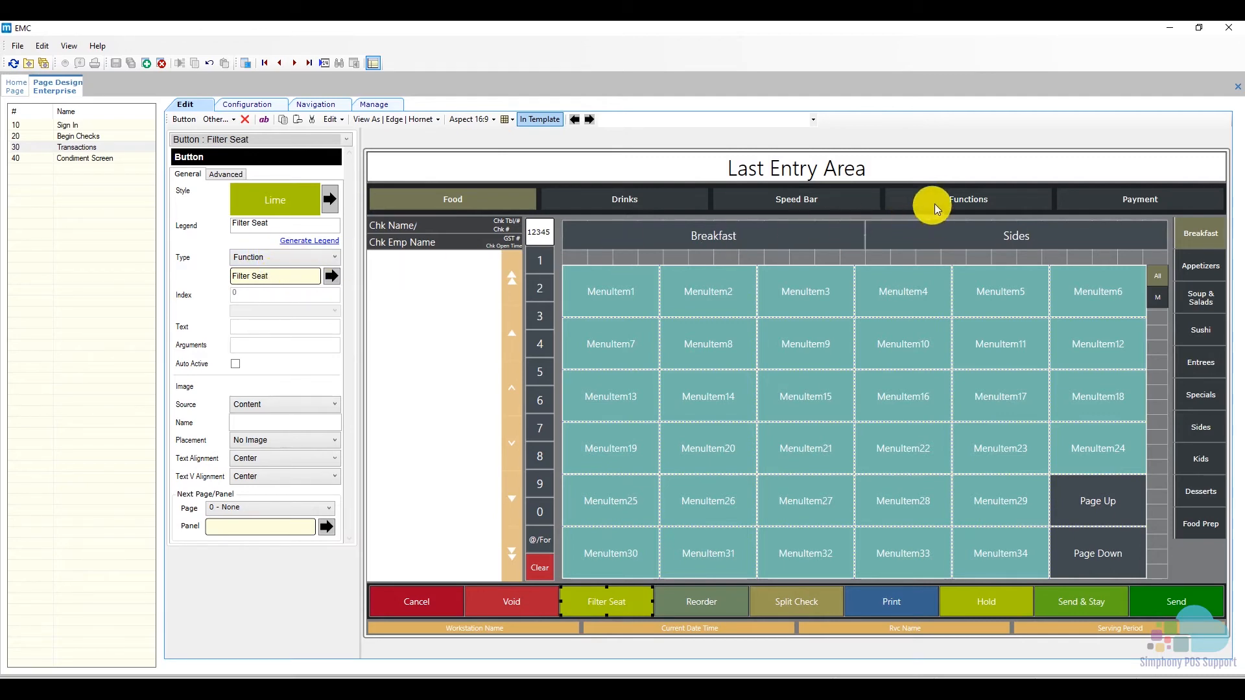
click(968, 199)
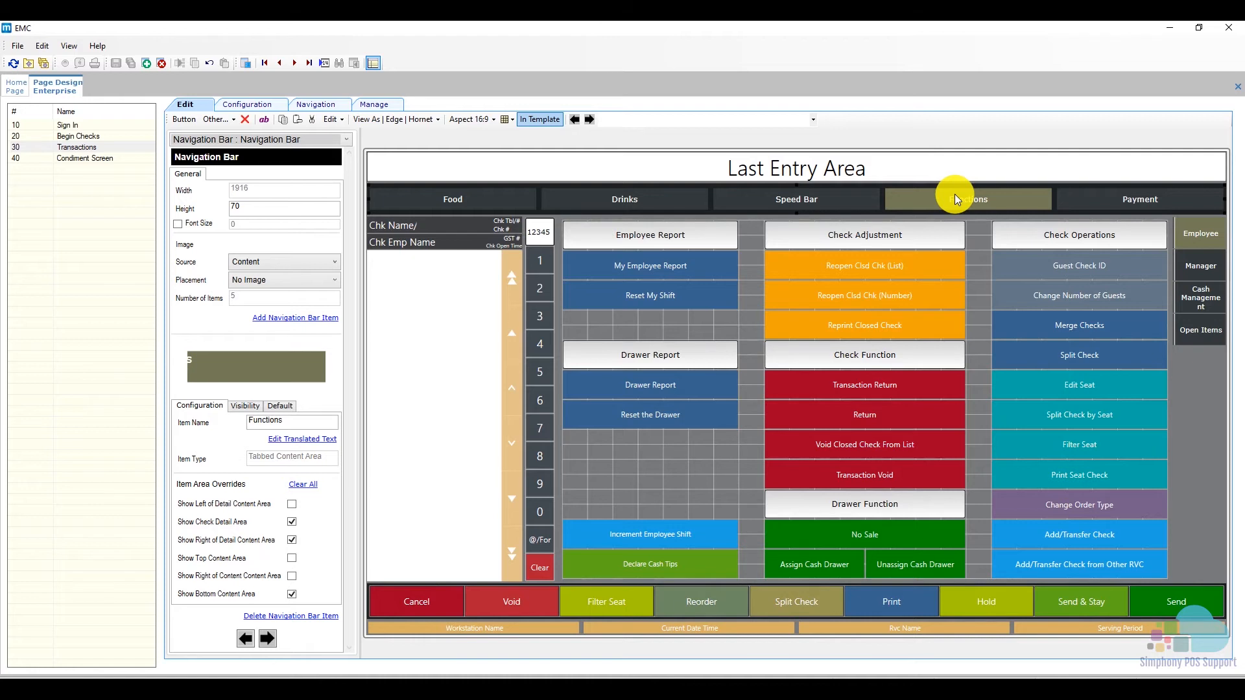
Inspect the Split Check, Merge Checks, Split Check by Seat and Print Seat Check keys' functions.
click(1077, 355)
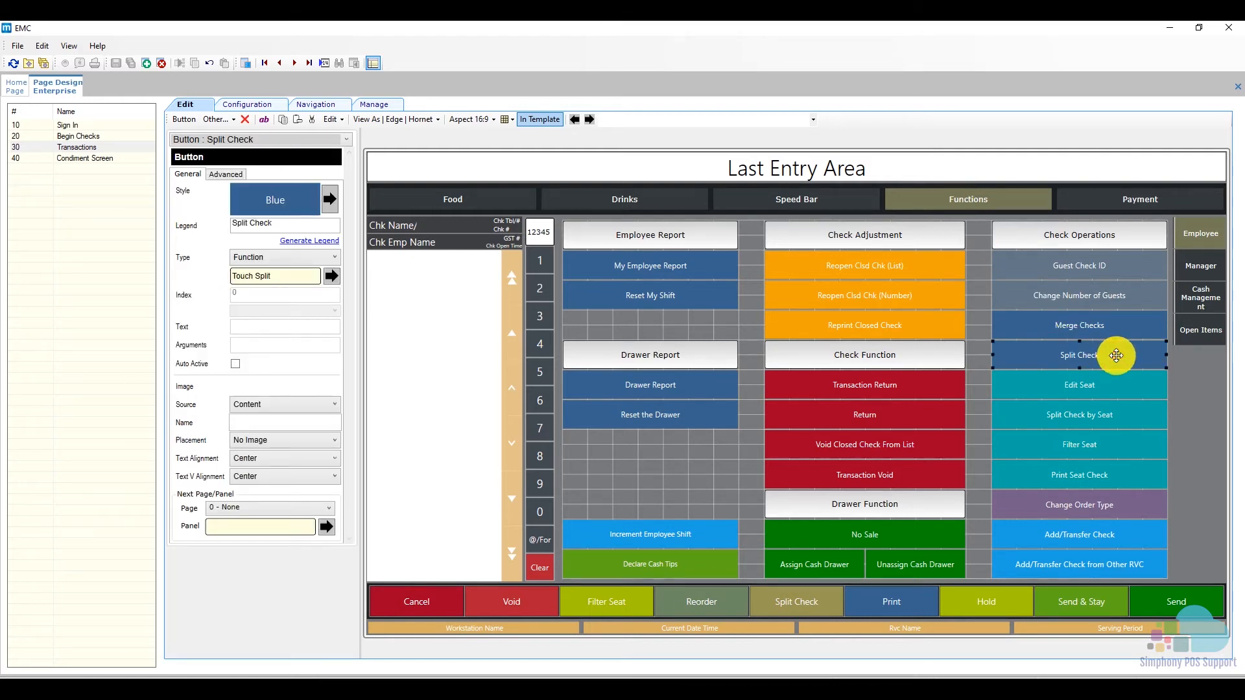
click(1077, 325)
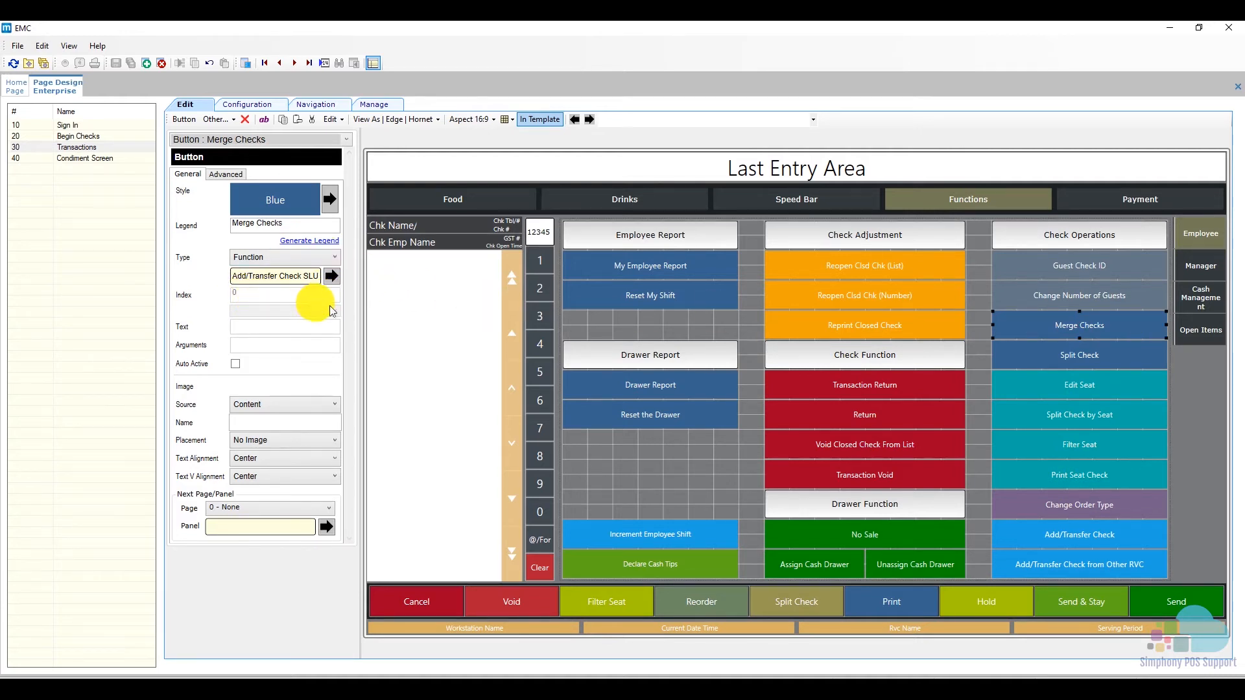
click(1077, 415)
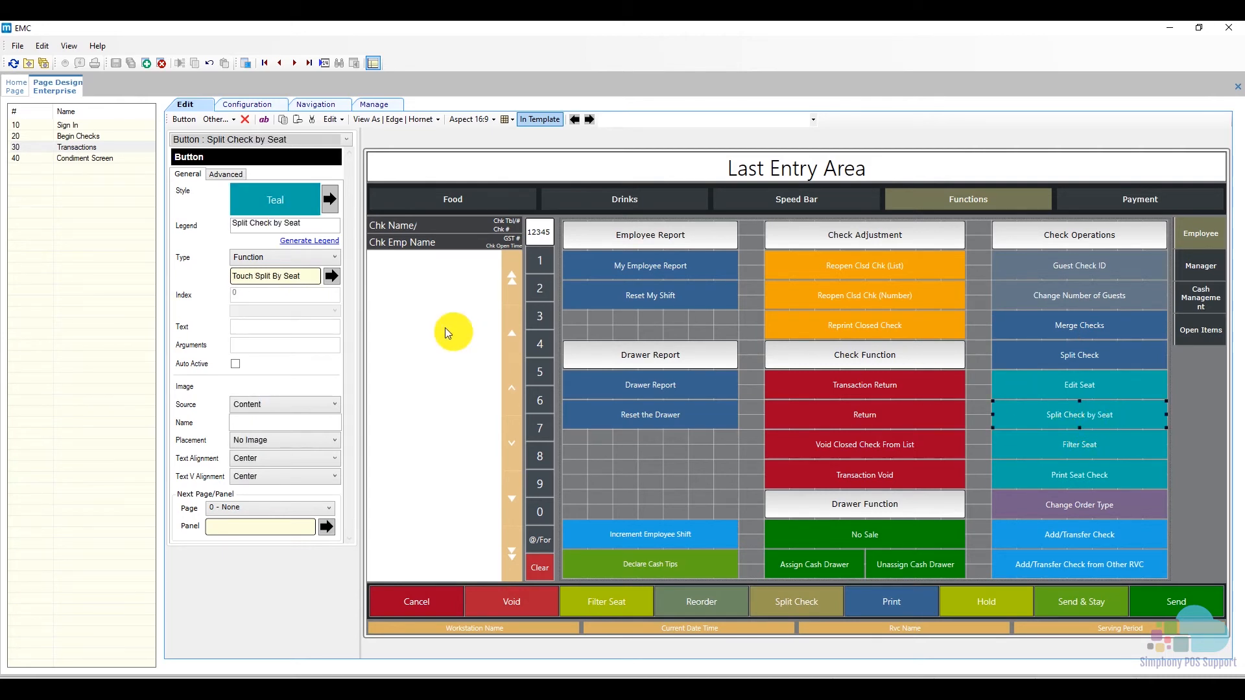
mouse_move(337, 298)
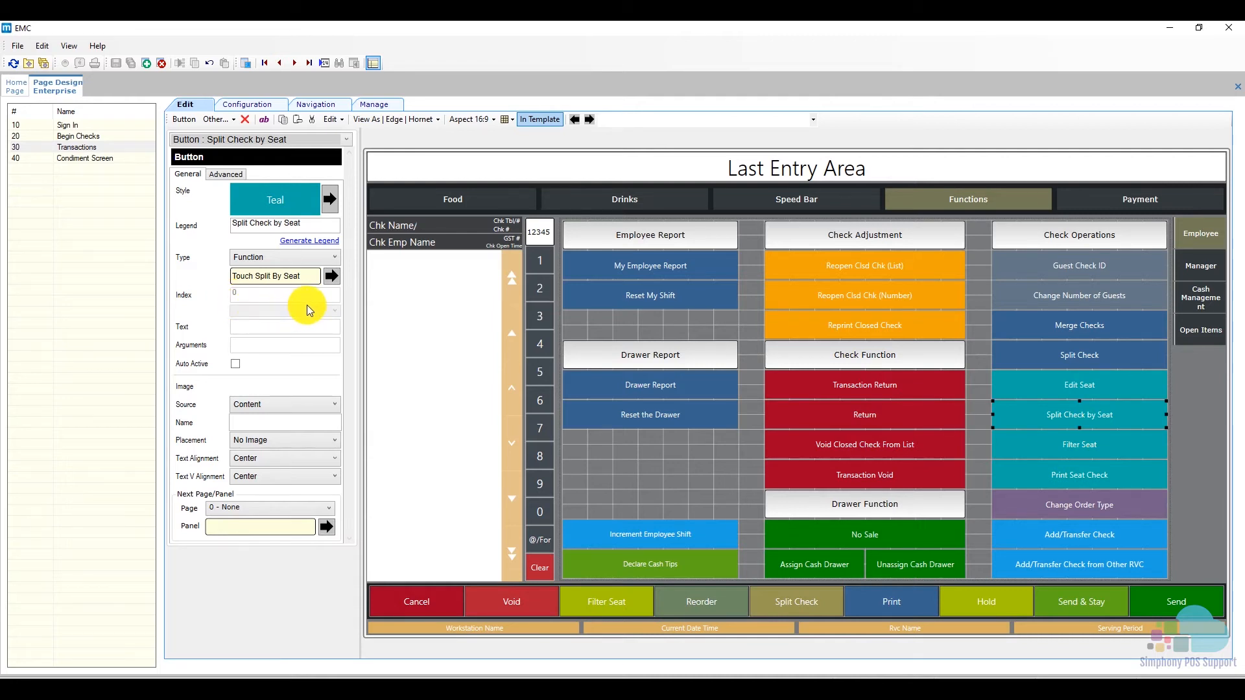
click(1078, 475)
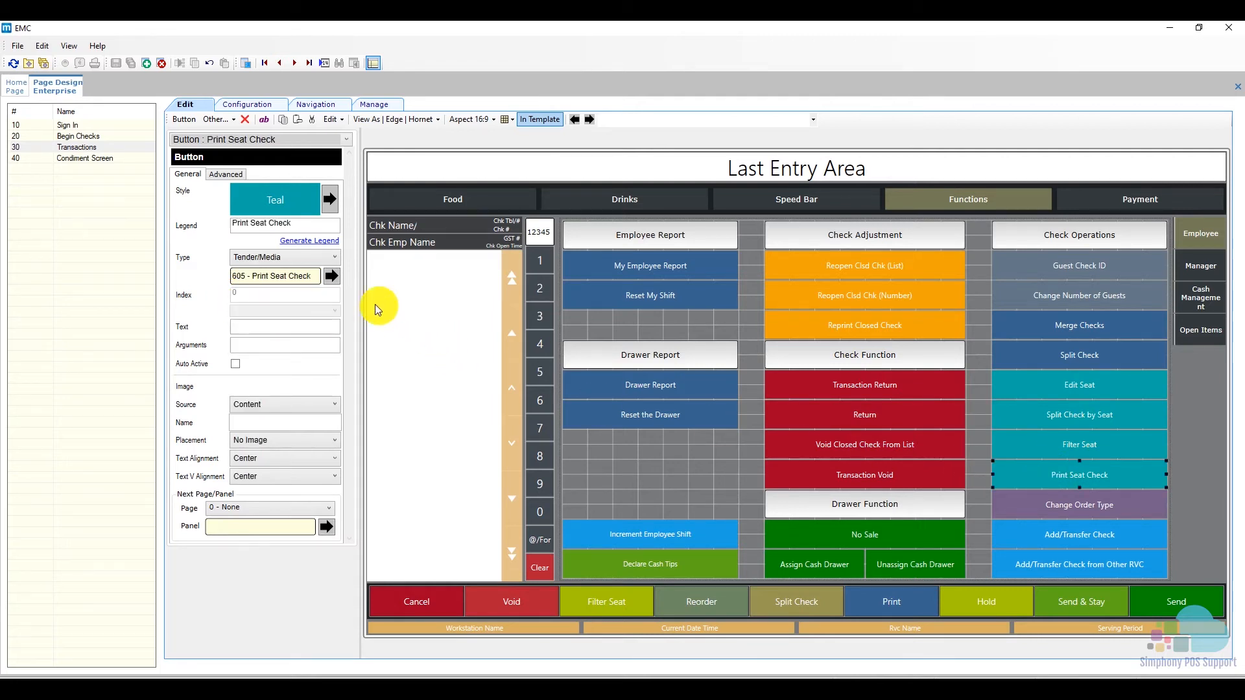
mouse_move(359, 300)
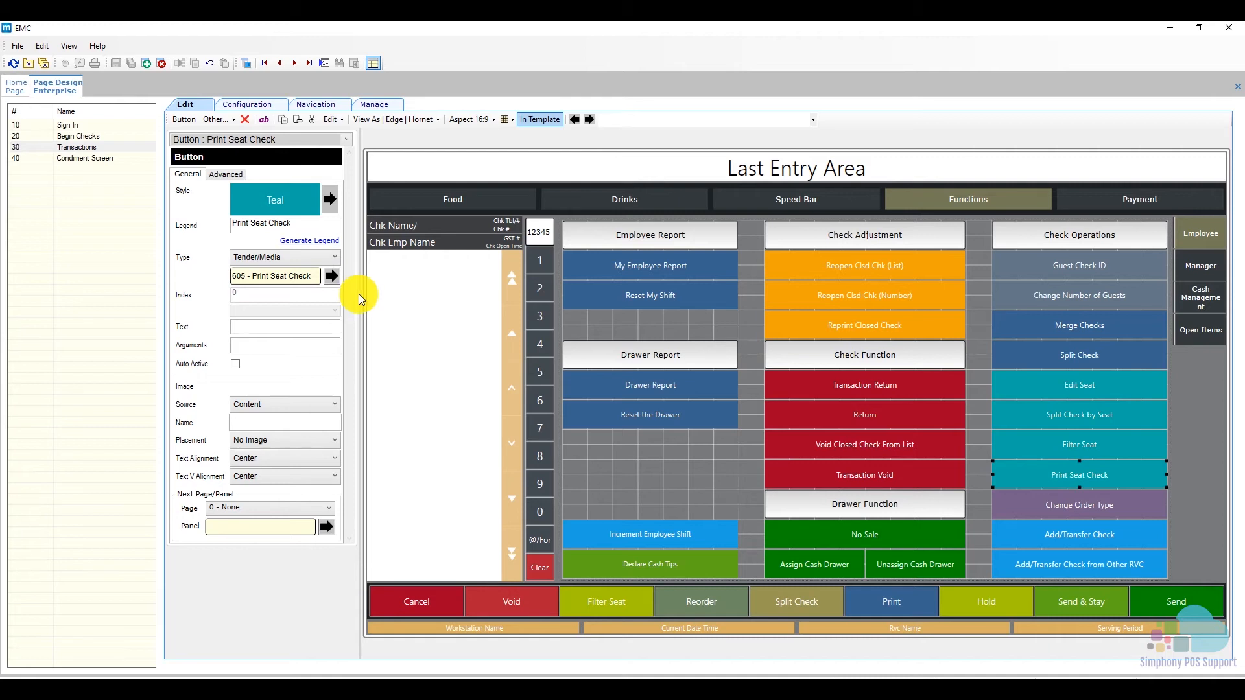
mouse_move(326, 296)
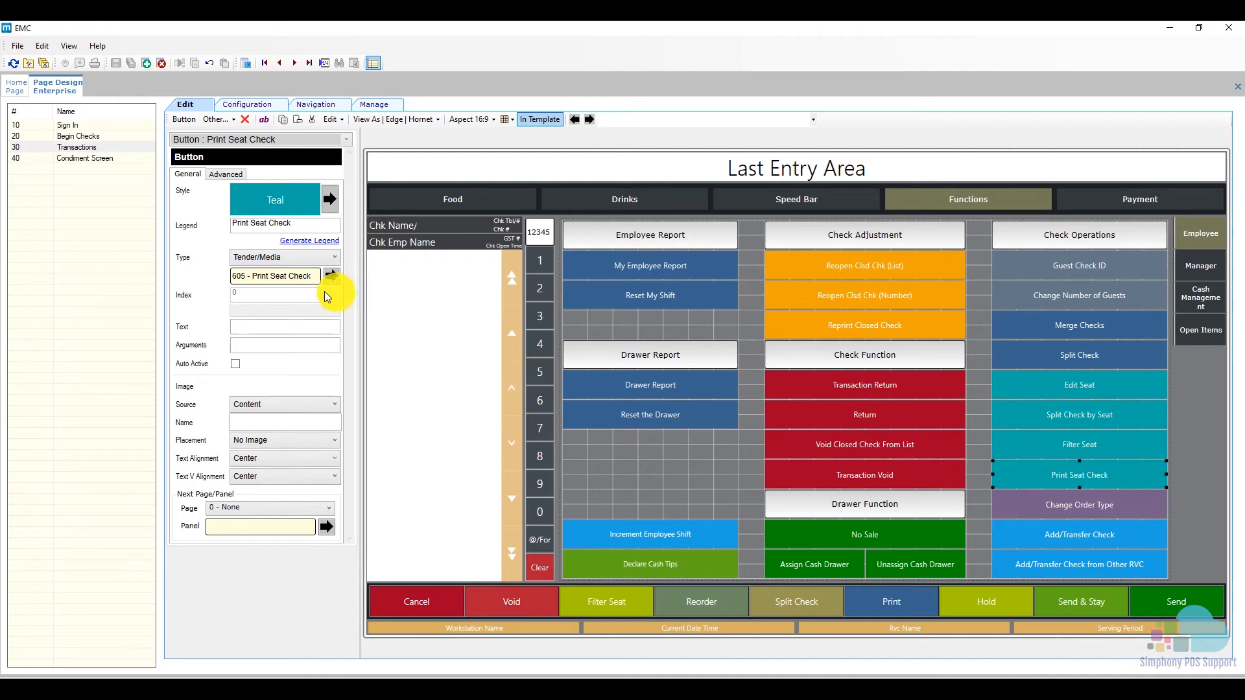
mouse_move(261, 306)
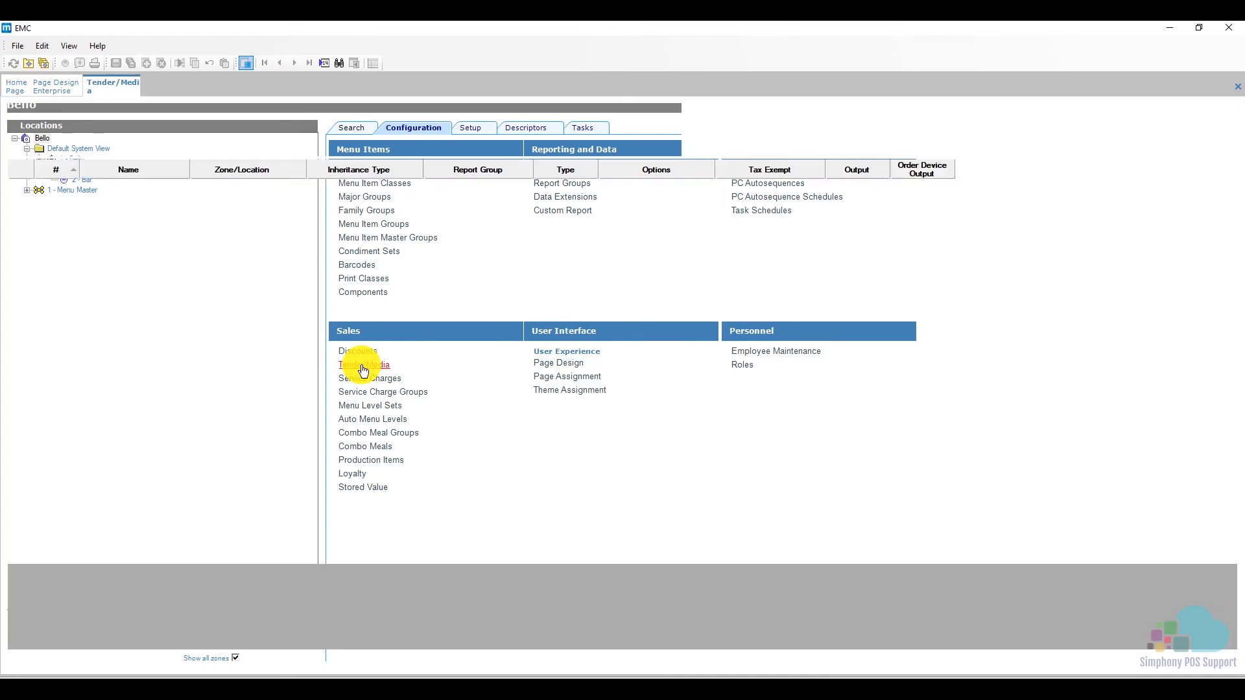
In Tender/Media 605 Print Seat Check, view Printing Options showing option 14 Print Seat Check enabled.
click(363, 365)
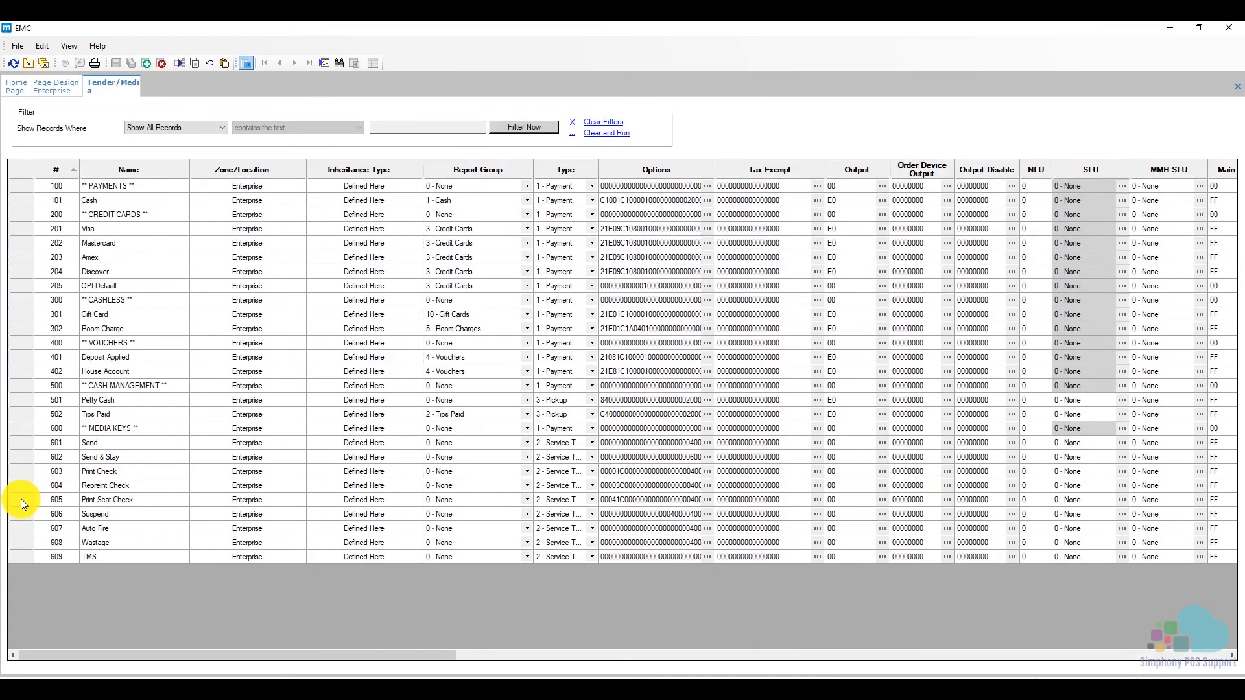
double_click(107, 499)
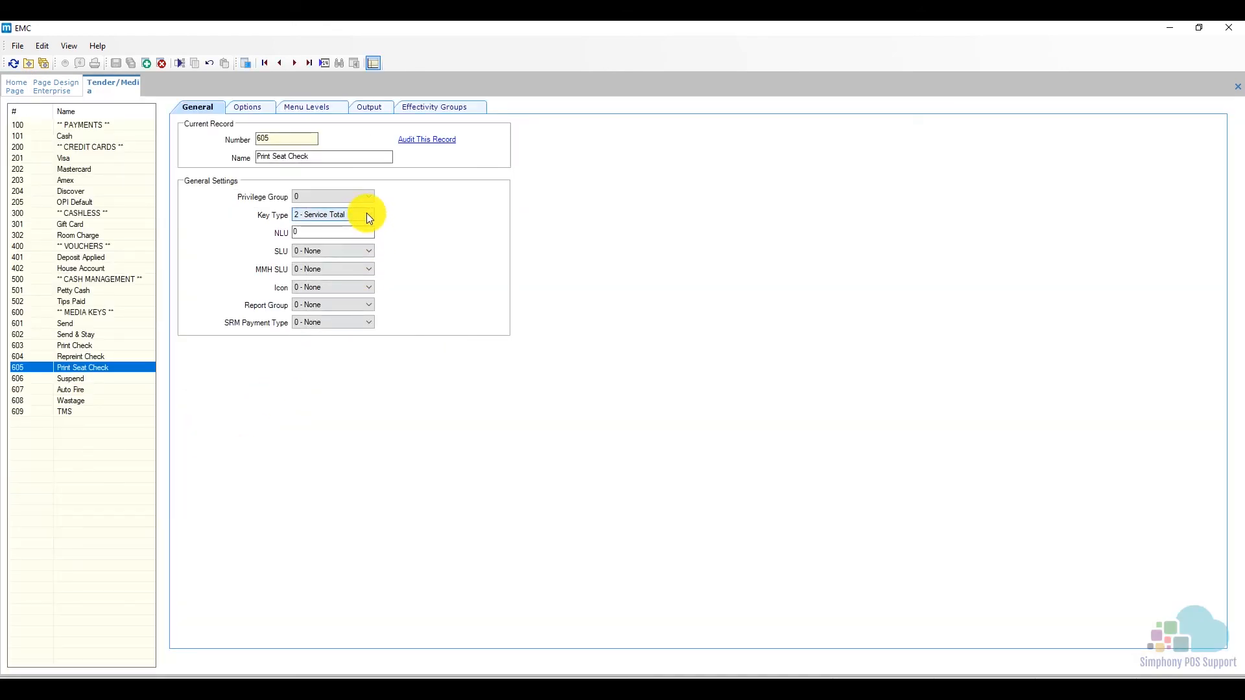
click(248, 107)
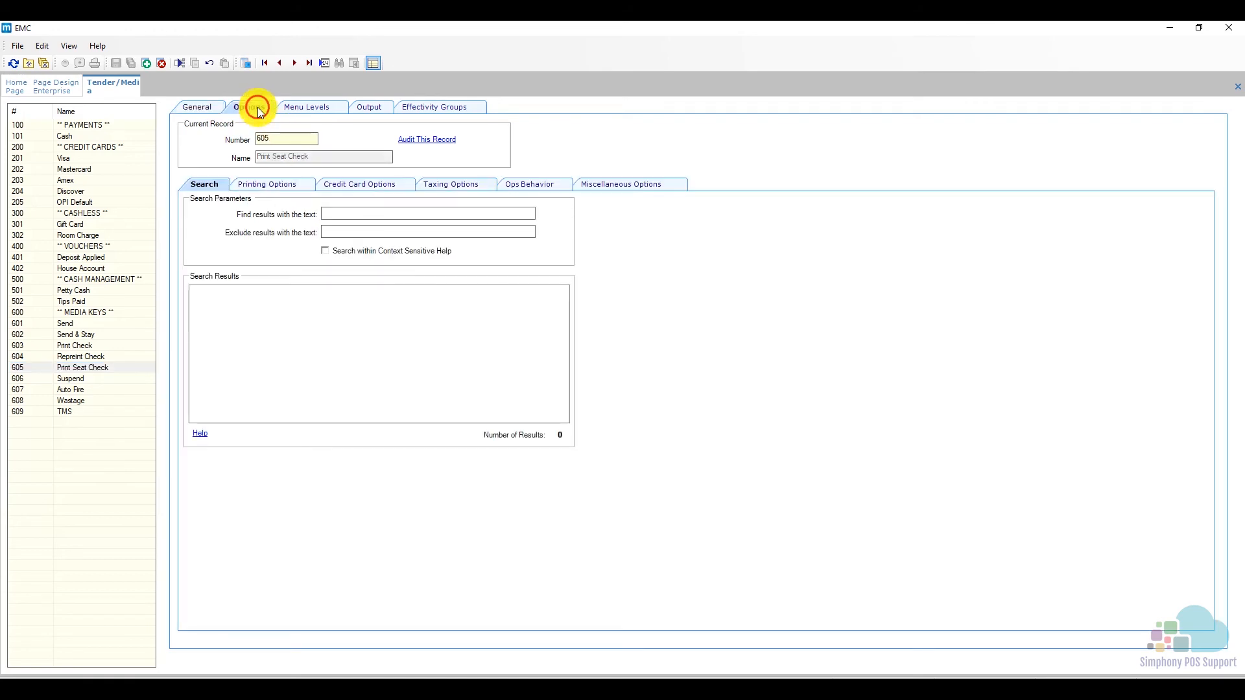
click(249, 106)
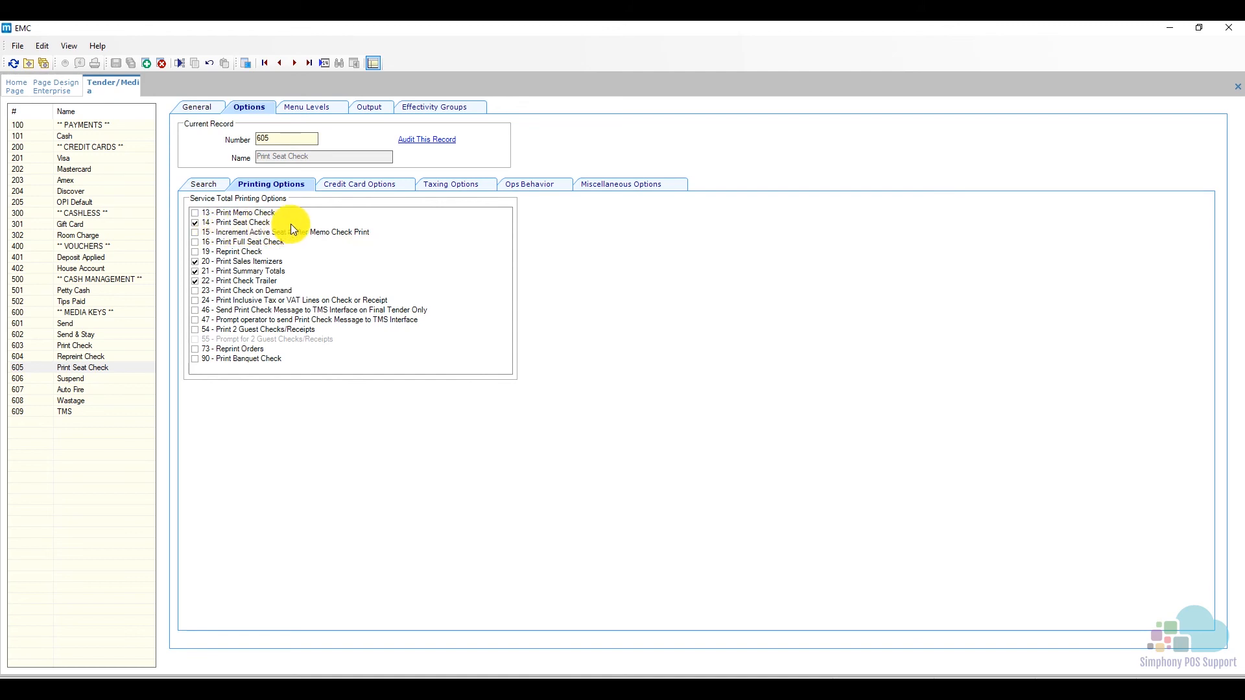
mouse_move(300, 229)
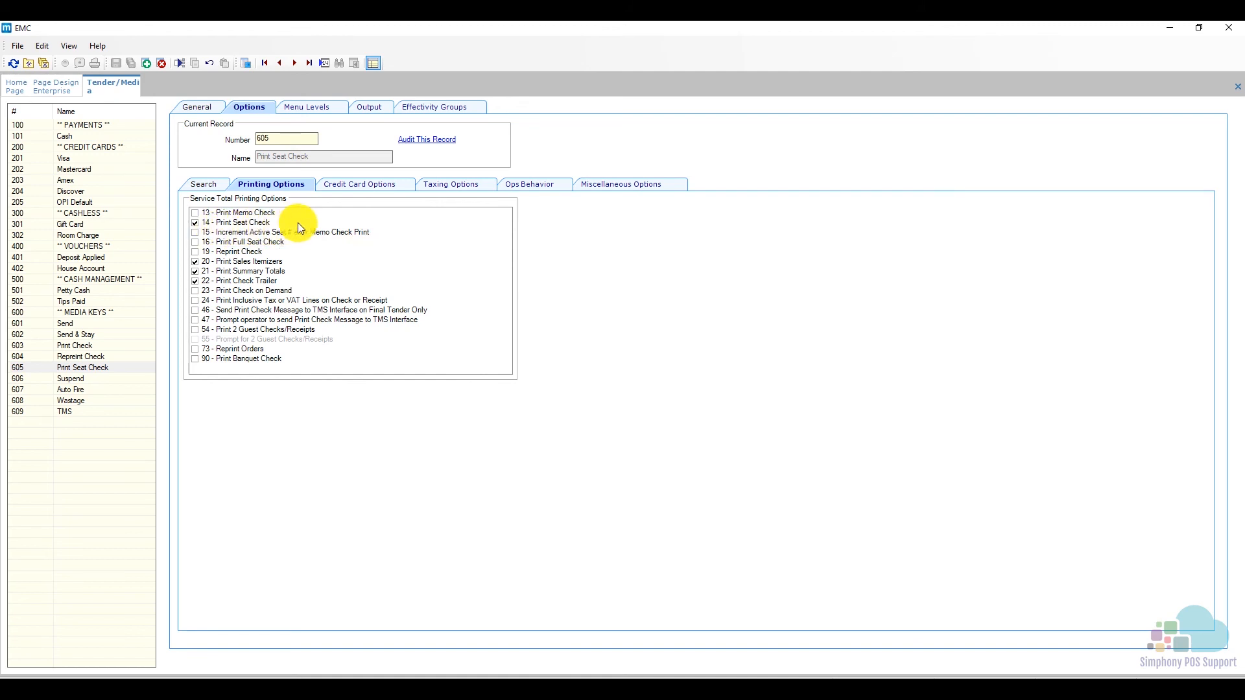
click(89, 86)
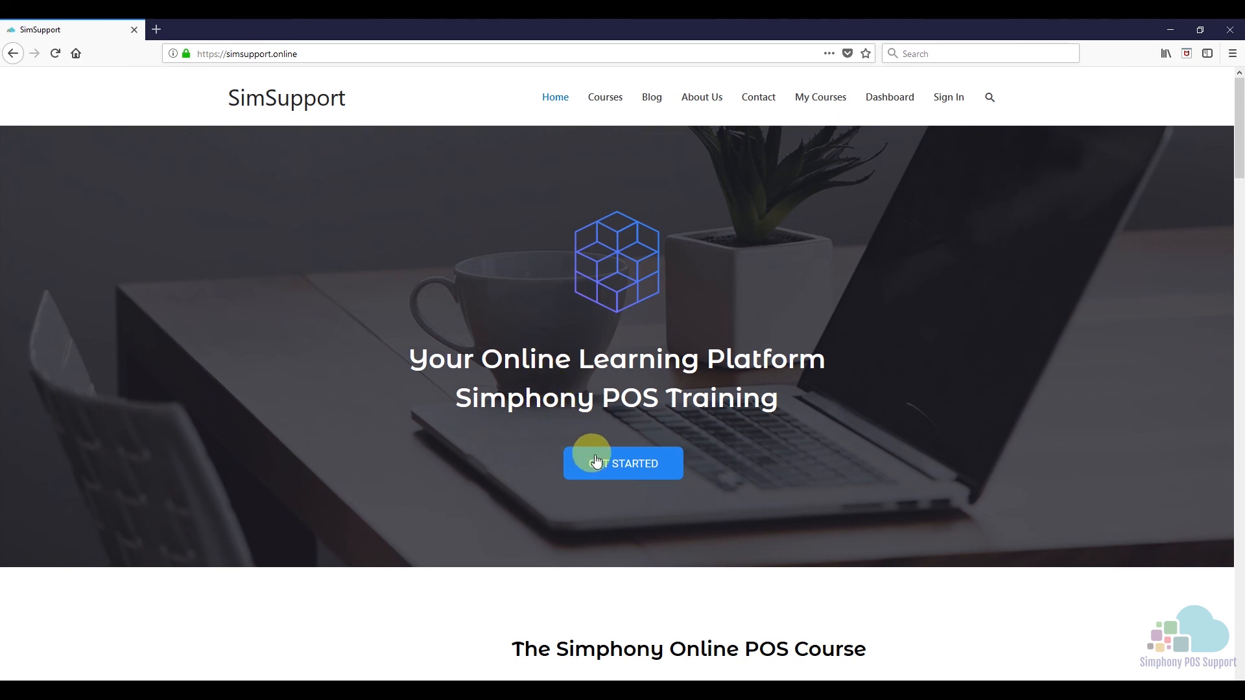
Go to the SimSupport Courses page listing the Simphony Boot Camp course.
click(622, 465)
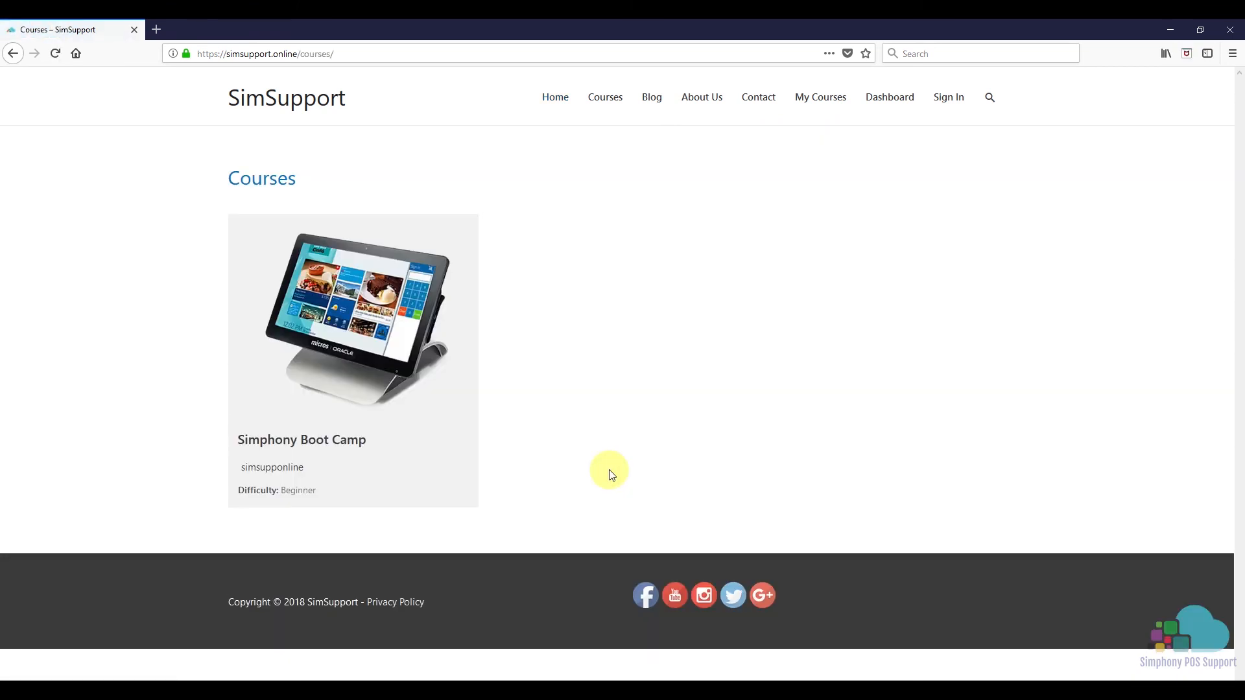